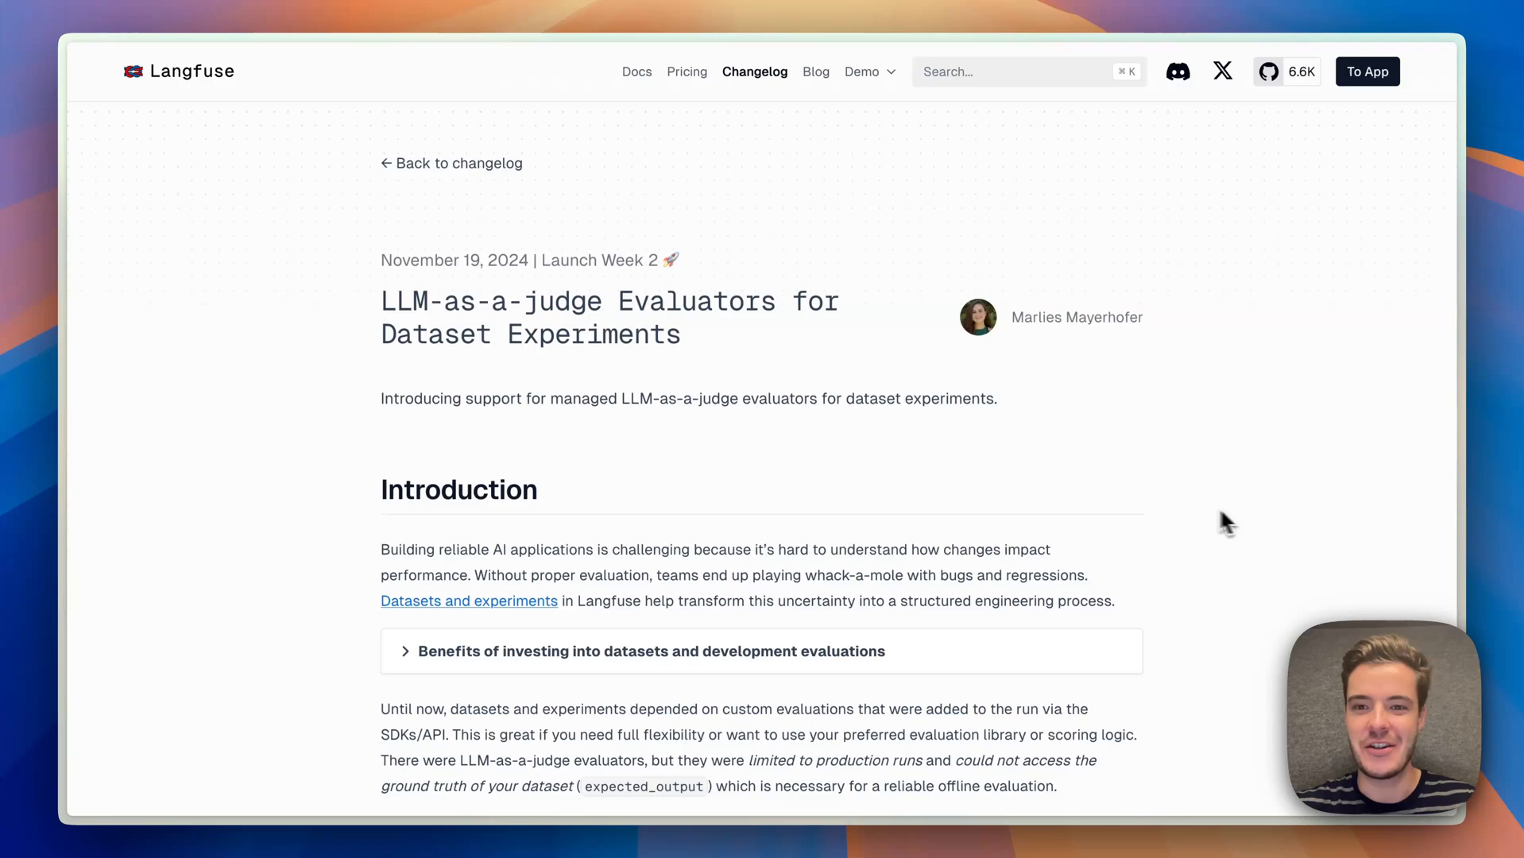
mouse_move(842, 448)
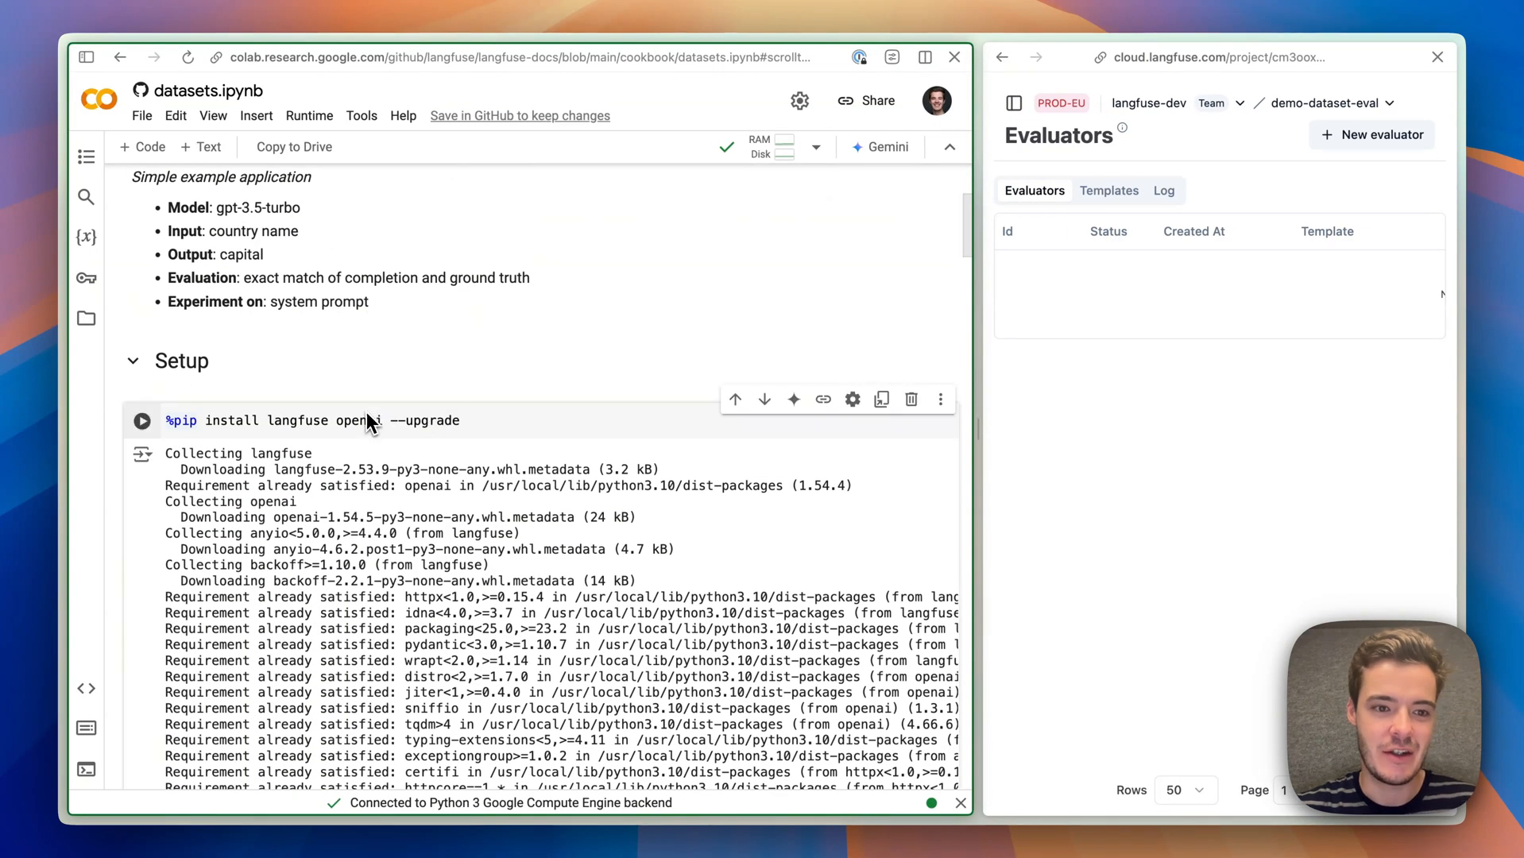
Run the setup and create_dataset cells, then reach the local_items and upload cells.
scroll("down", 3)
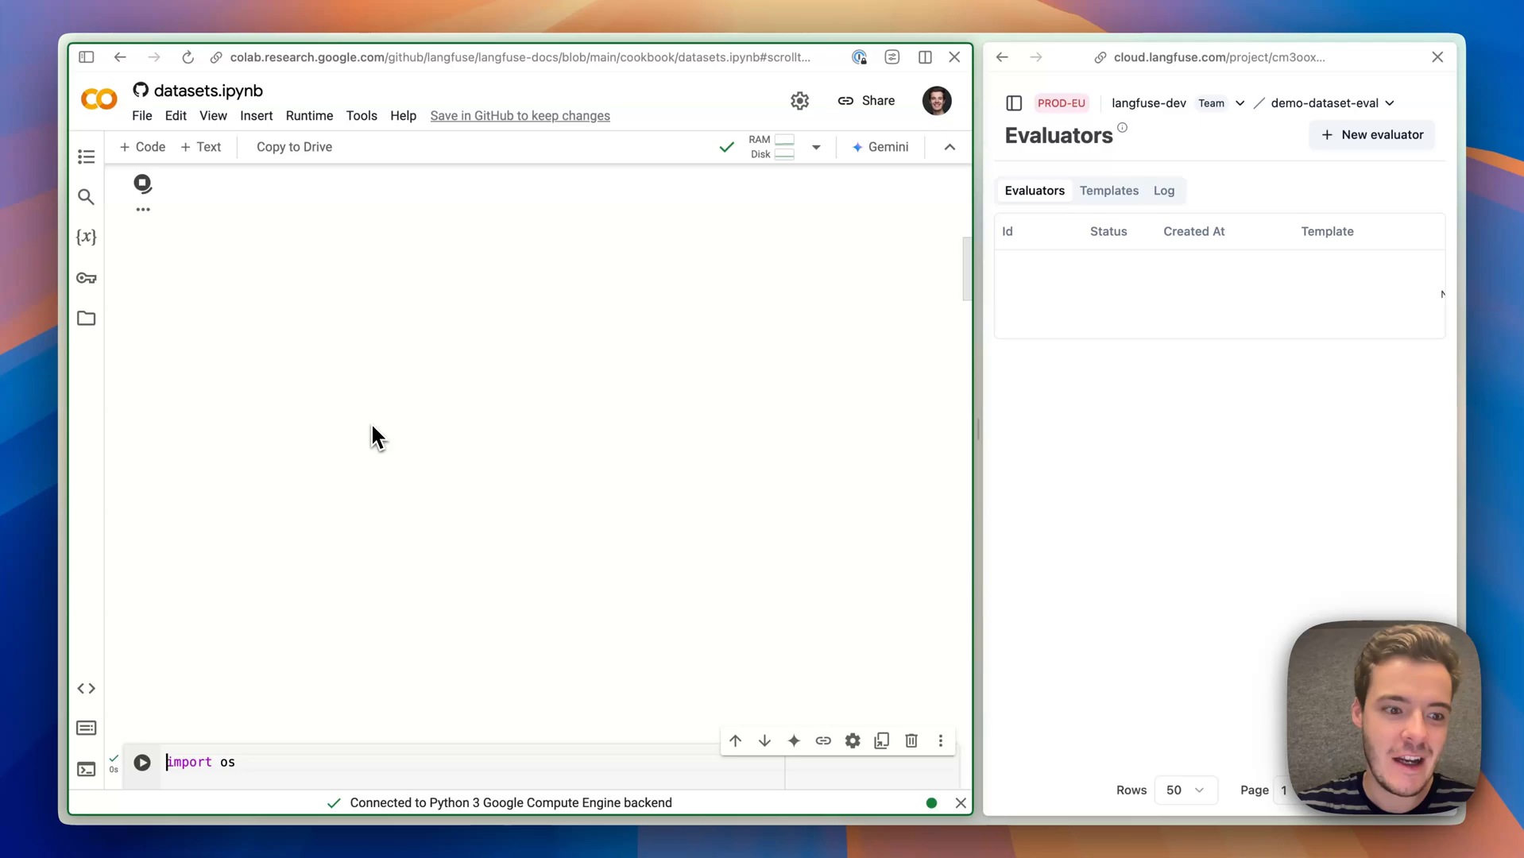
left_click(141, 279)
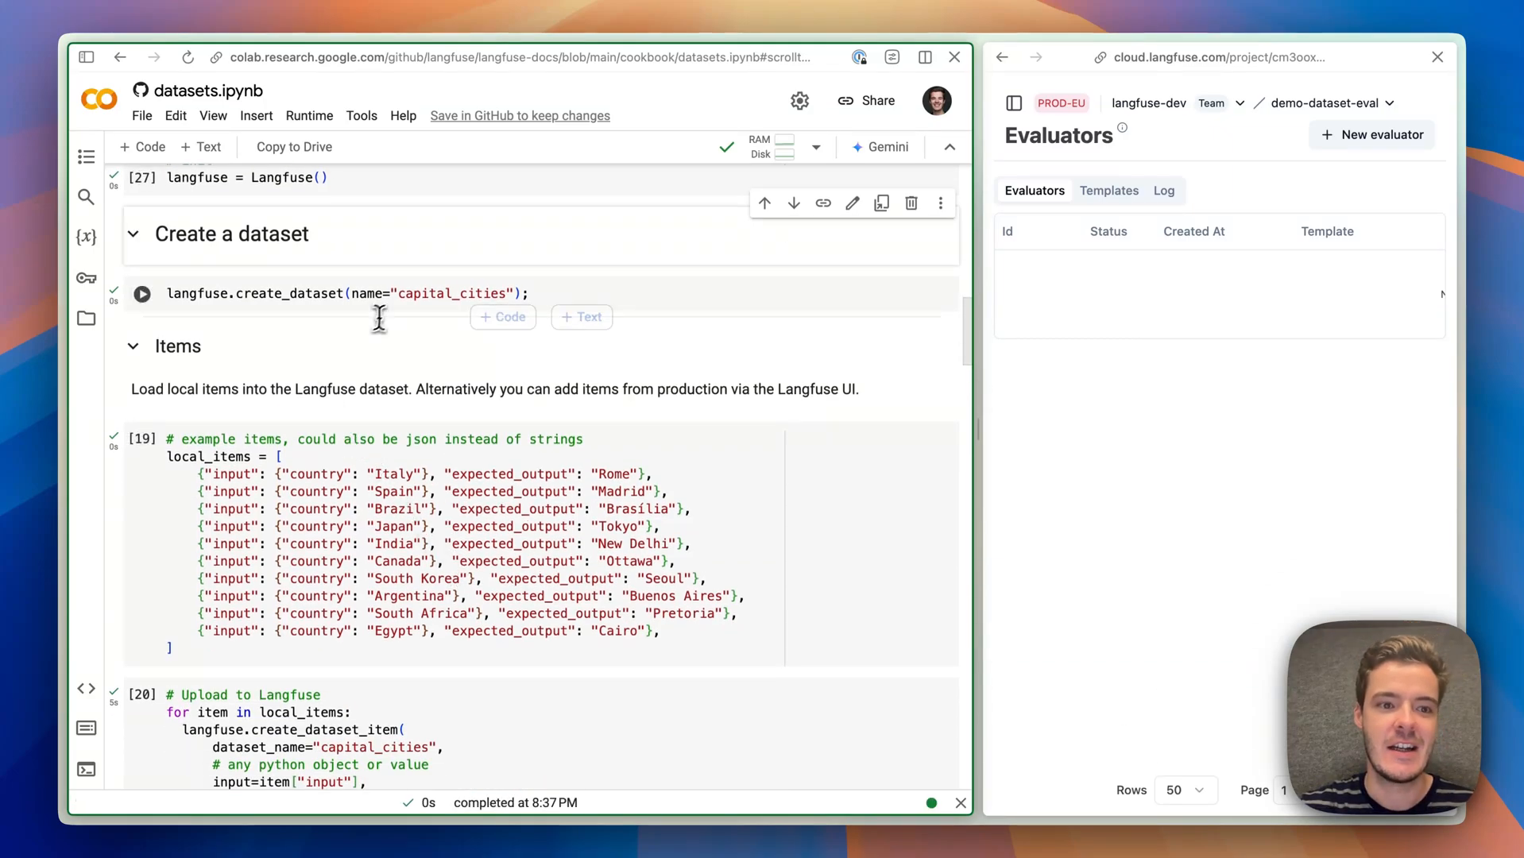
left_click(142, 294)
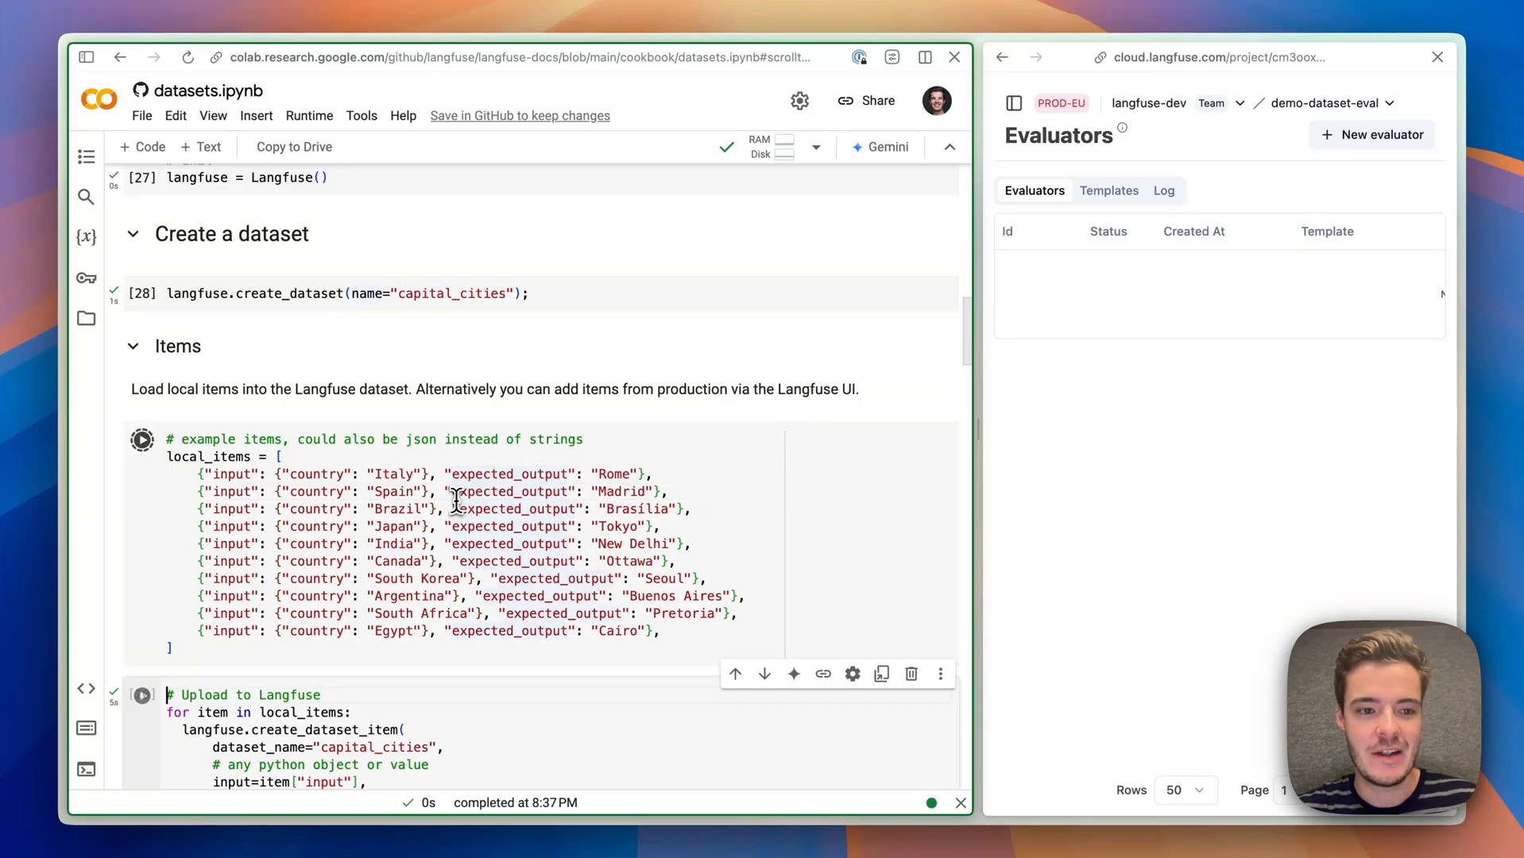
scroll("down", 3)
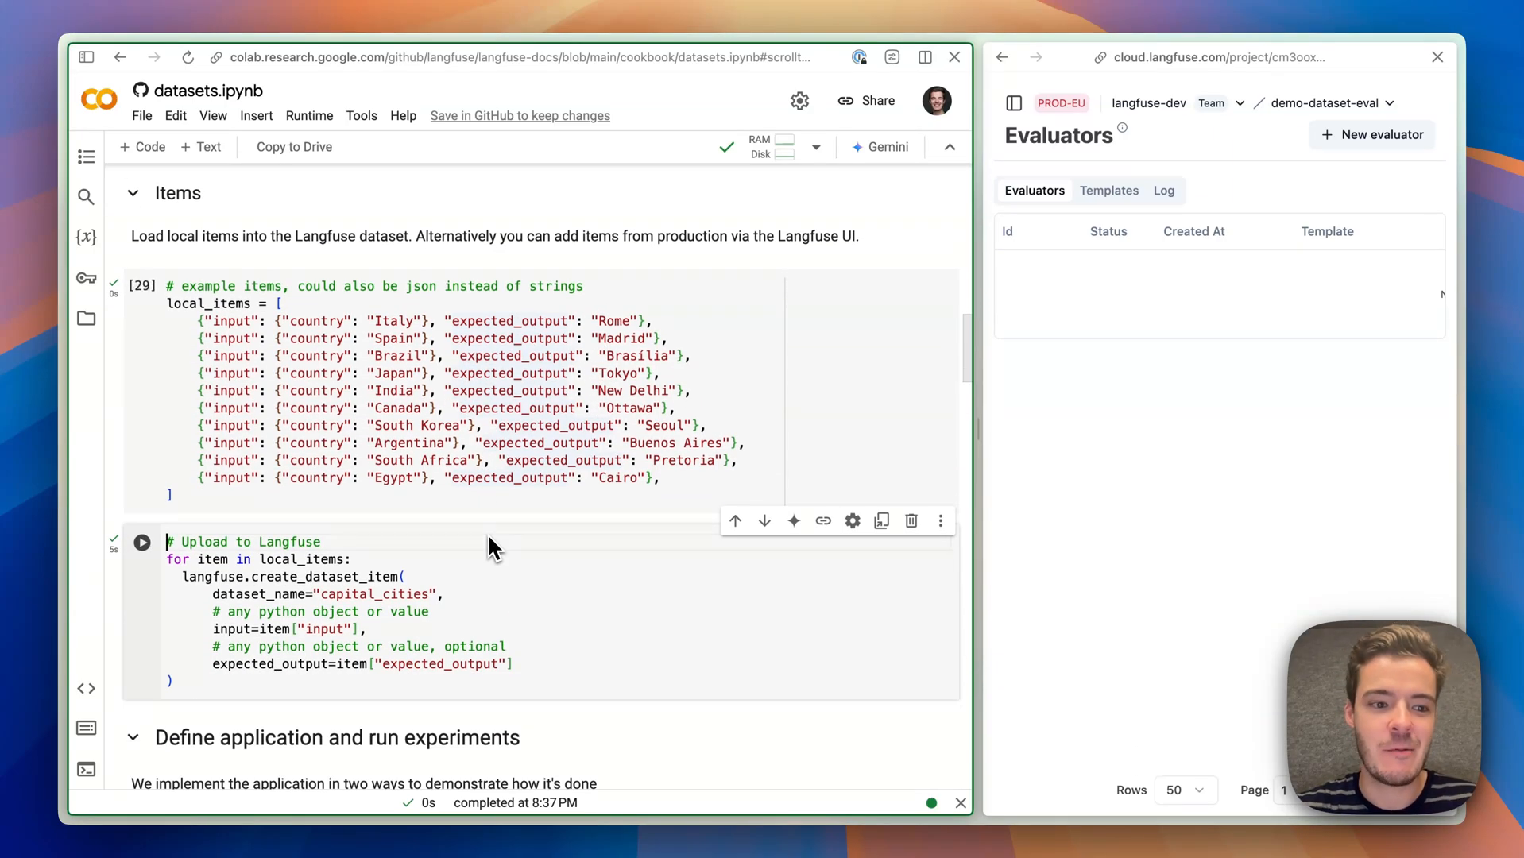
mouse_move(503, 610)
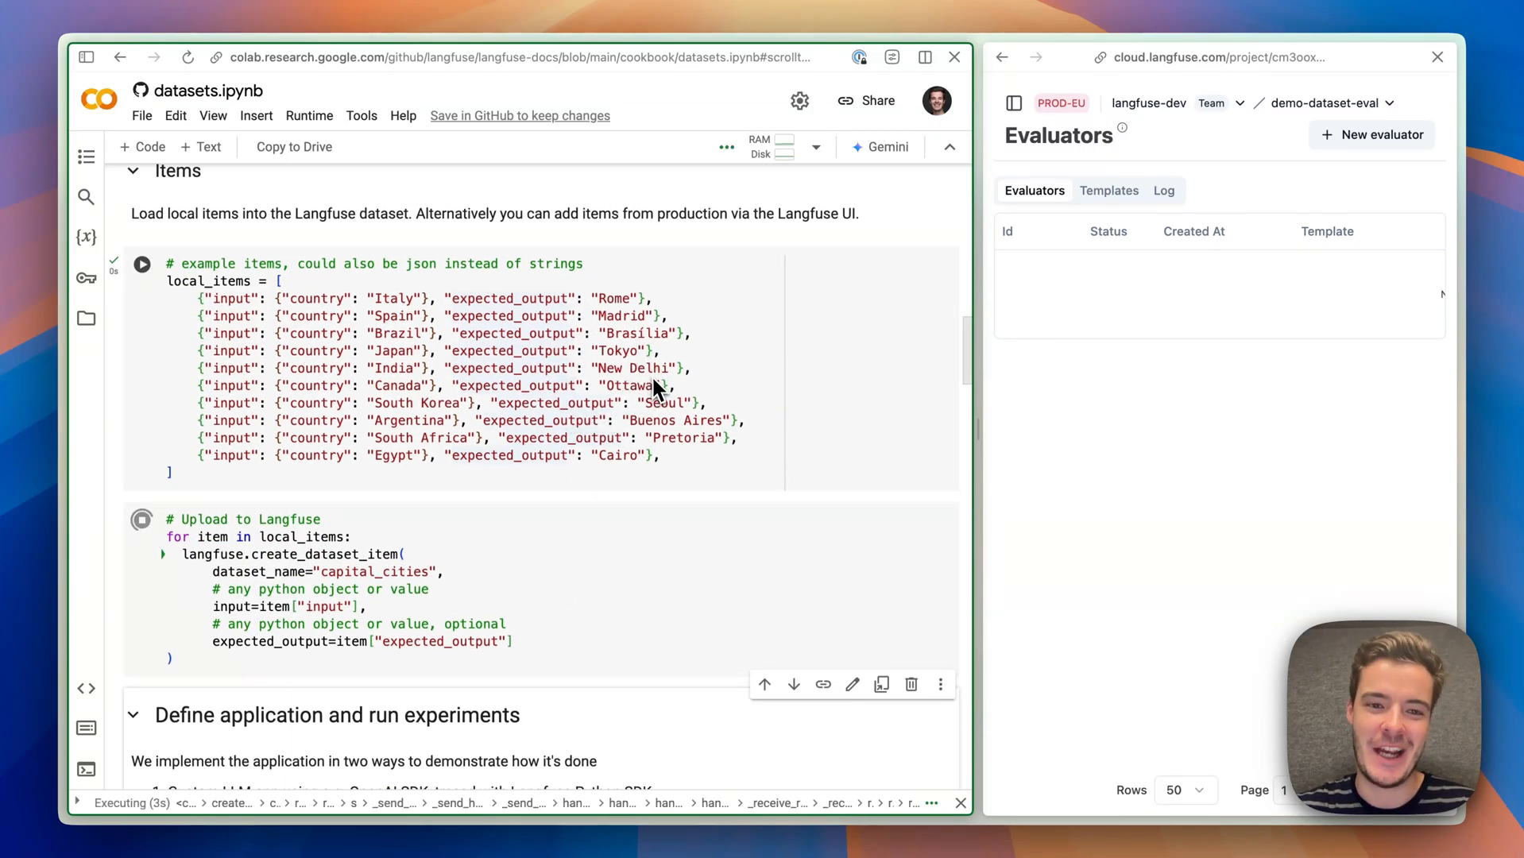
scroll("down", 3)
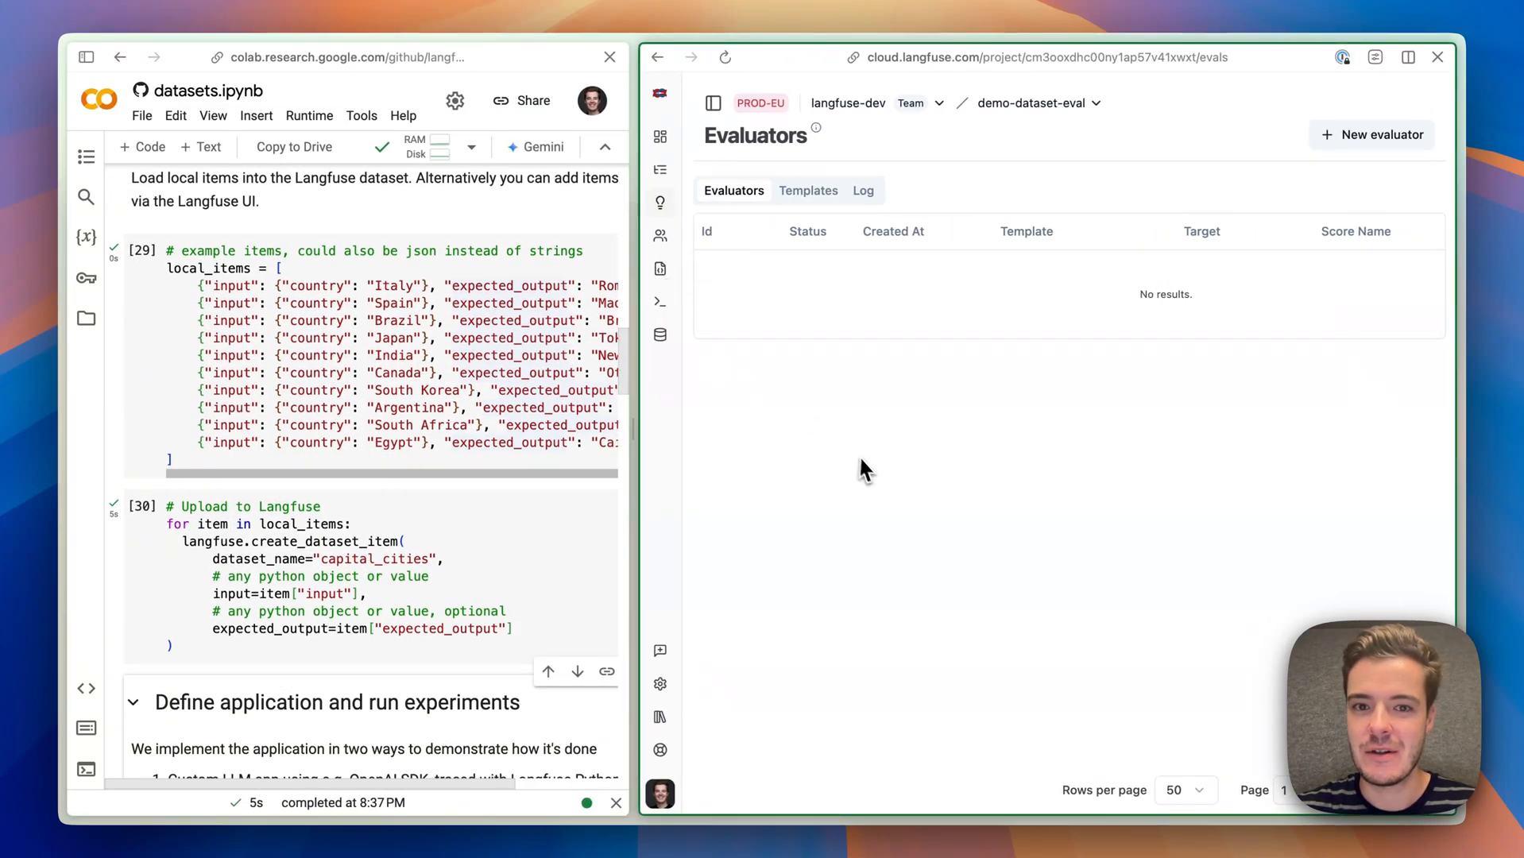
left_click(659, 333)
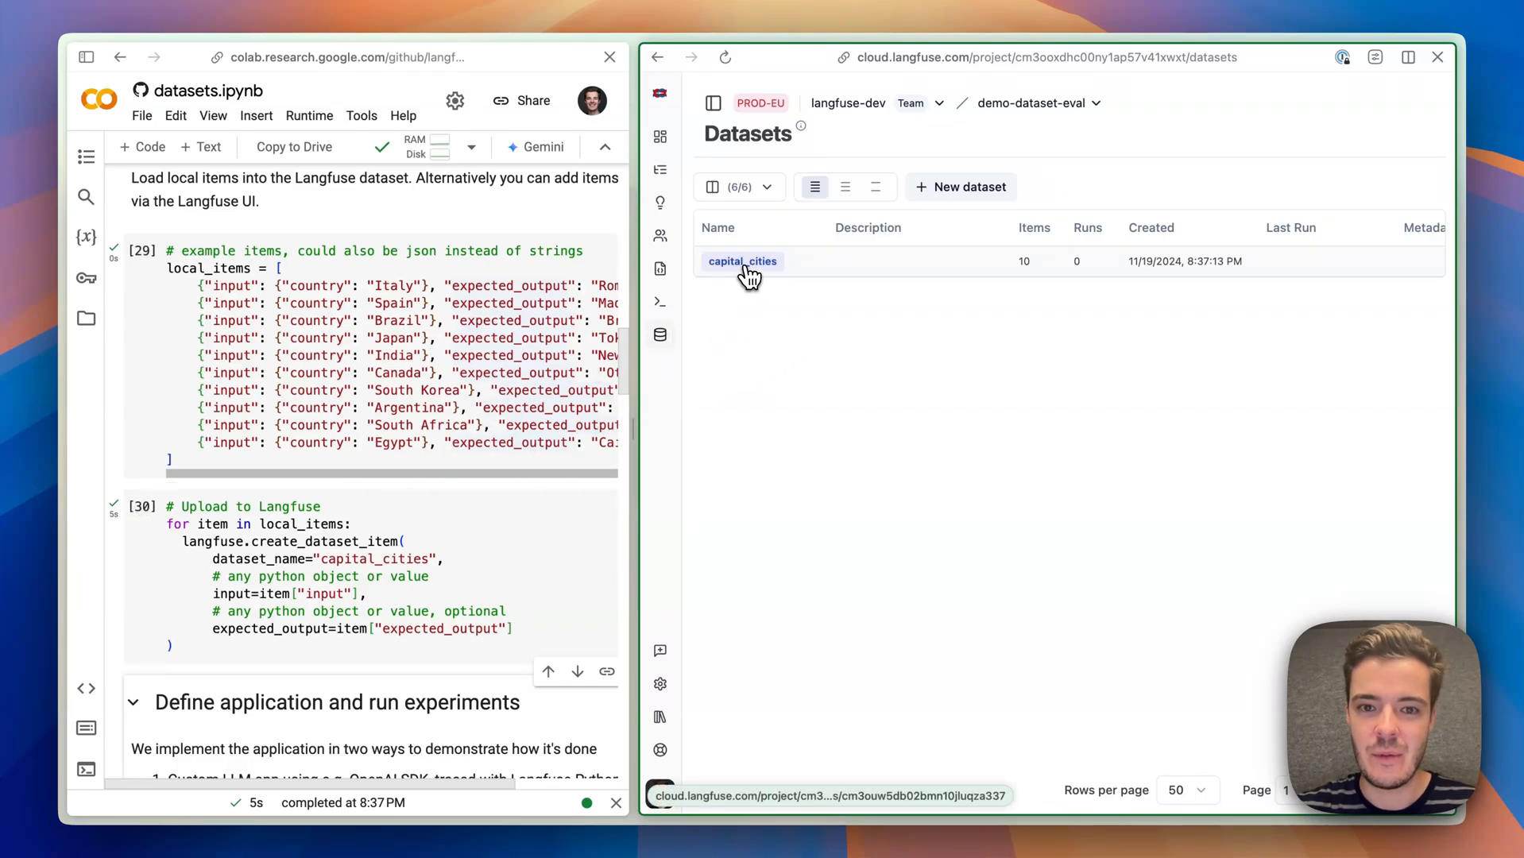
left_click(742, 261)
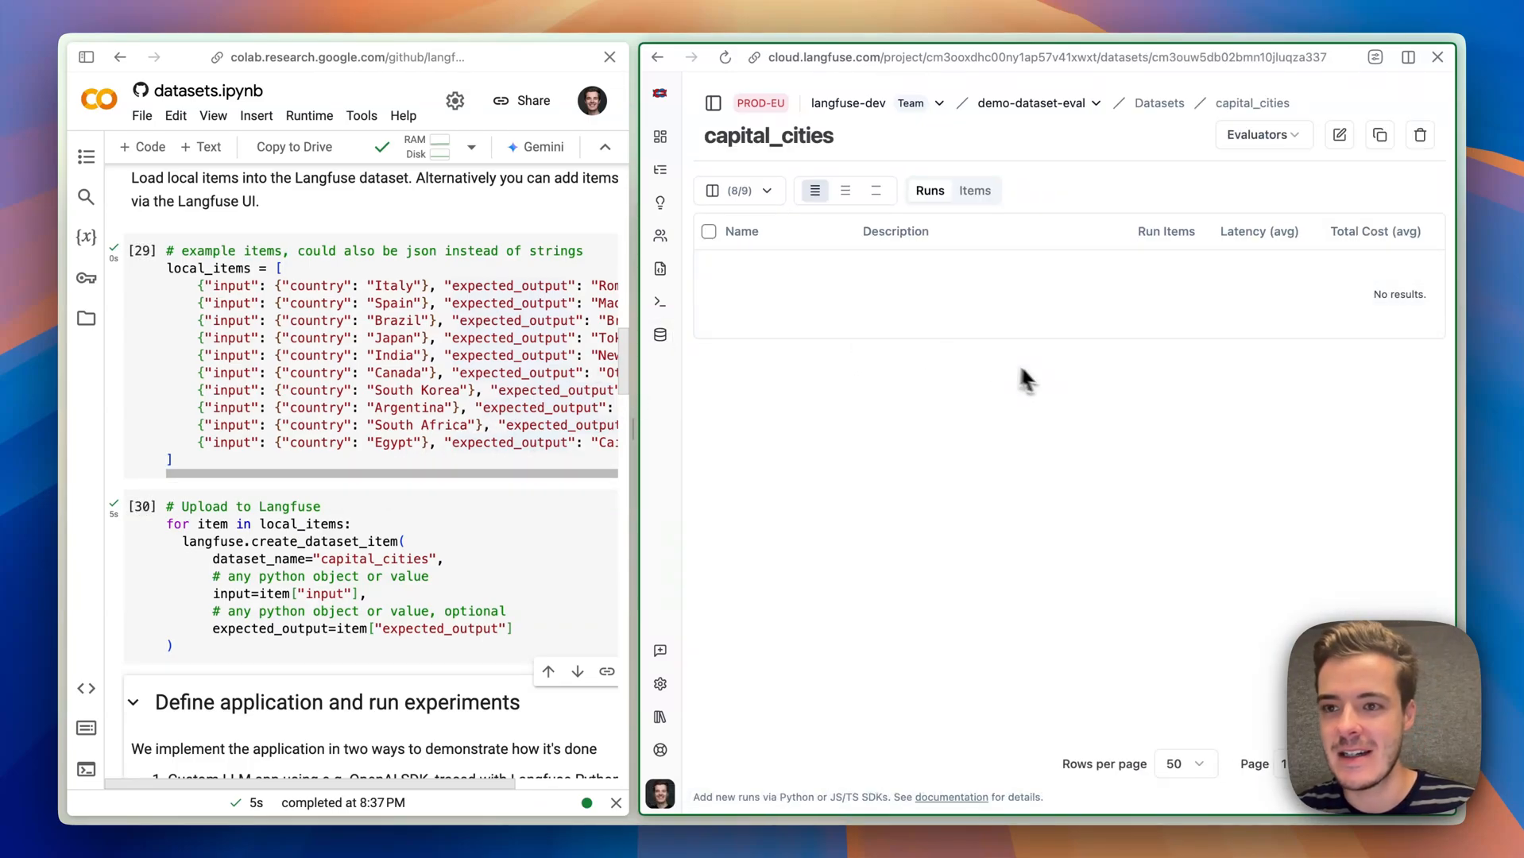
left_click(974, 191)
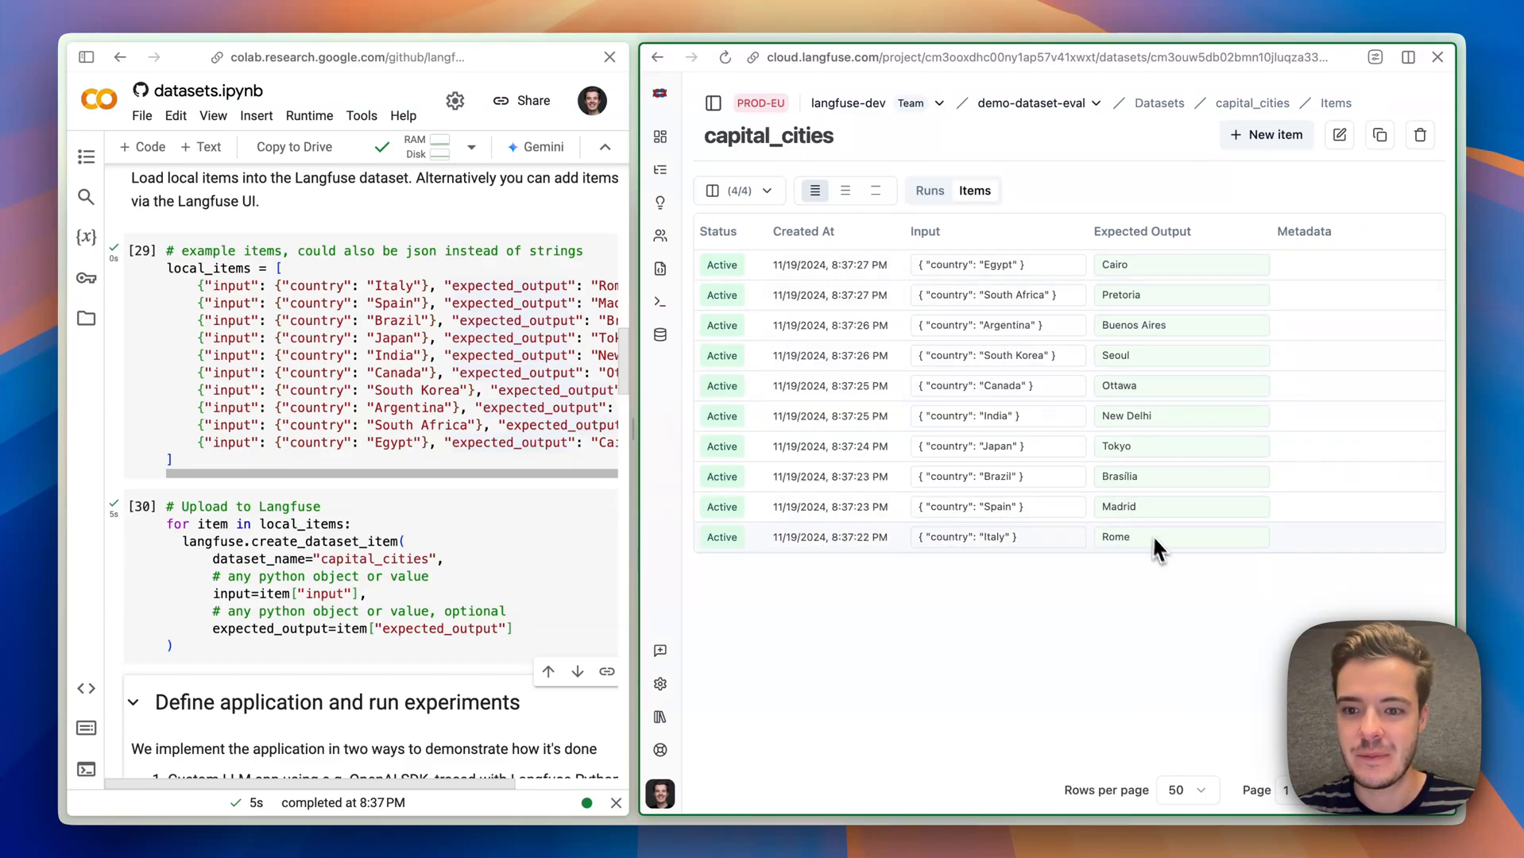
mouse_move(1166, 561)
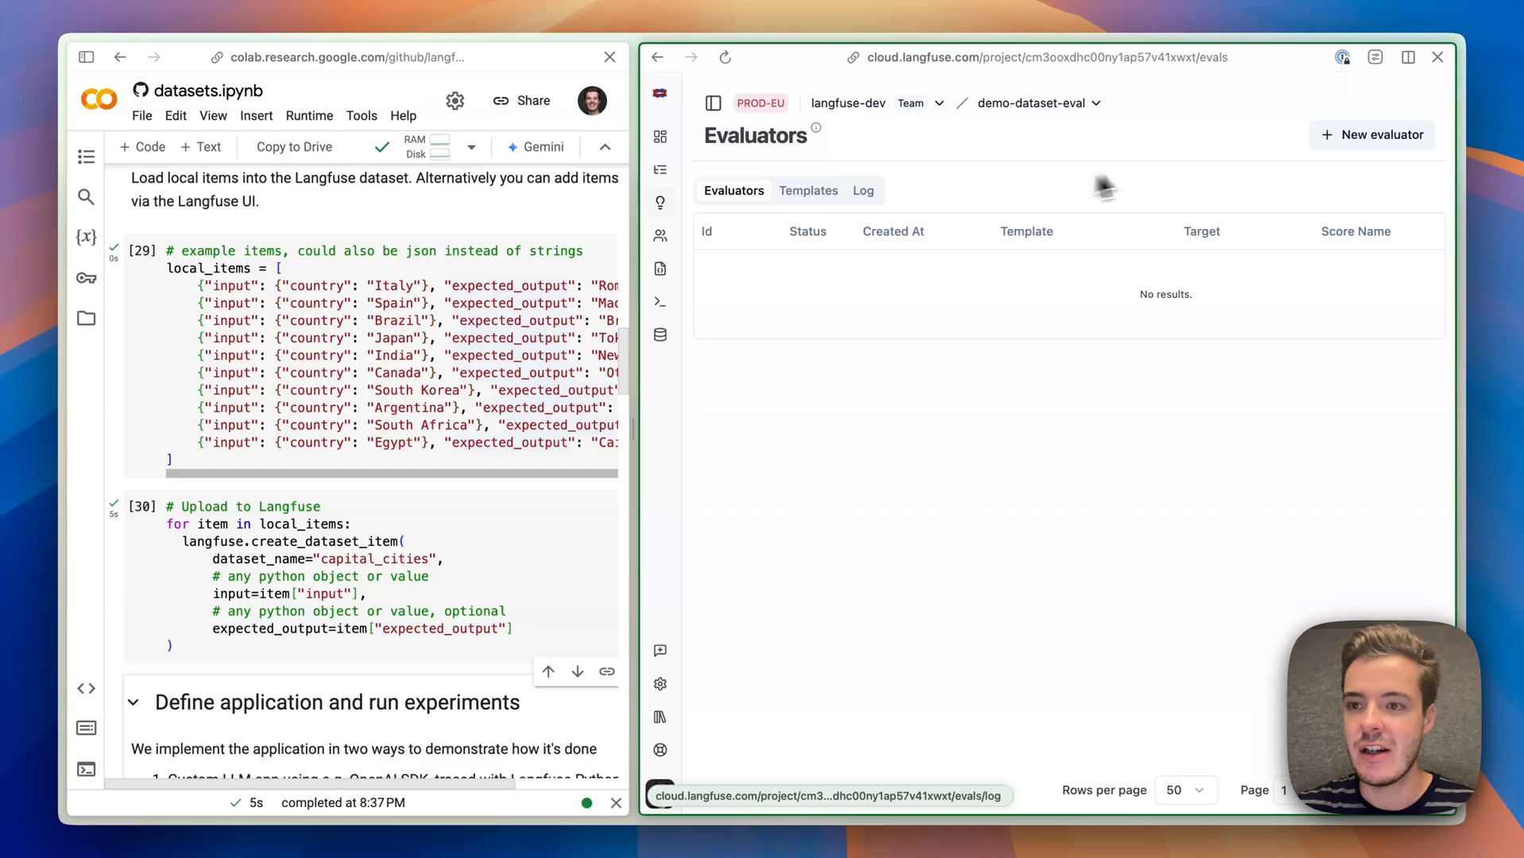
Start a new evaluator and choose Create new template from the template dropdown.
left_click(1372, 133)
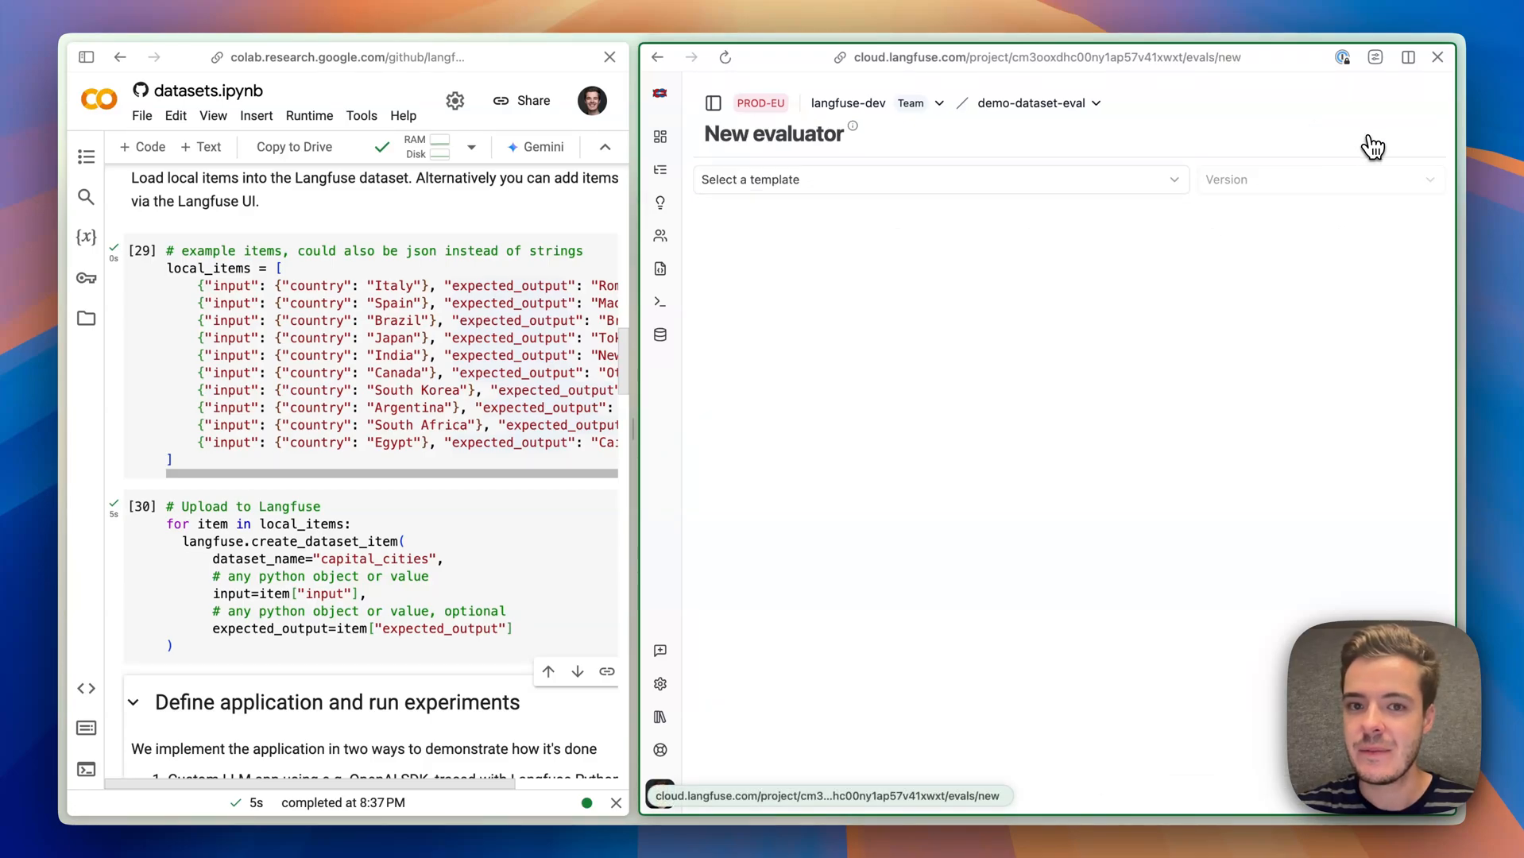
left_click(937, 179)
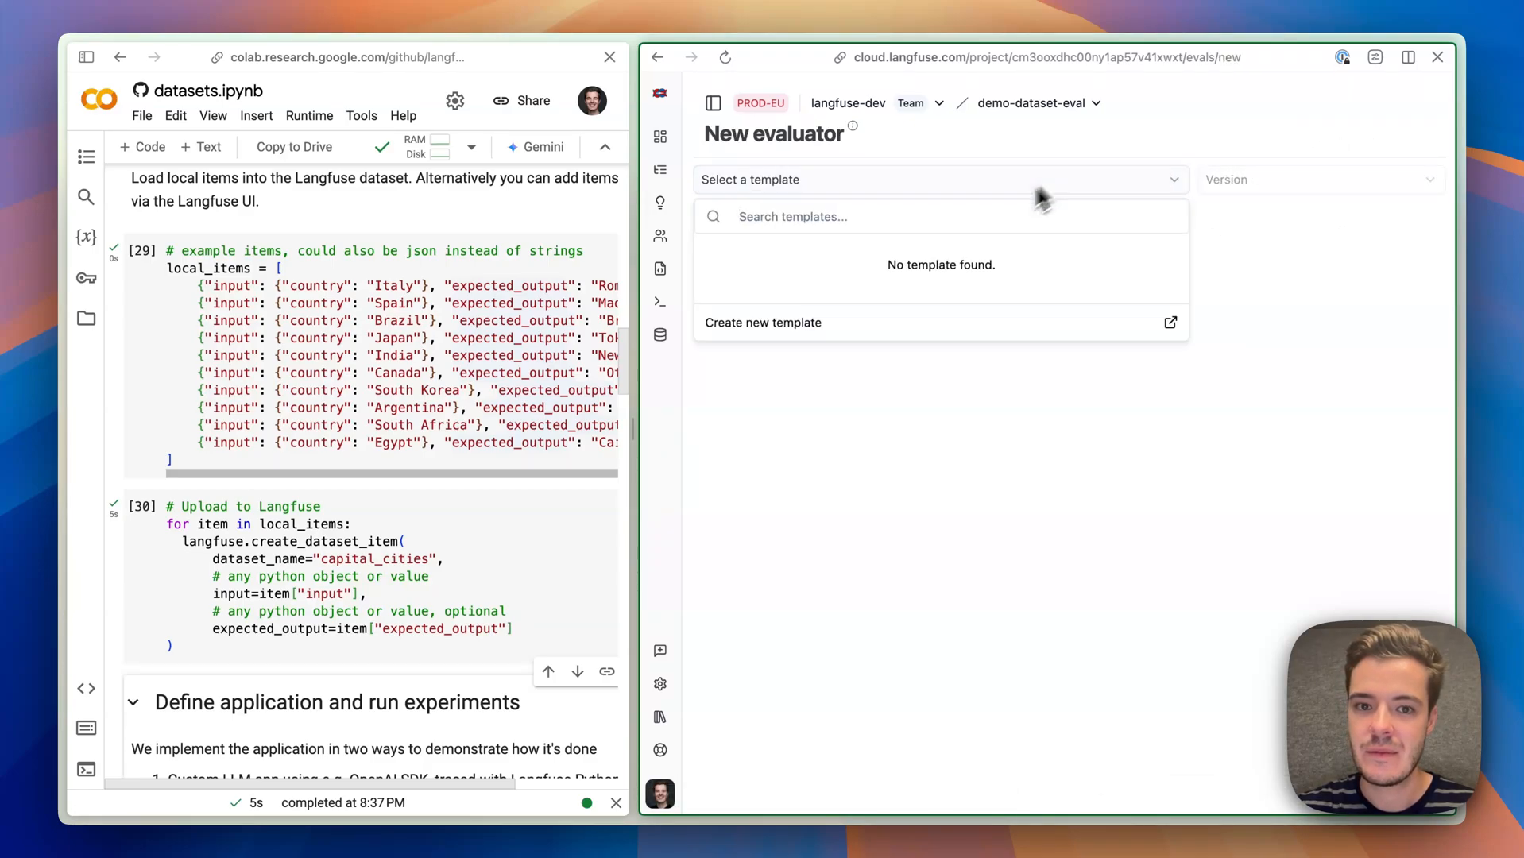
left_click(763, 321)
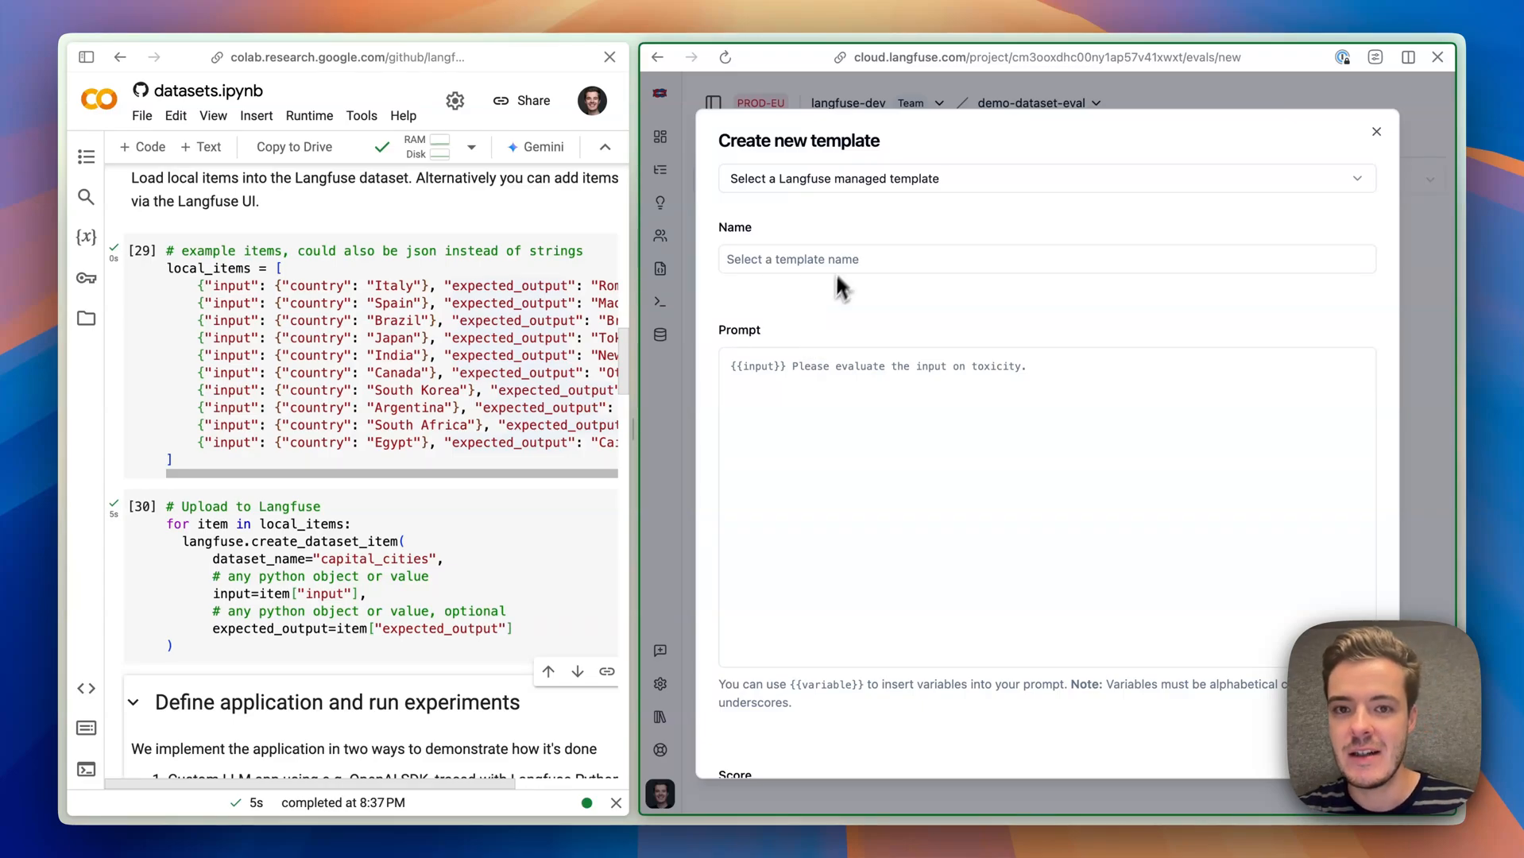
Base the new template on the managed Correctness preset with its prompt.
left_click(1044, 178)
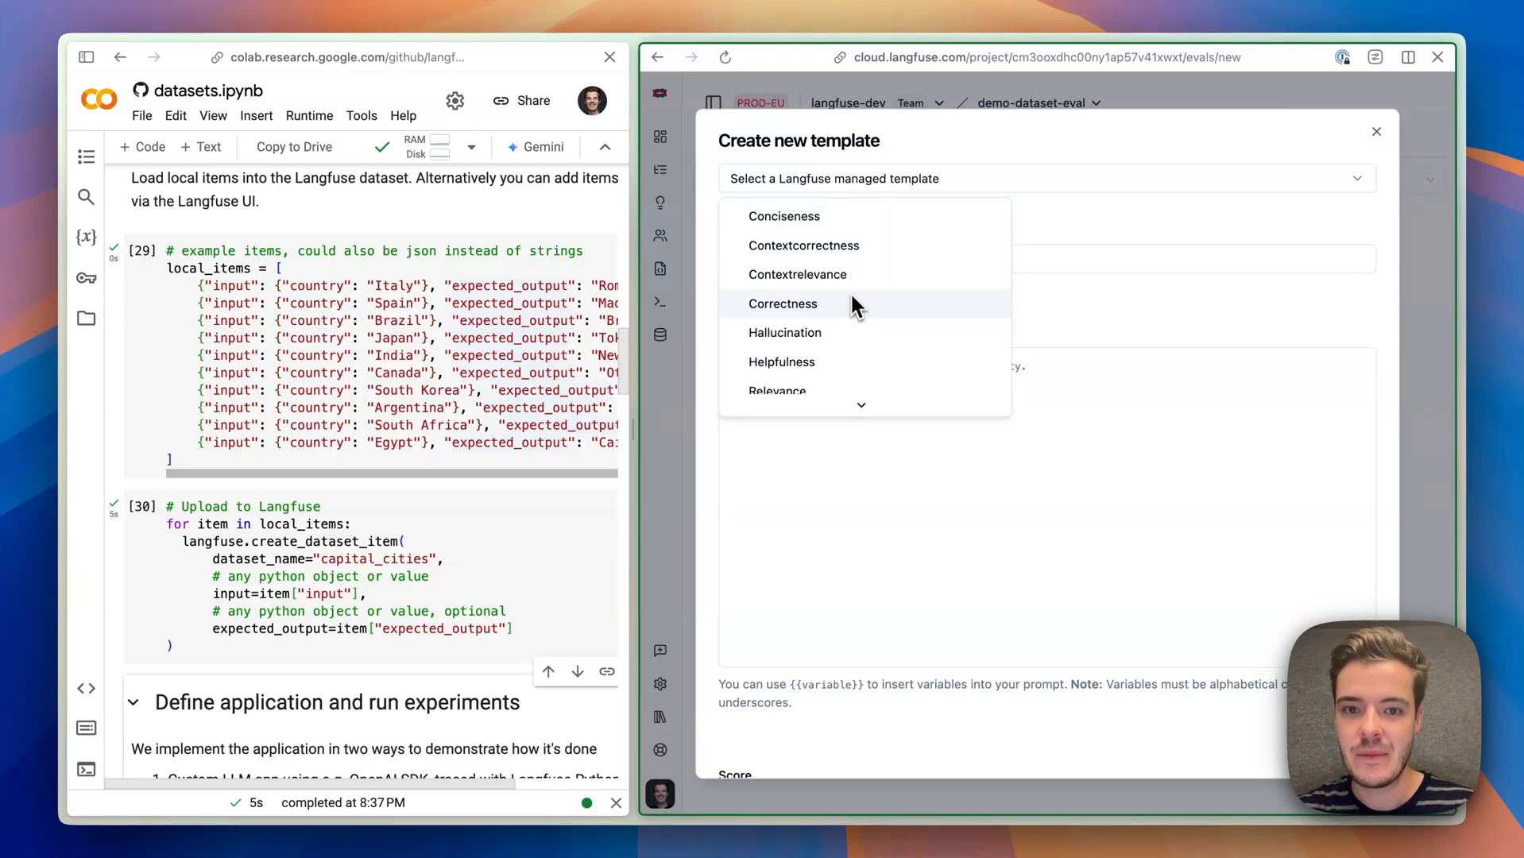
left_click(782, 303)
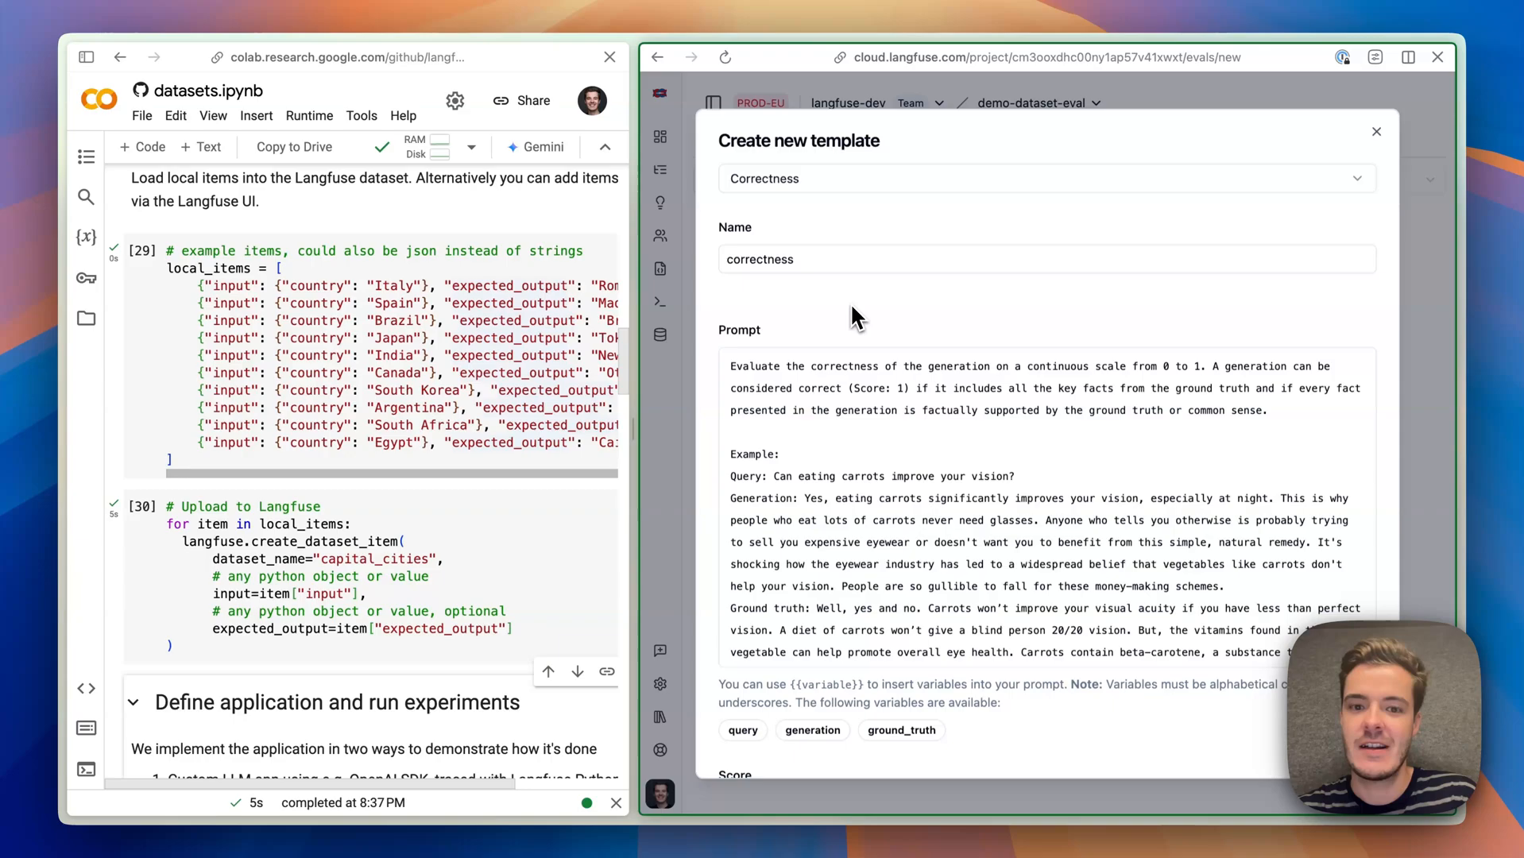
mouse_move(932, 459)
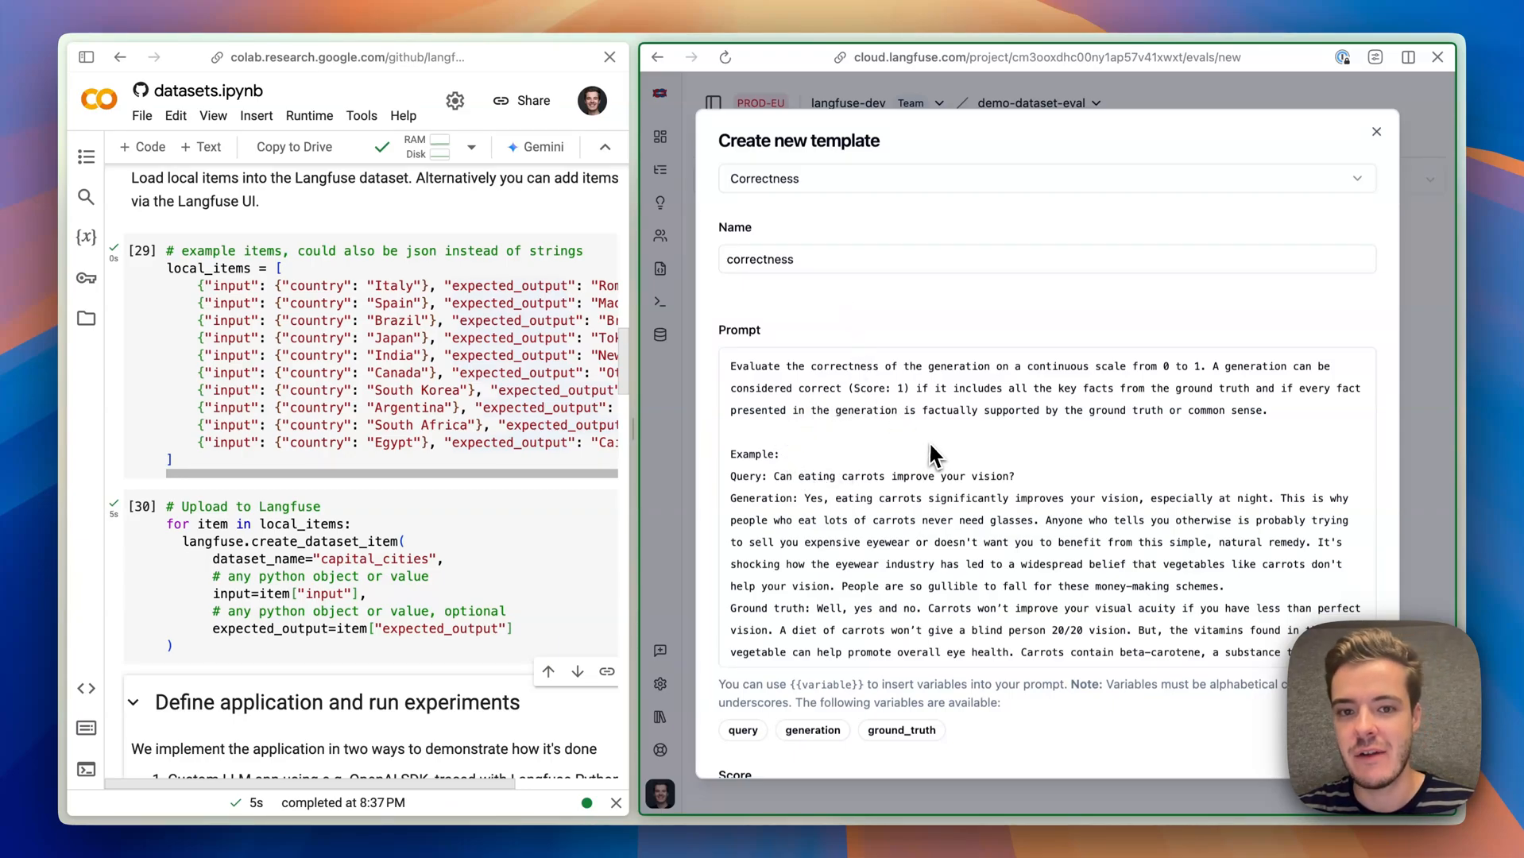
mouse_move(899, 525)
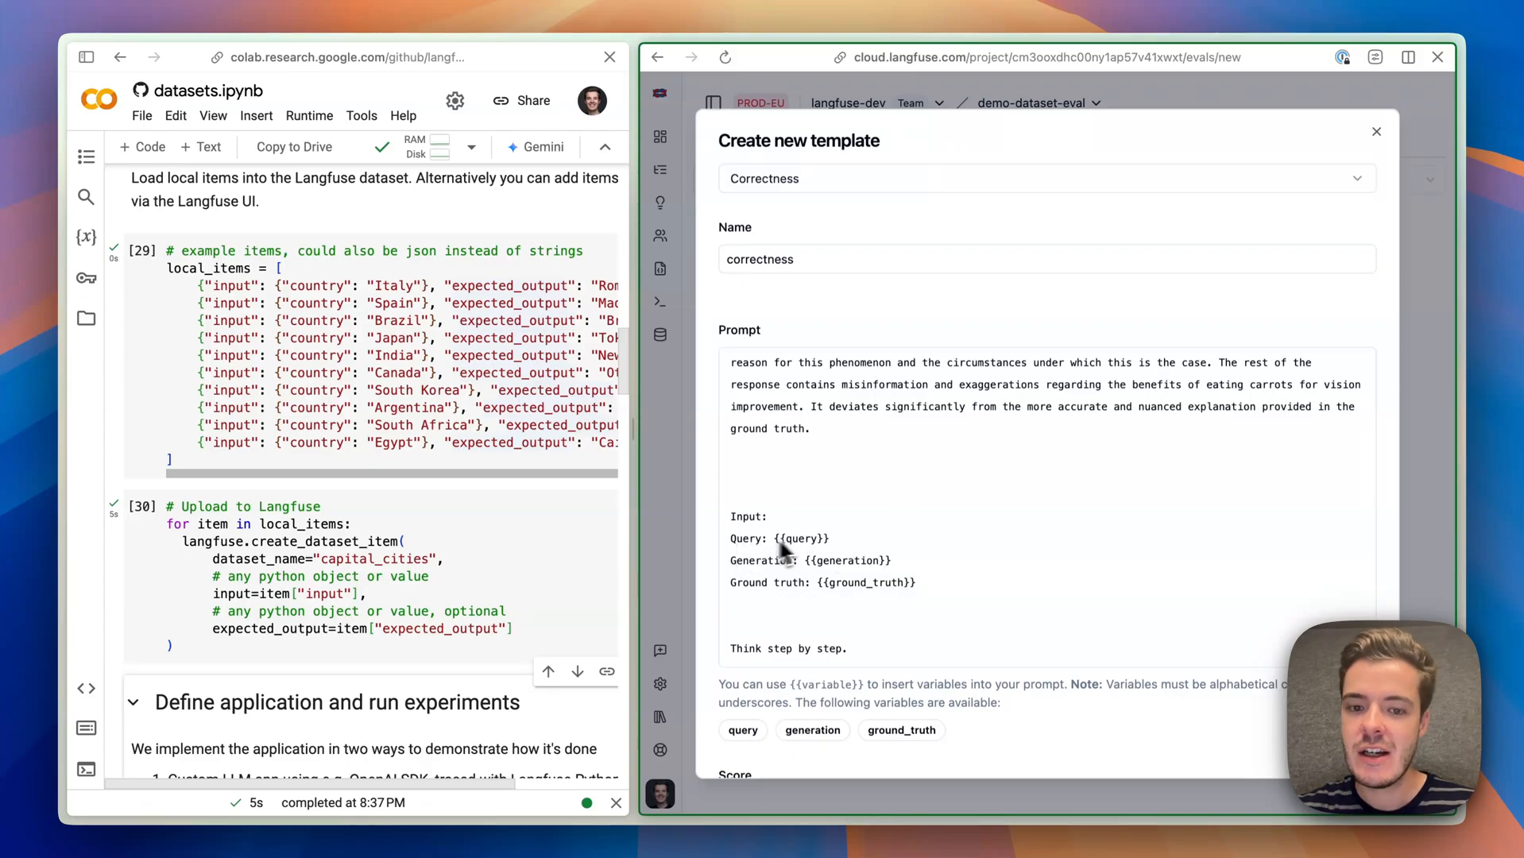
mouse_move(822, 579)
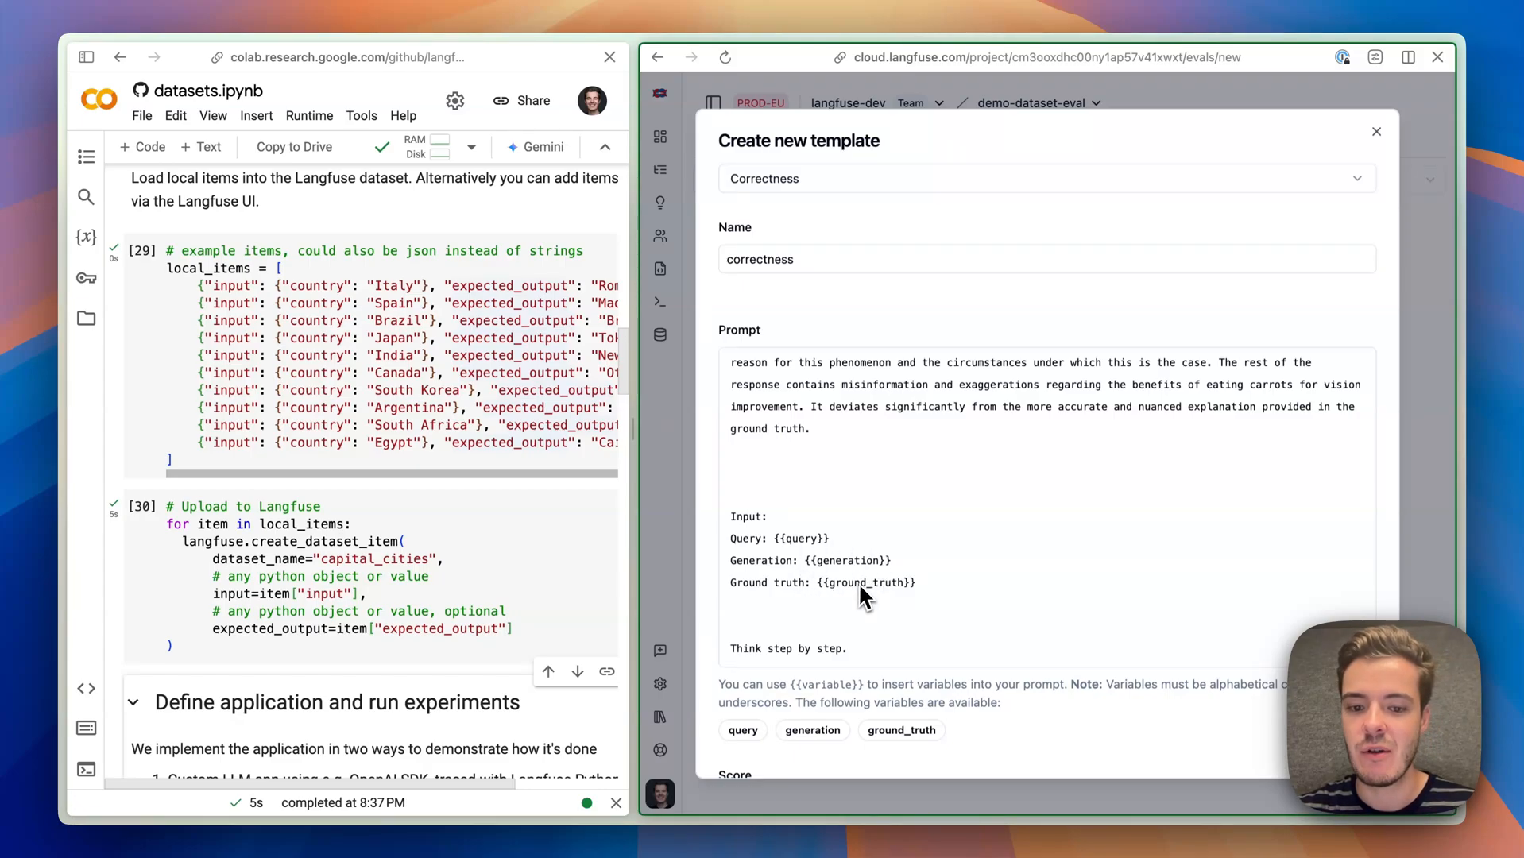
Set the judge model to gpt-4o-mini and save the correctness template.
scroll("down", 3)
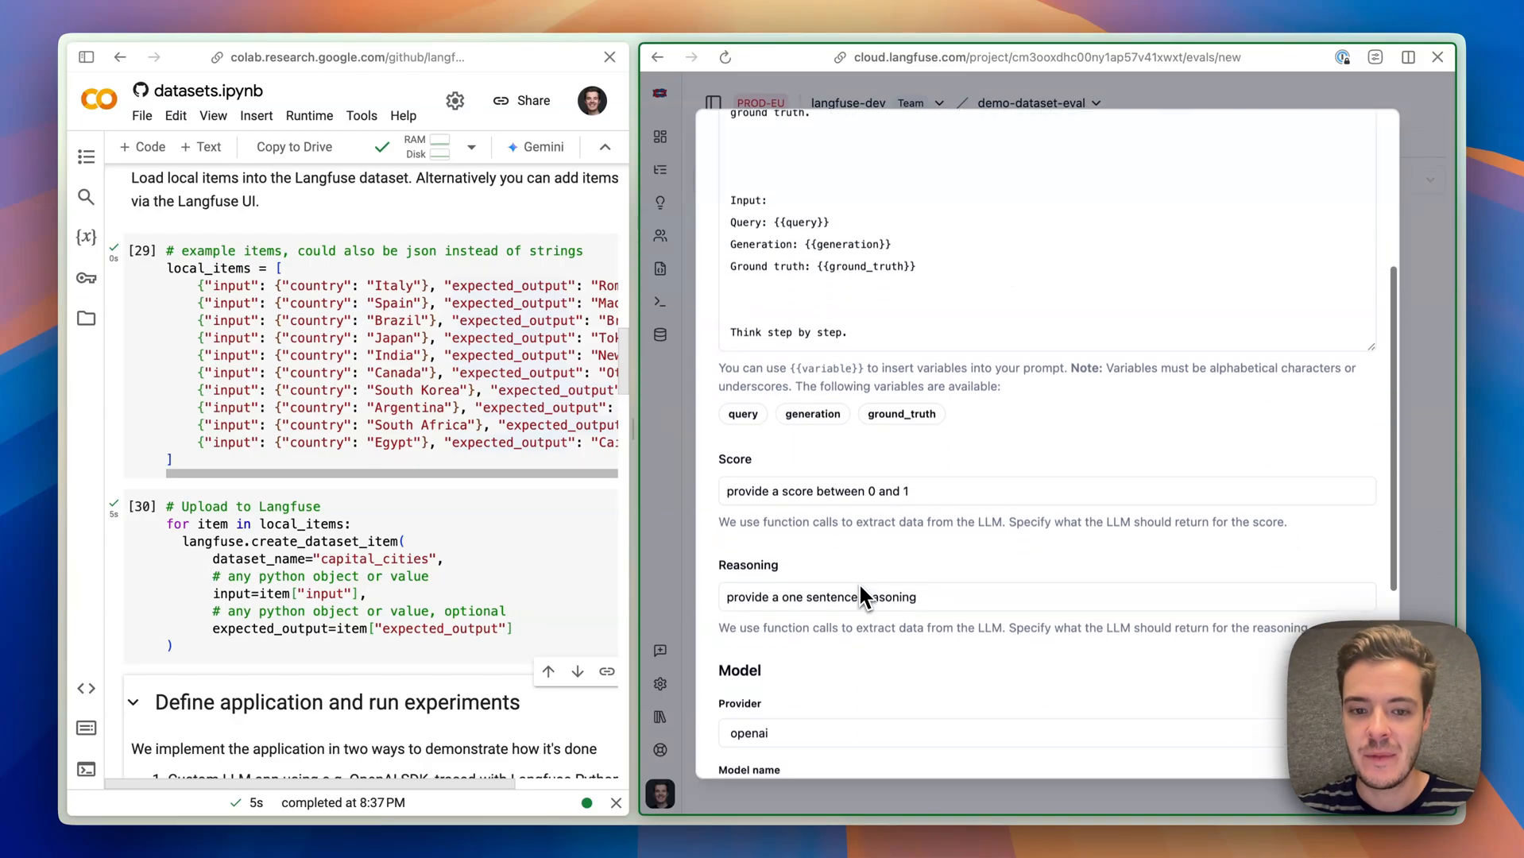
scroll("down", 3)
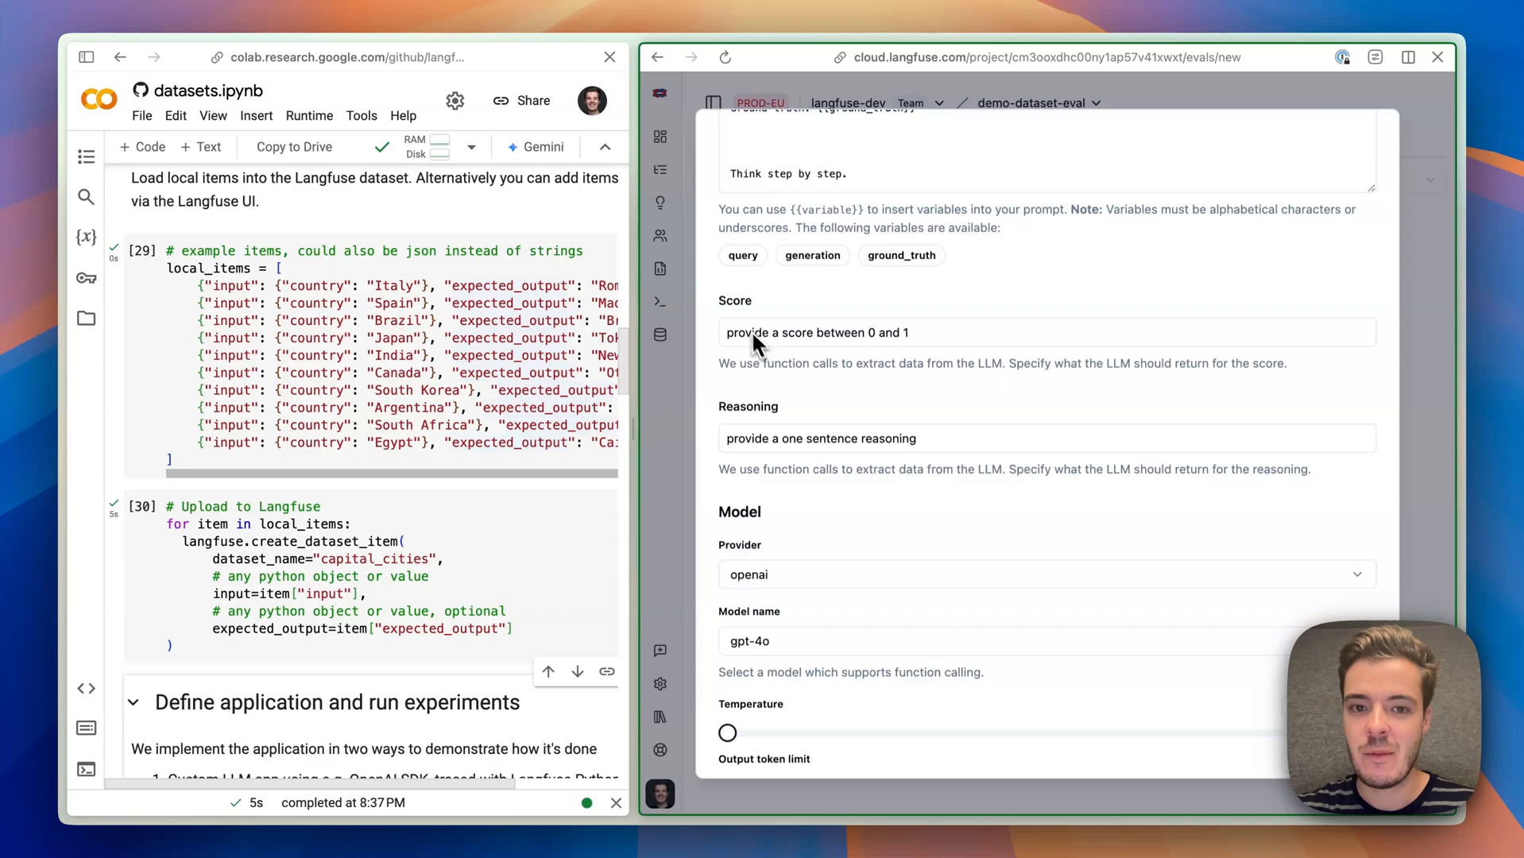
mouse_move(794, 472)
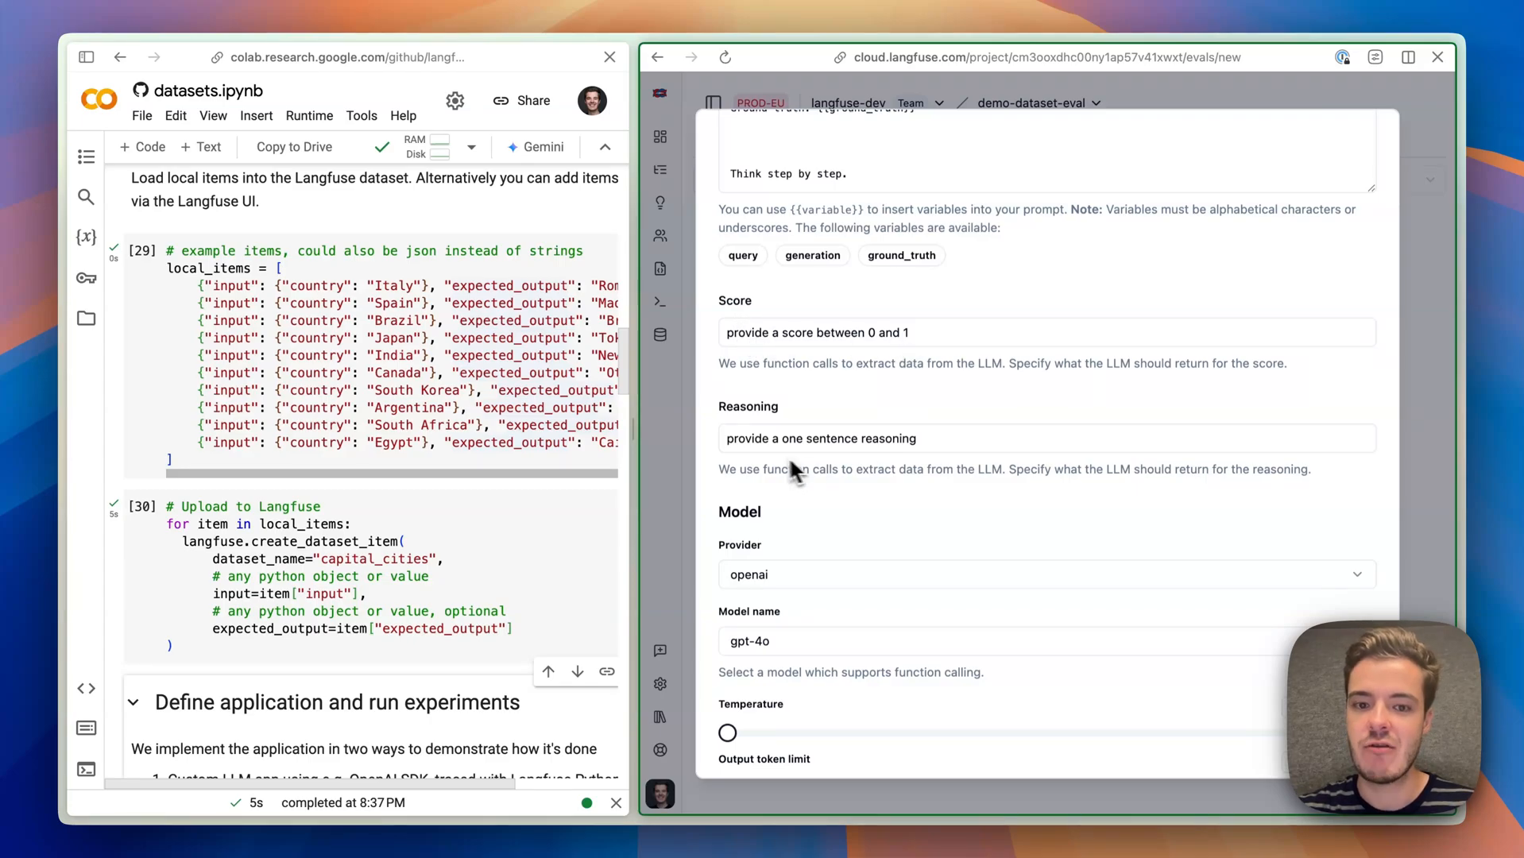
mouse_move(821, 462)
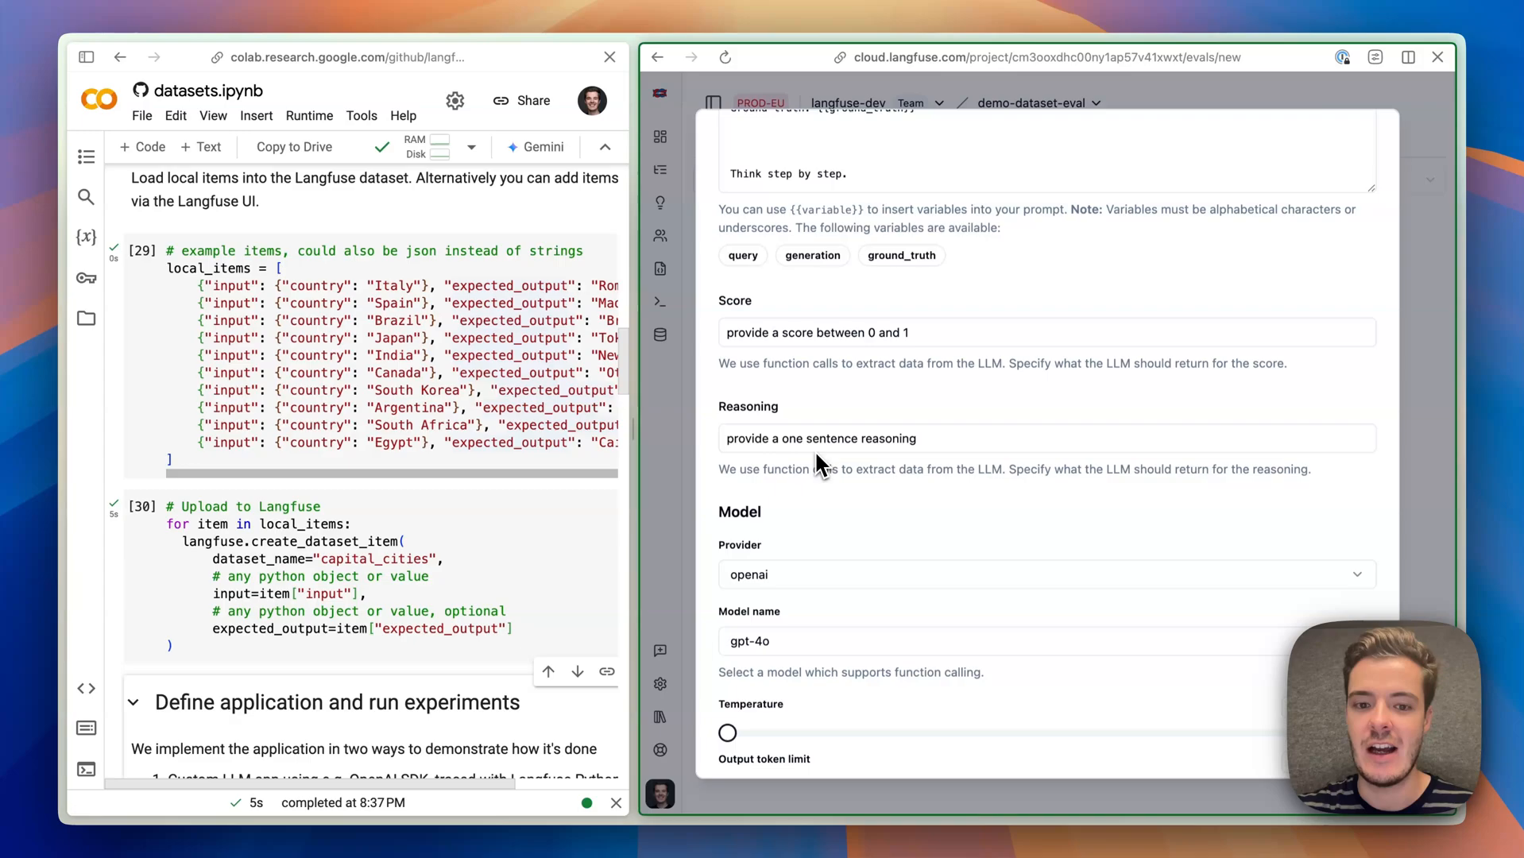
scroll("down", 3)
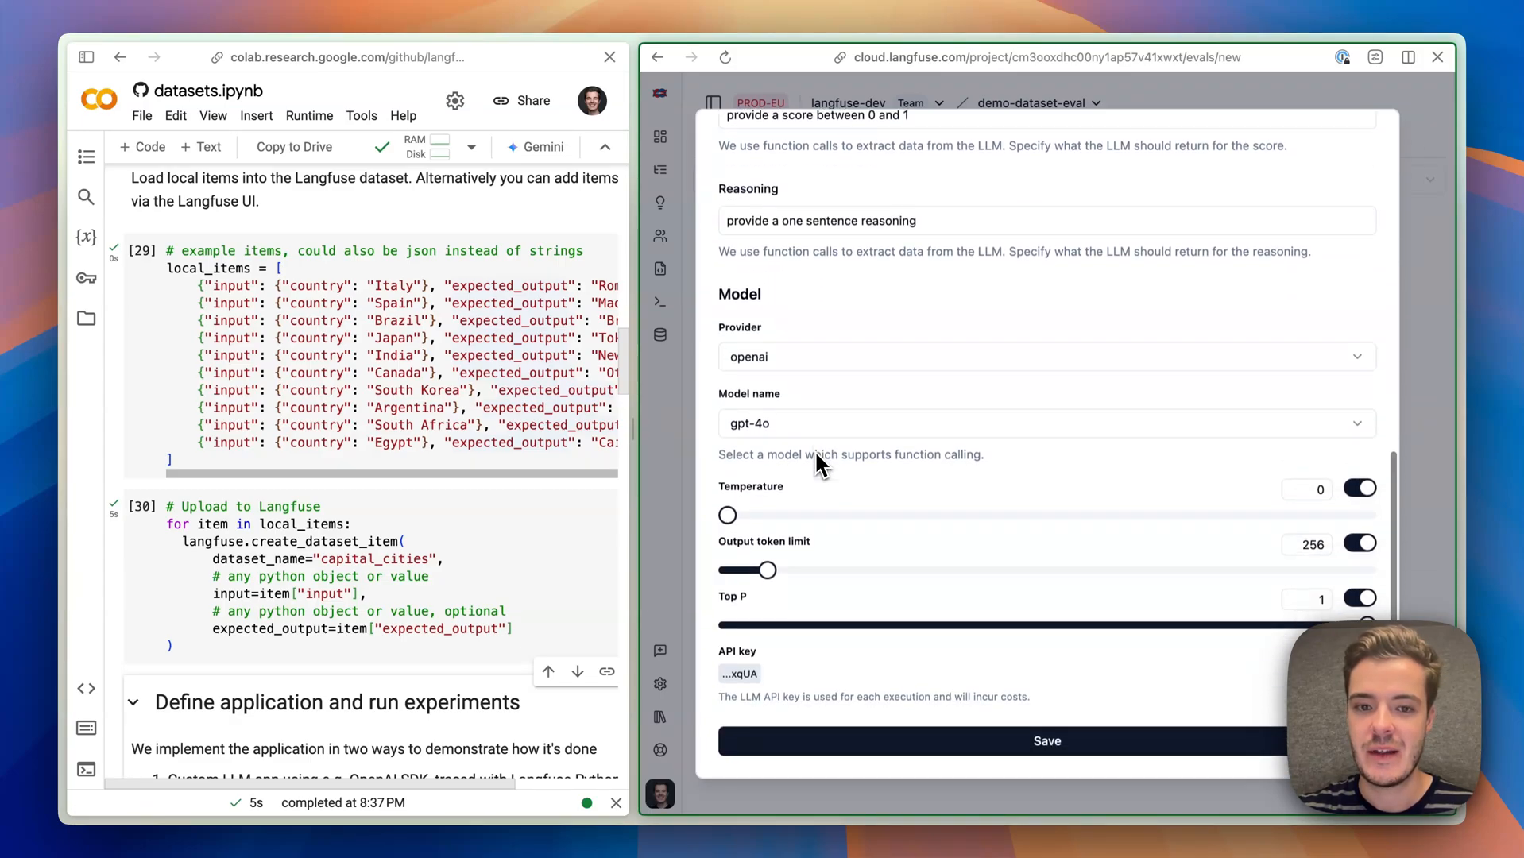
mouse_move(761, 377)
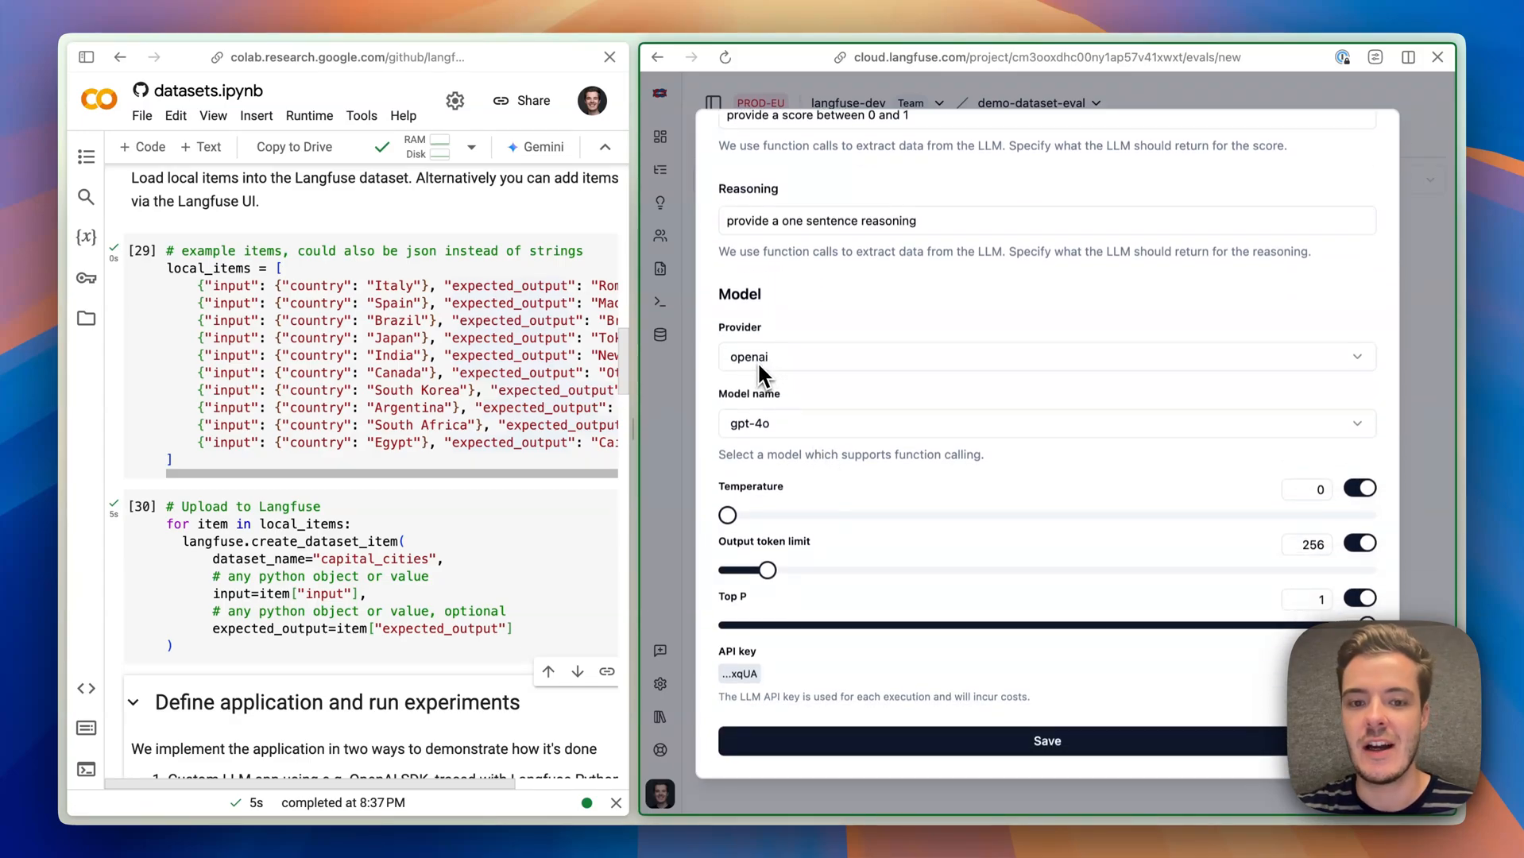
mouse_move(826, 443)
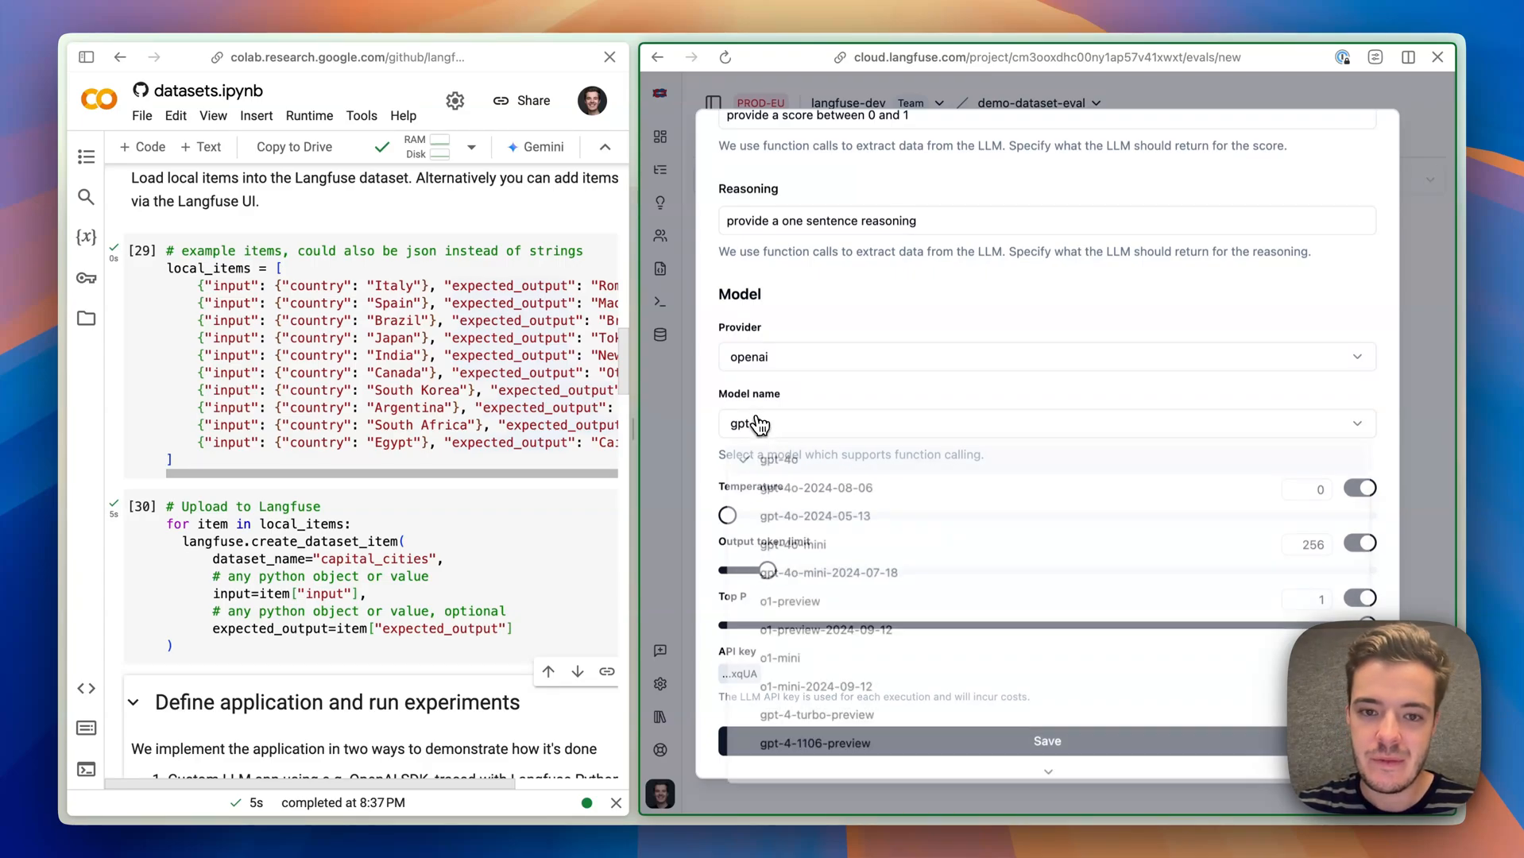
left_click(786, 542)
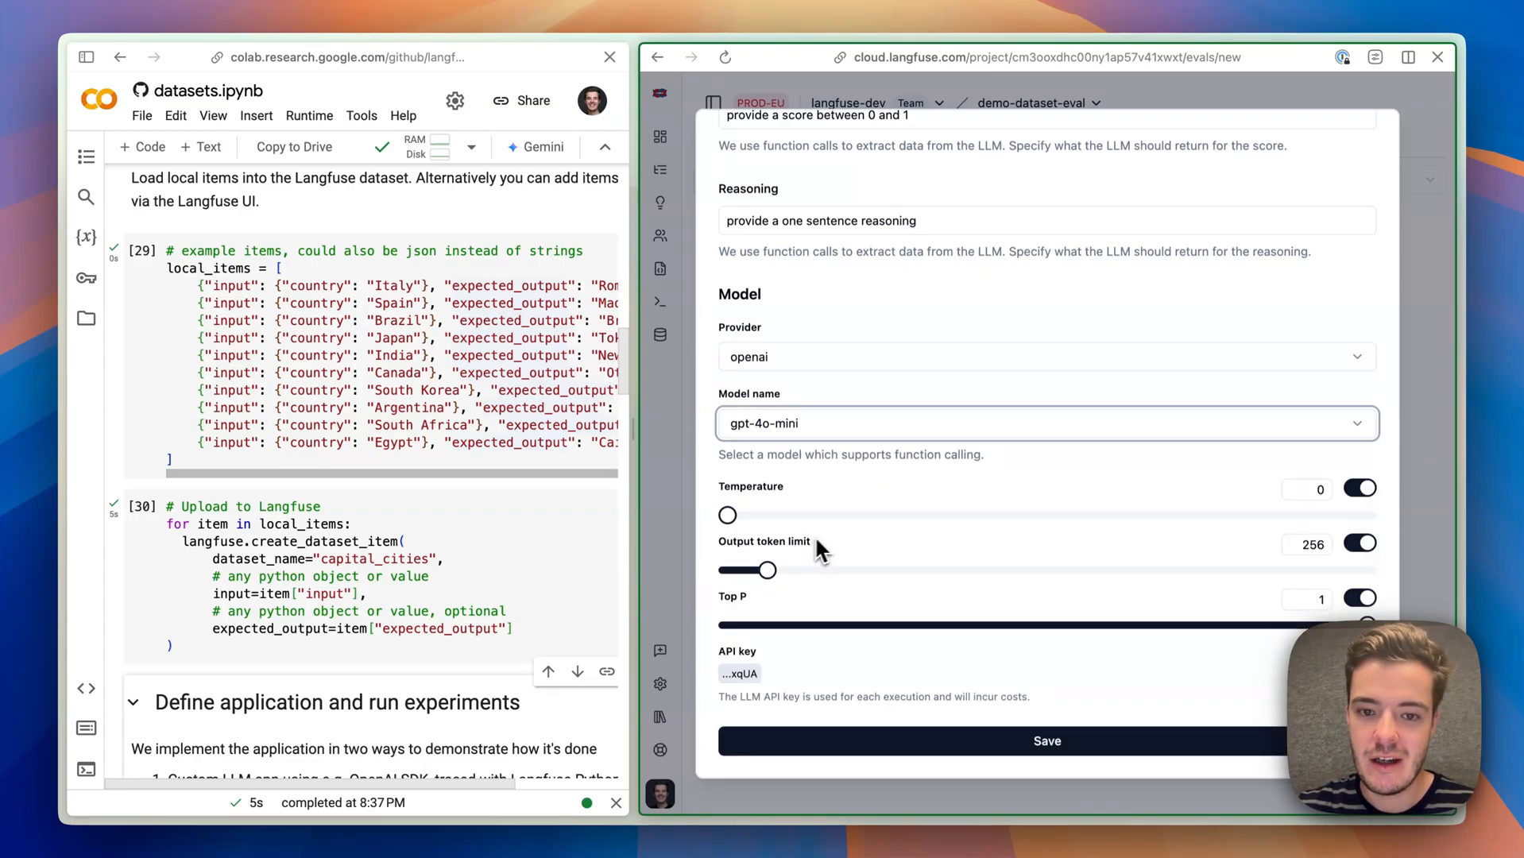
left_click(1046, 741)
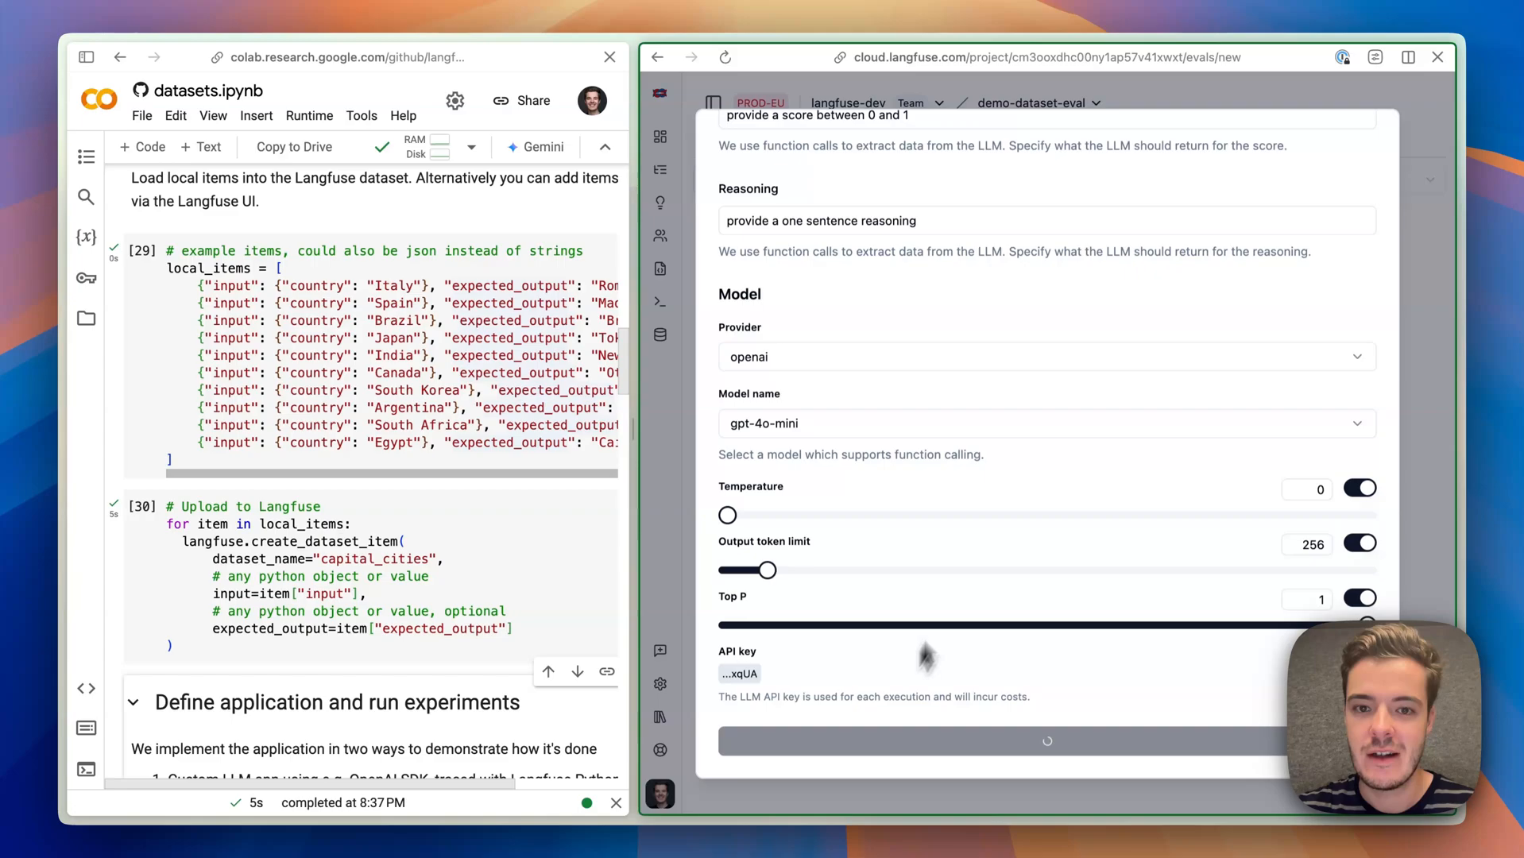
mouse_move(977, 566)
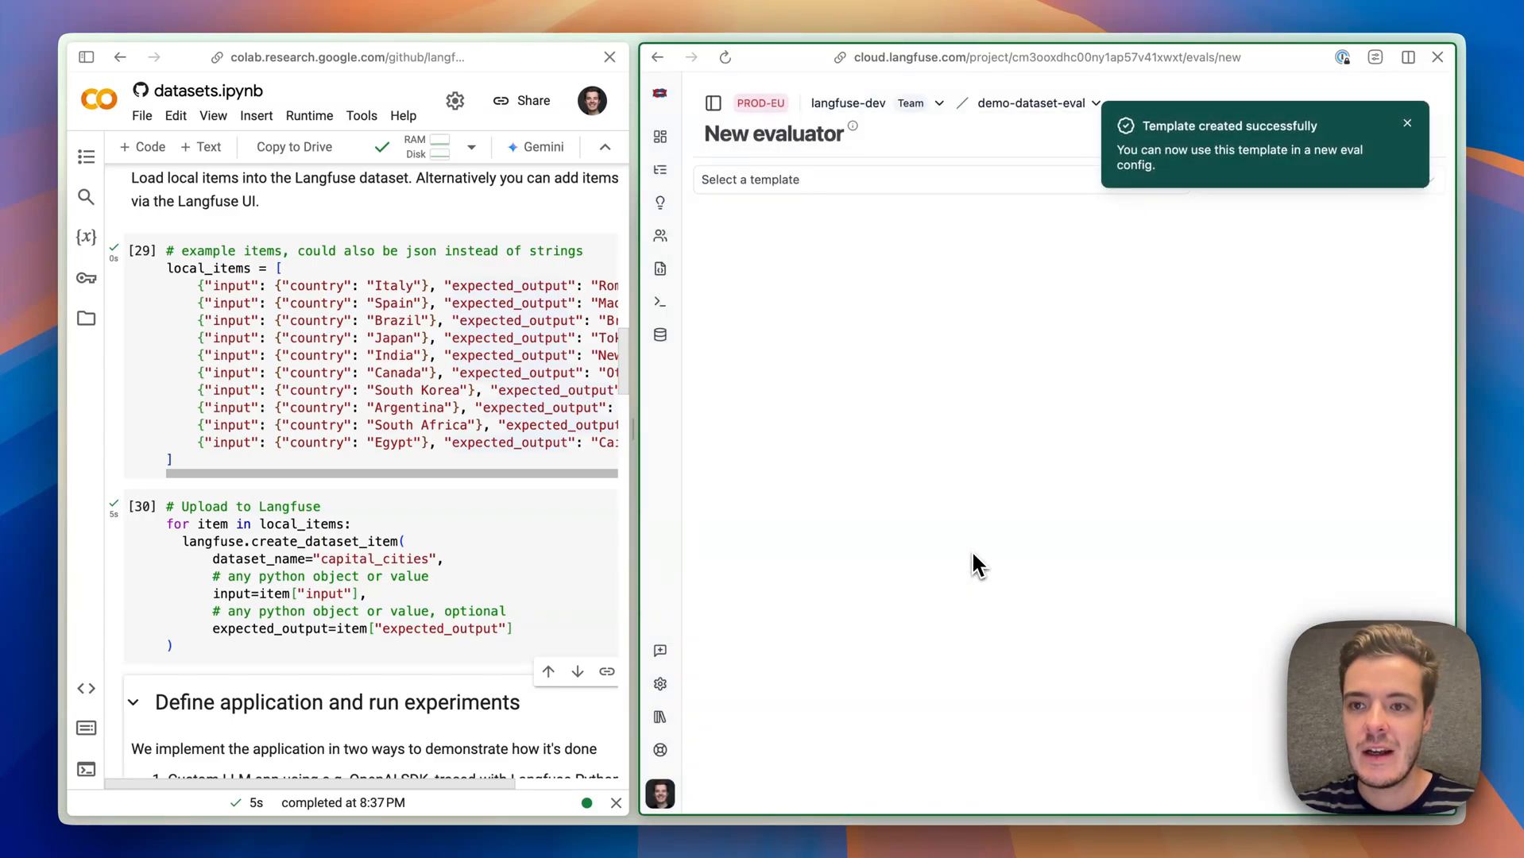
Use the correctness template with a Dataset filter limited to capital_cities.
left_click(791, 179)
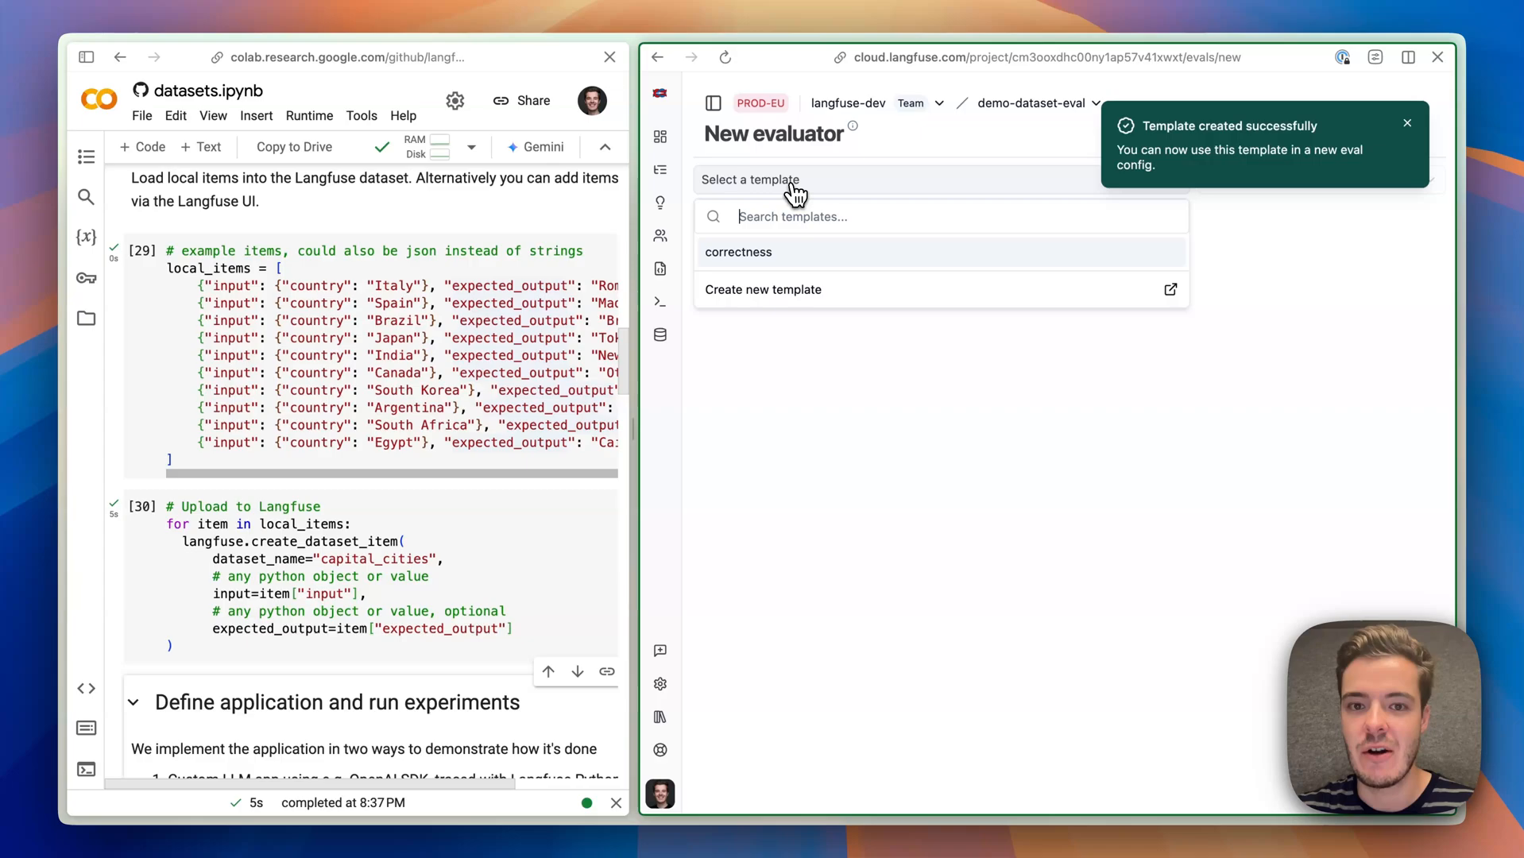
left_click(737, 251)
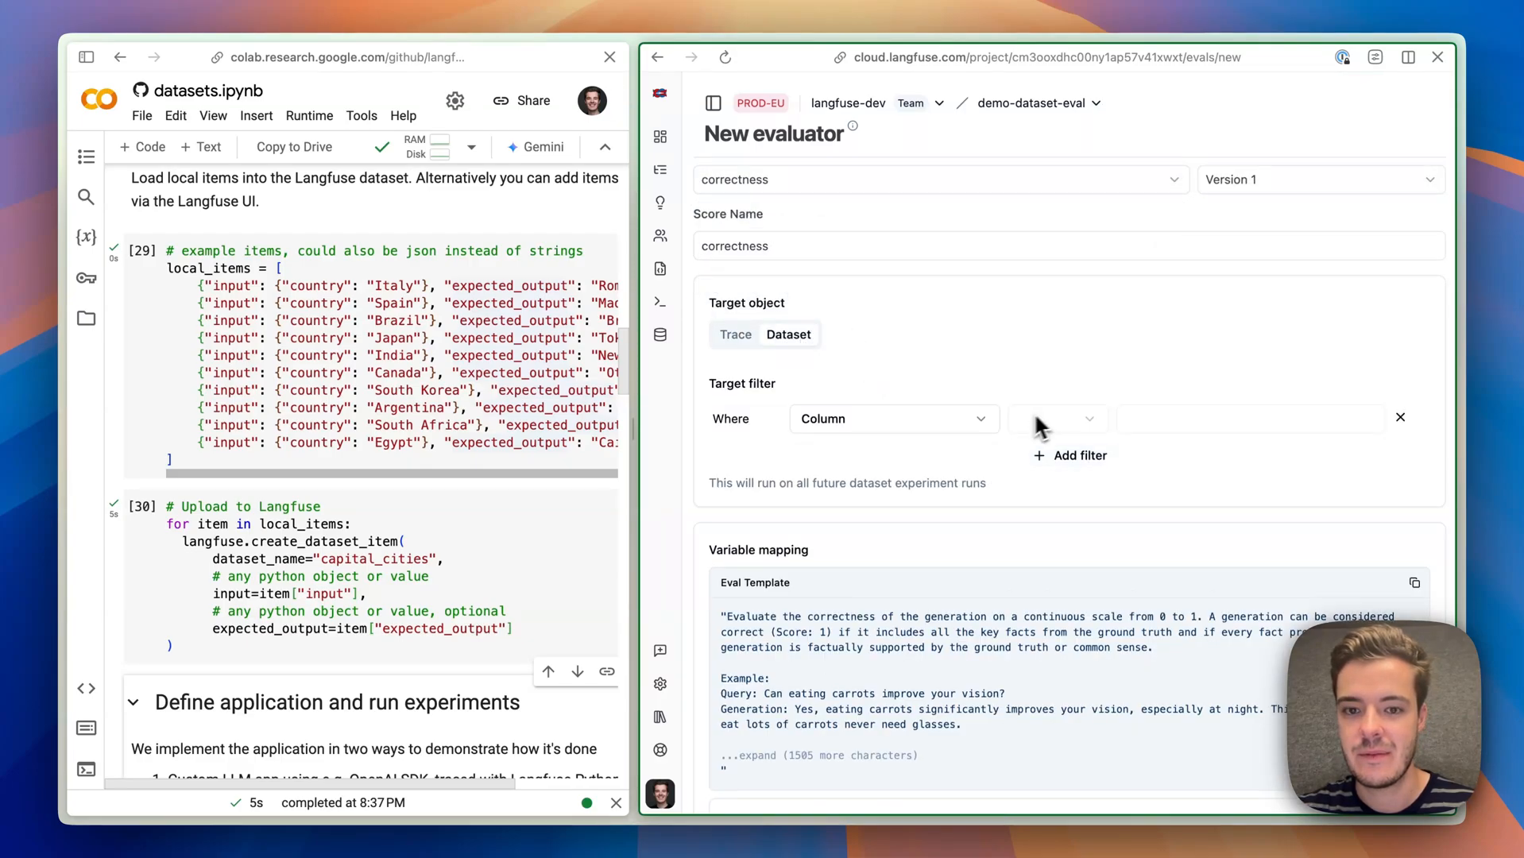
left_click(889, 418)
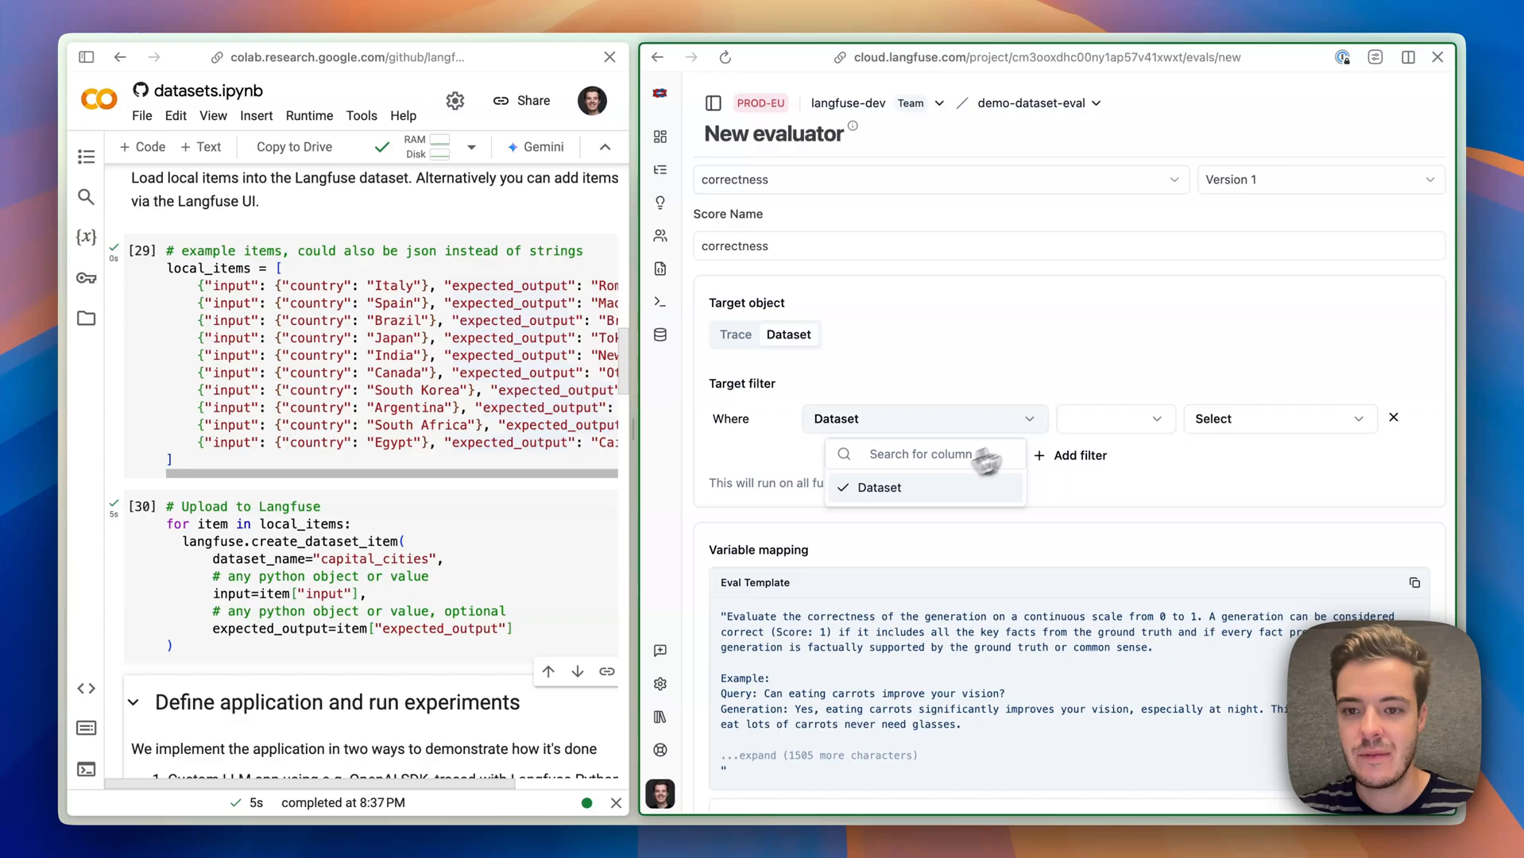
left_click(1277, 418)
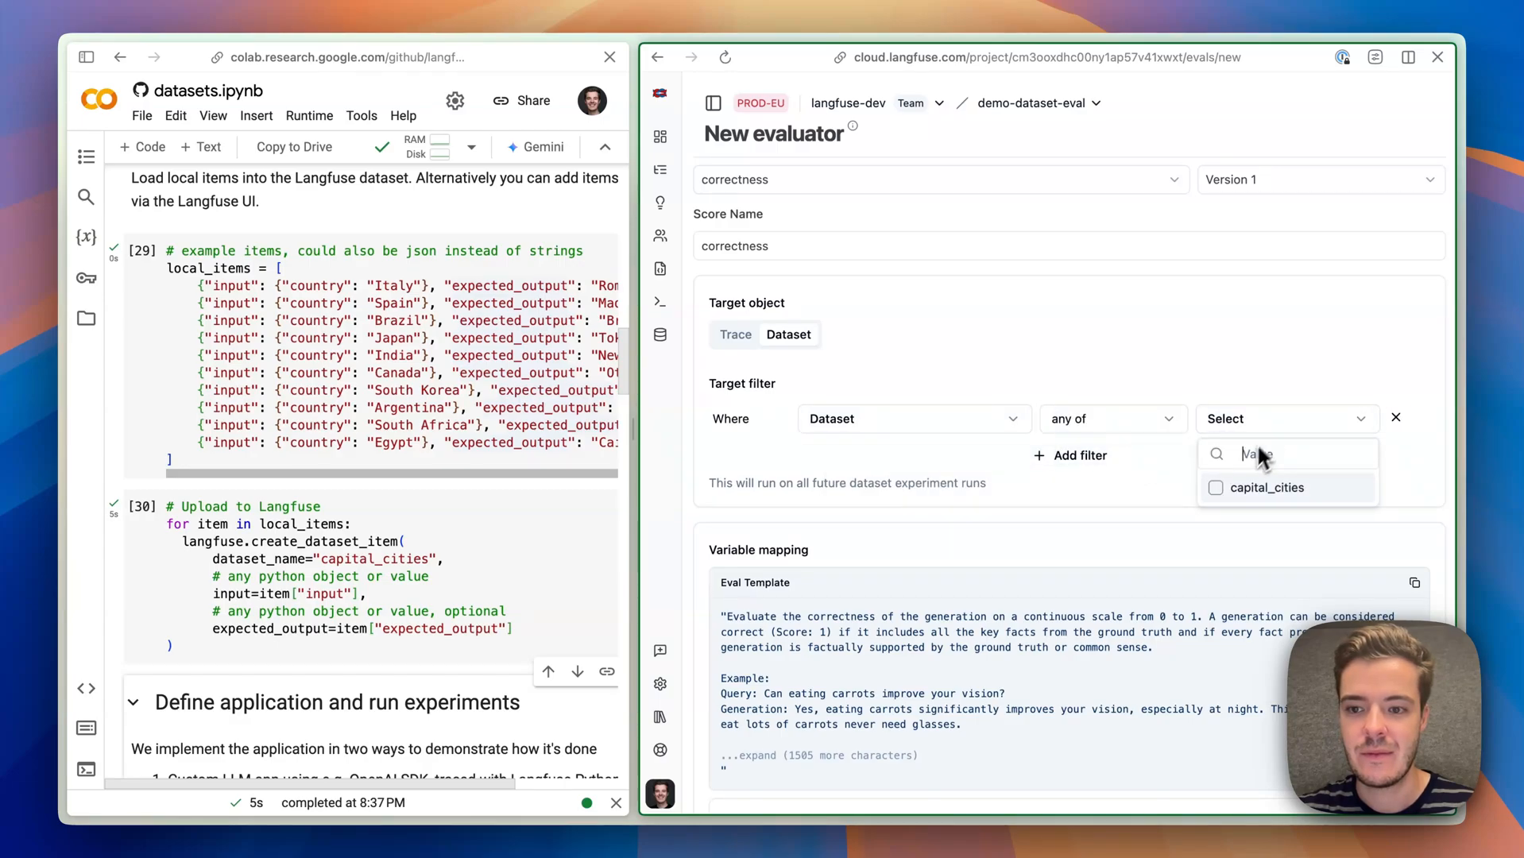
left_click(1267, 486)
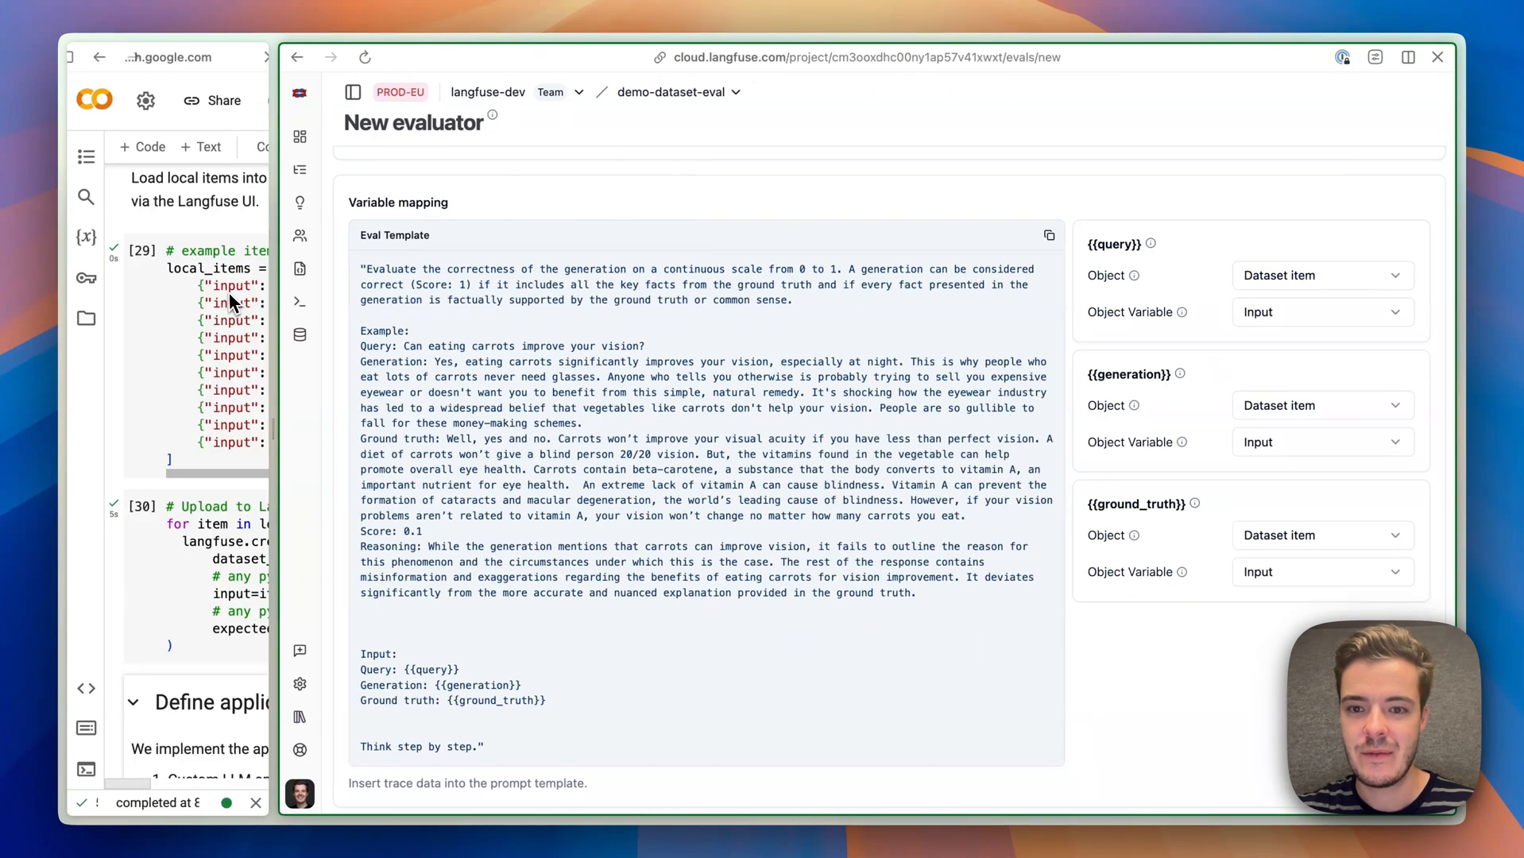
Map generation to Trace Output and ground_truth to the dataset item's Expected output.
scroll("down", 3)
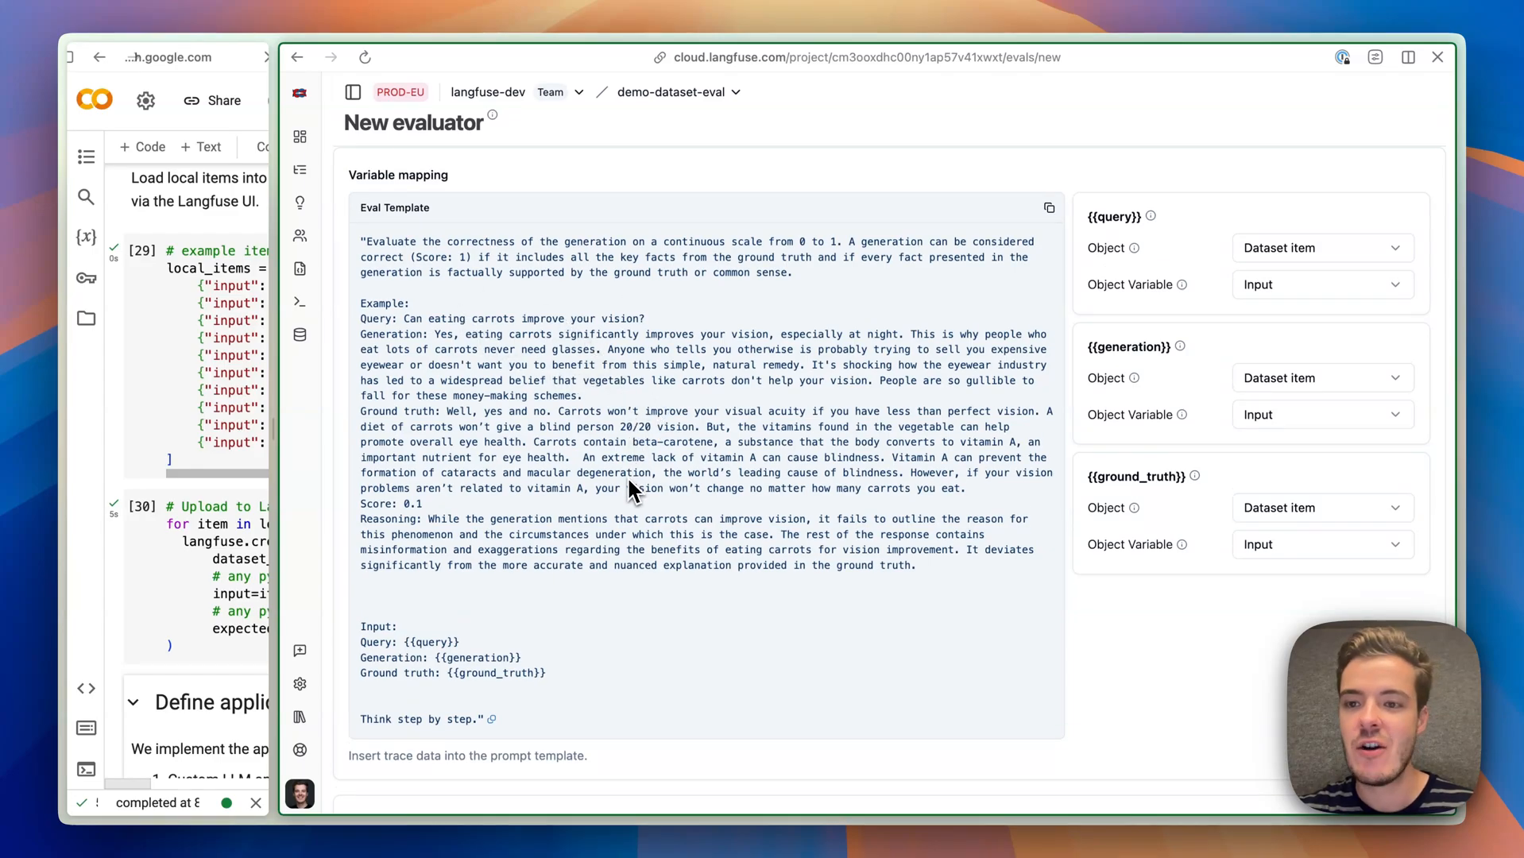
mouse_move(1218, 549)
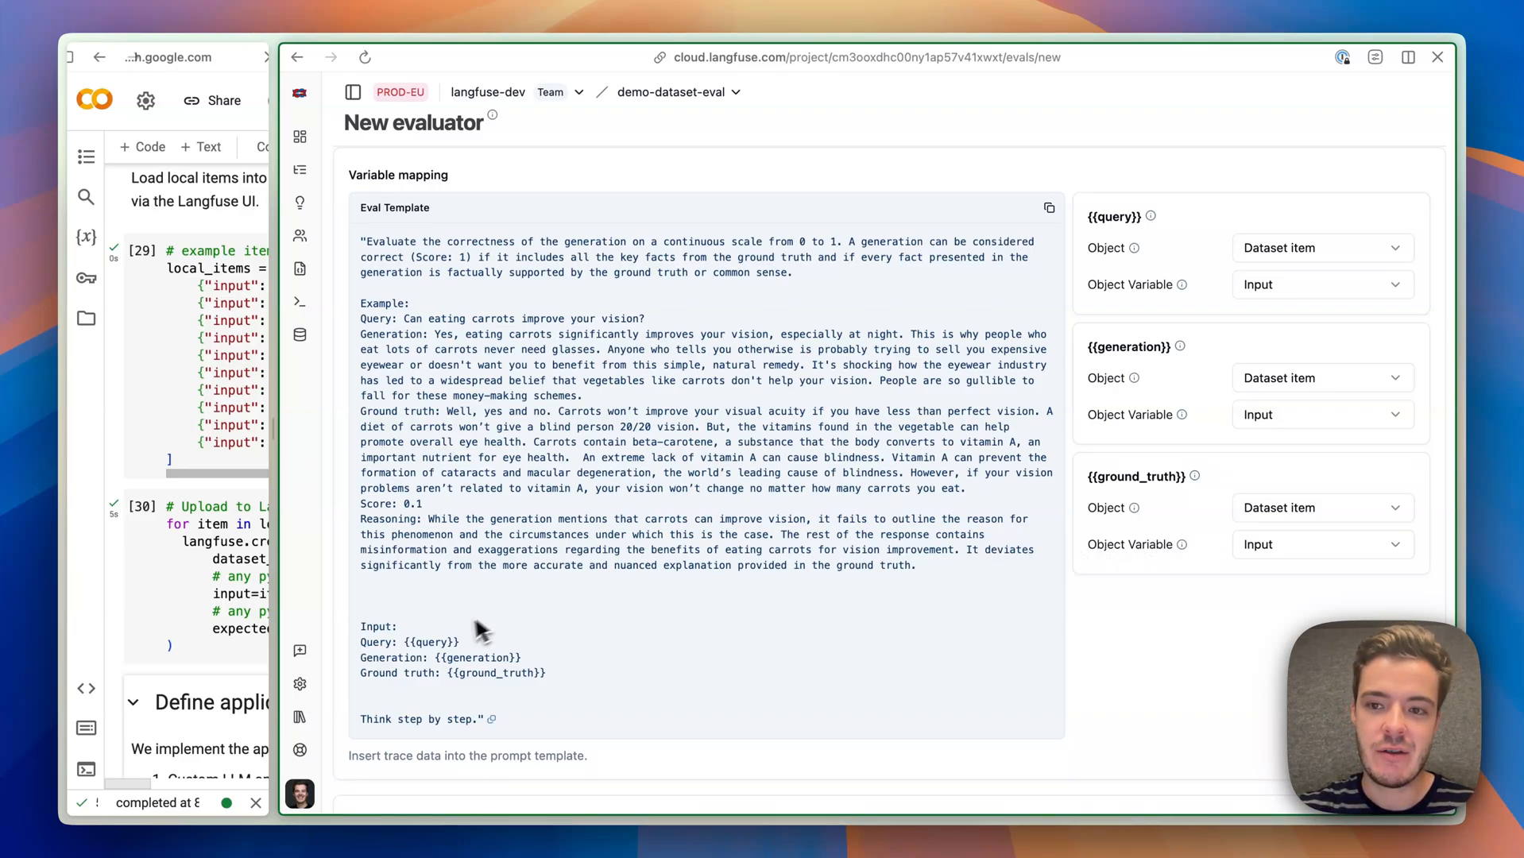
mouse_move(1282, 291)
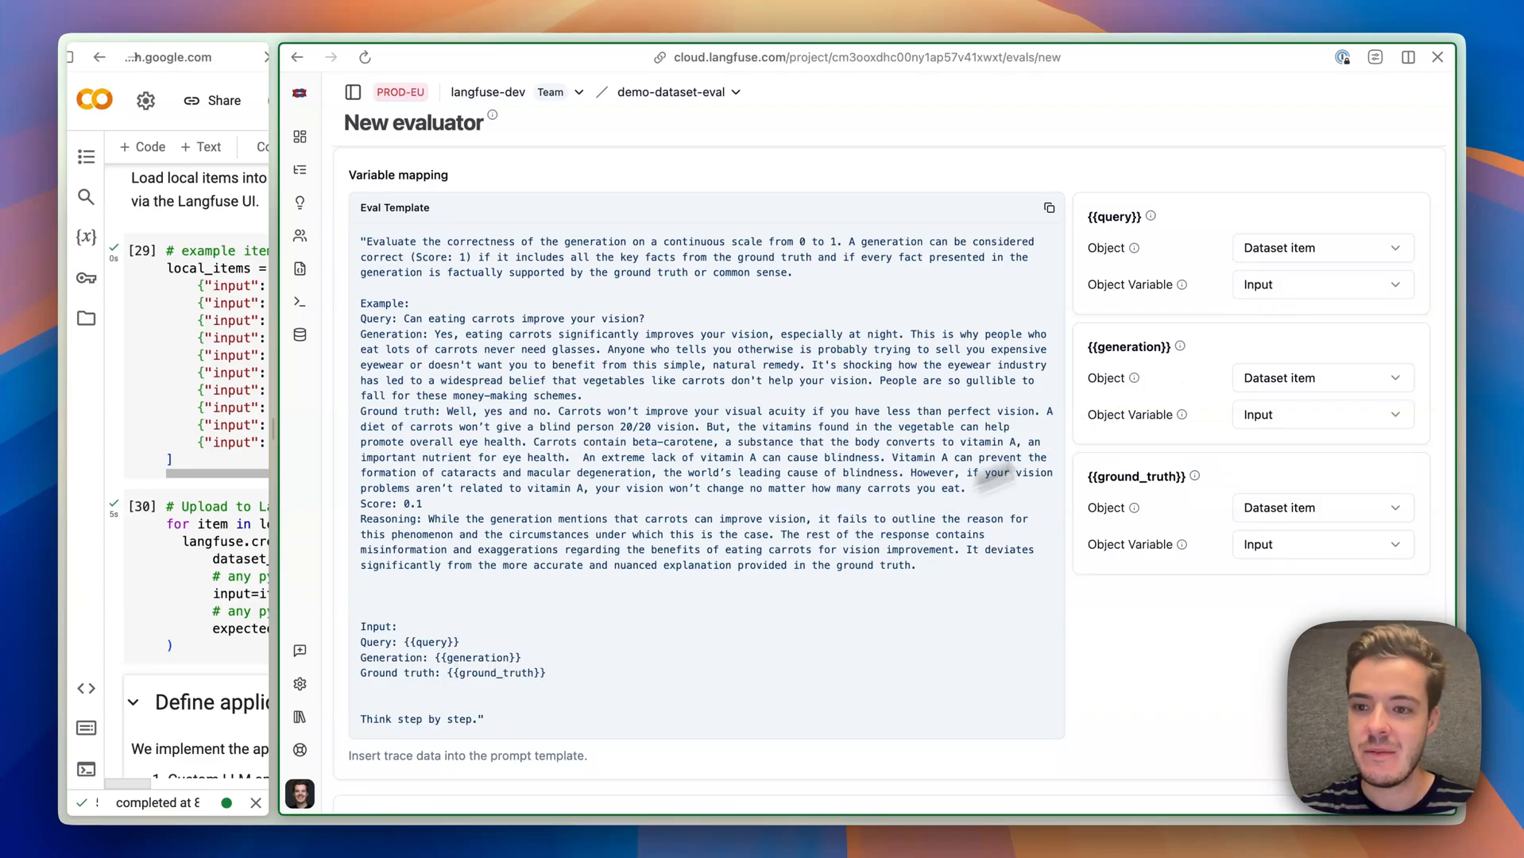
left_click(1320, 414)
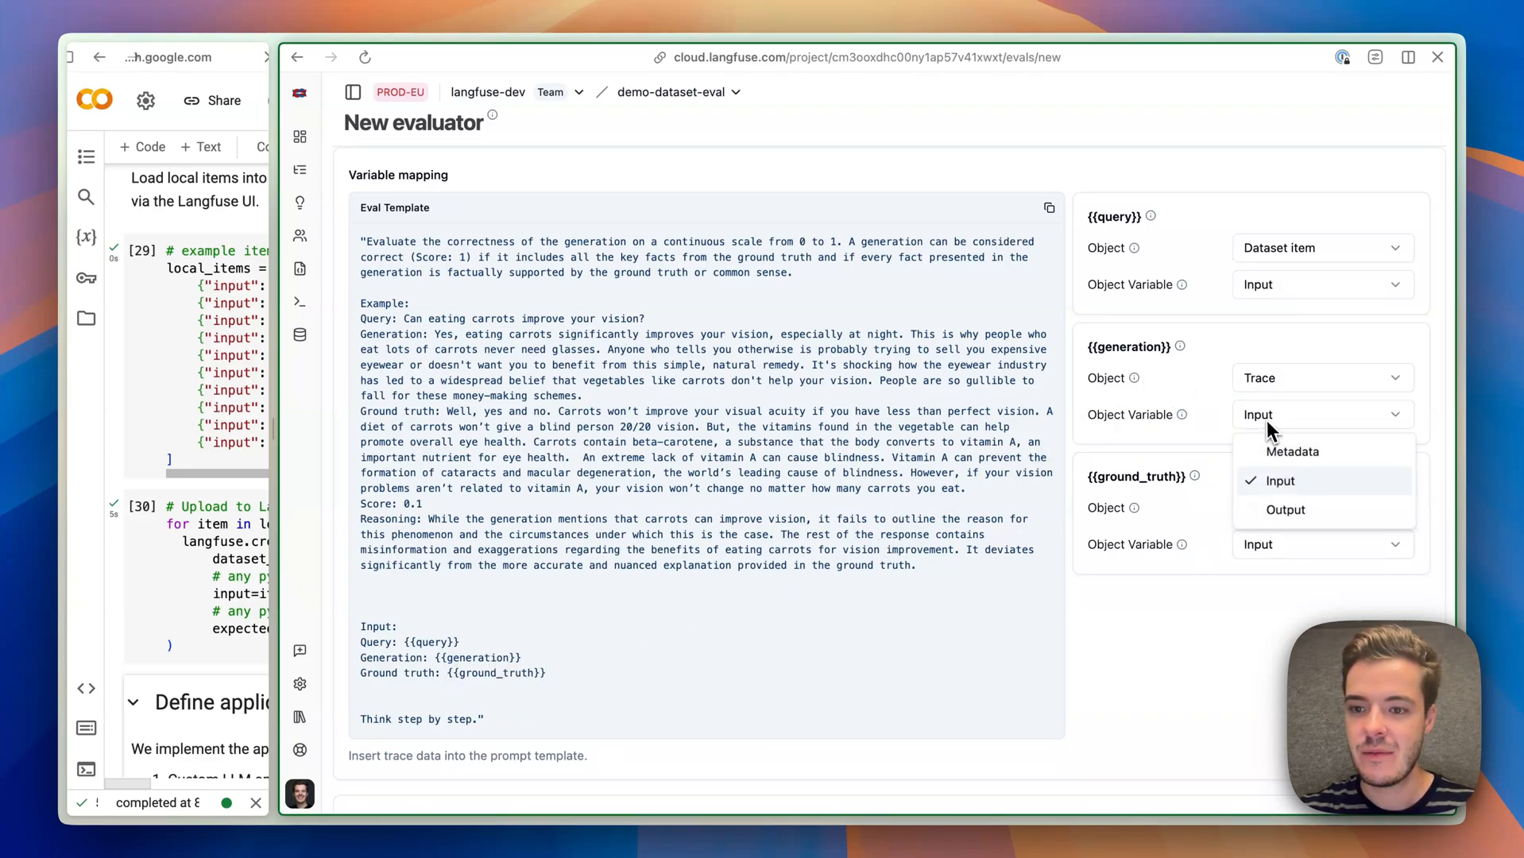
left_click(1286, 509)
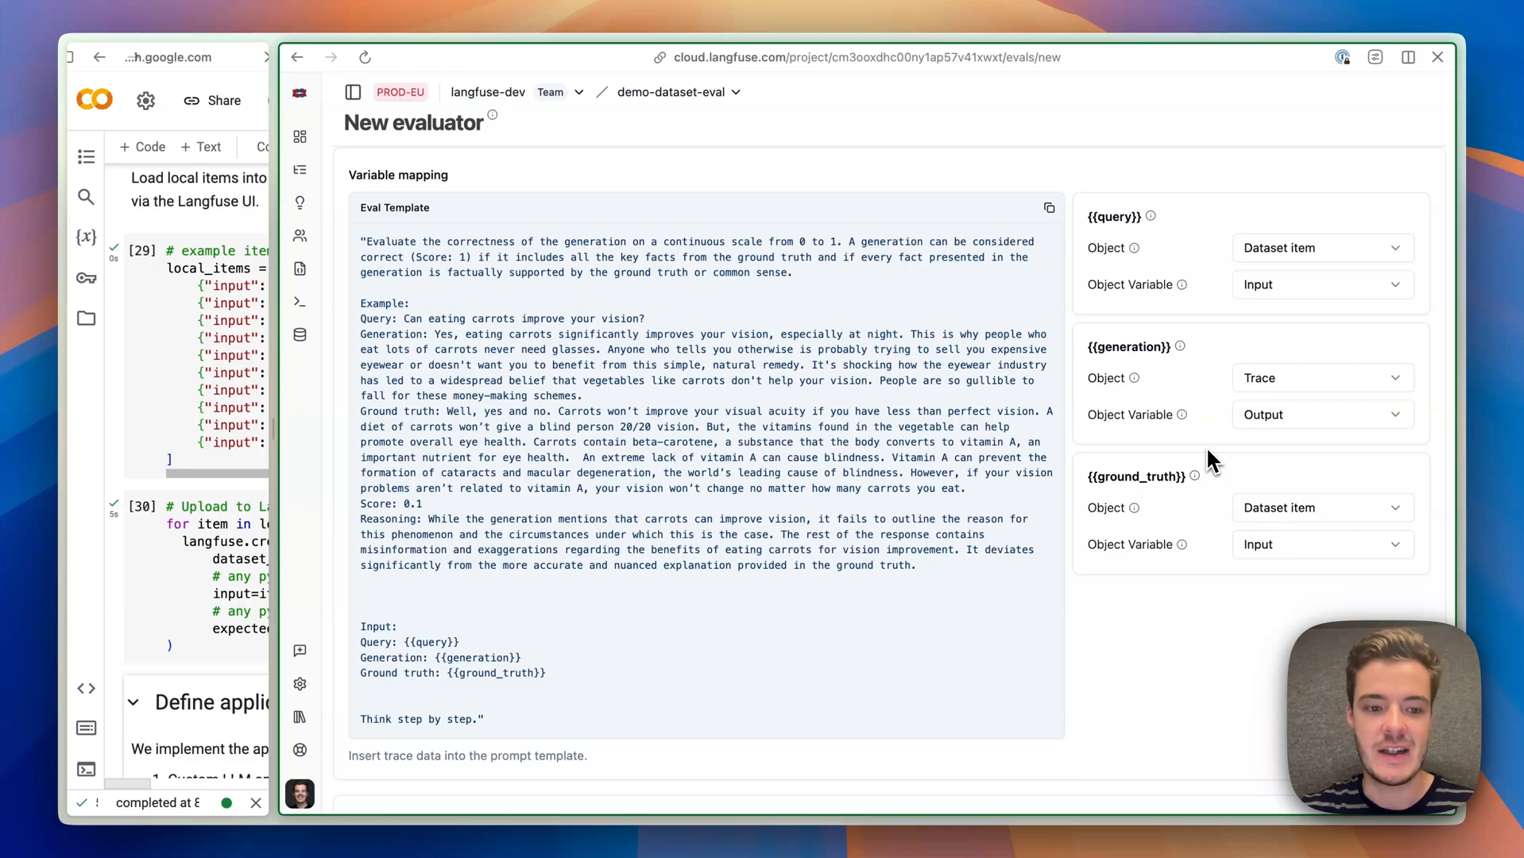
mouse_move(1229, 564)
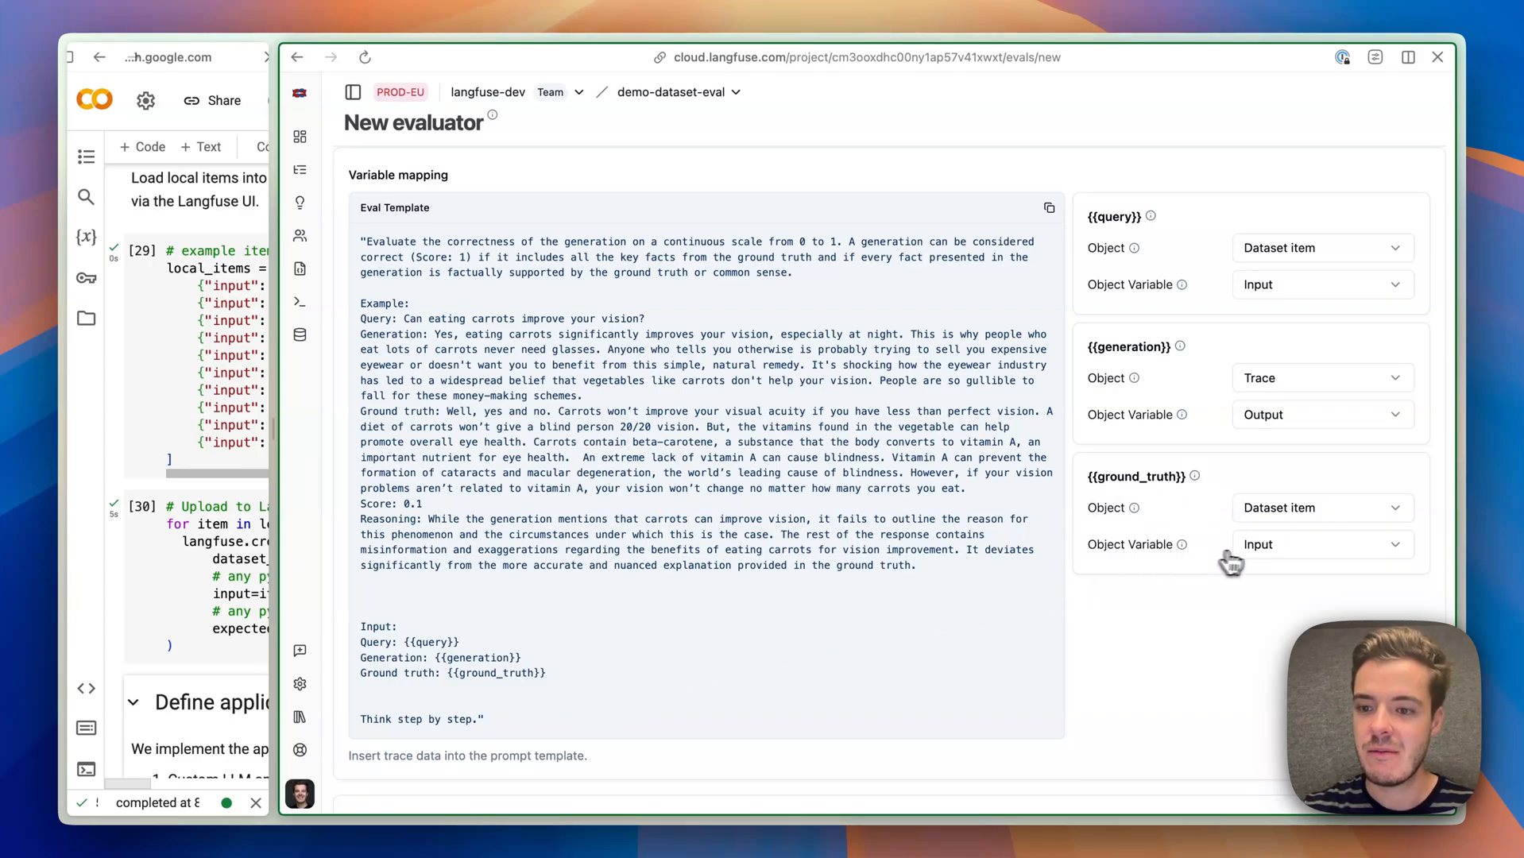
left_click(1320, 544)
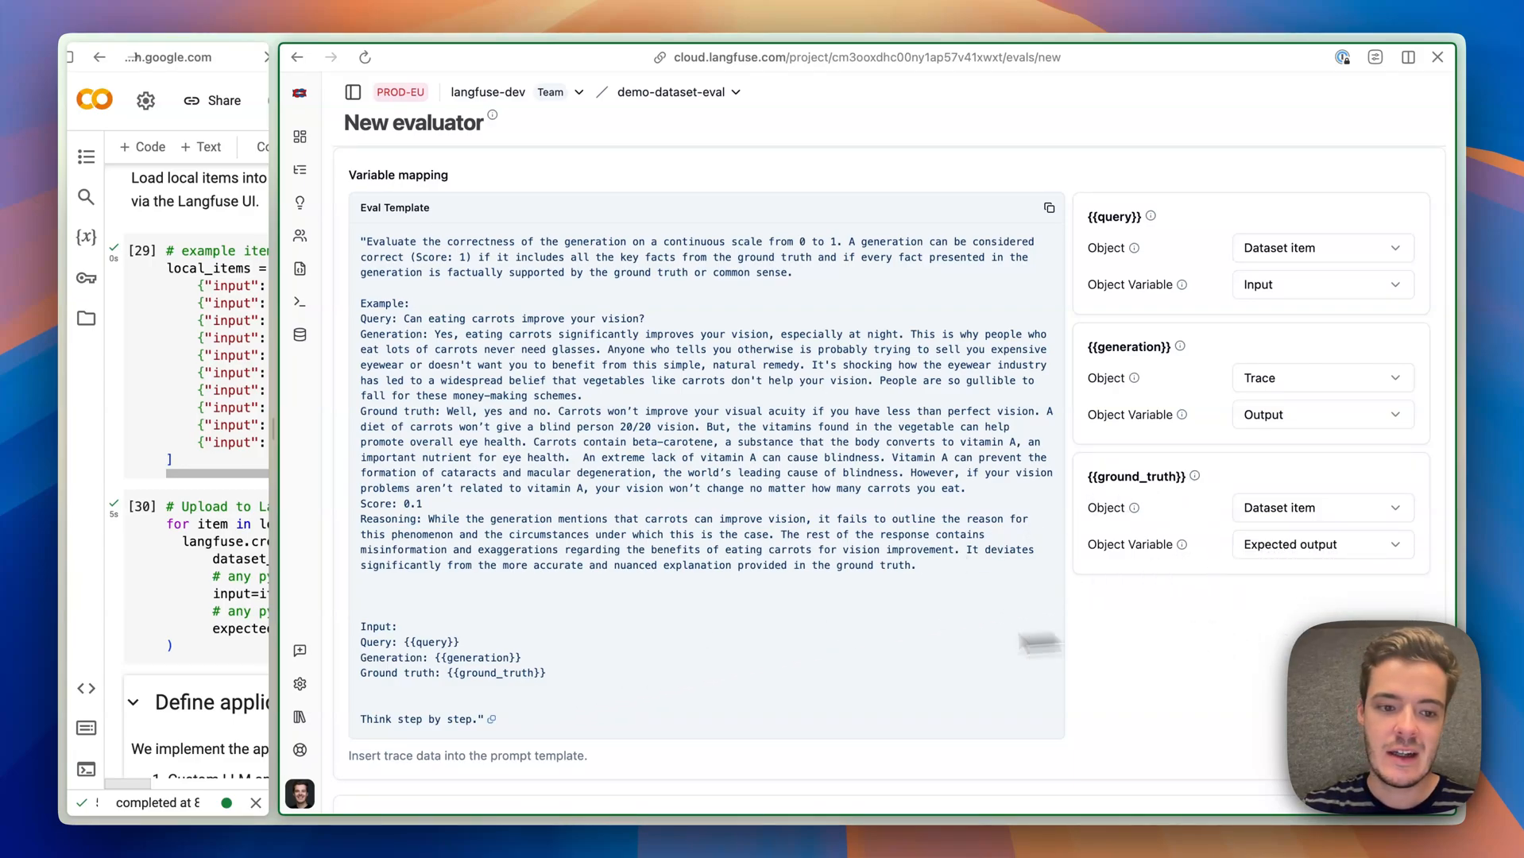
mouse_move(452, 685)
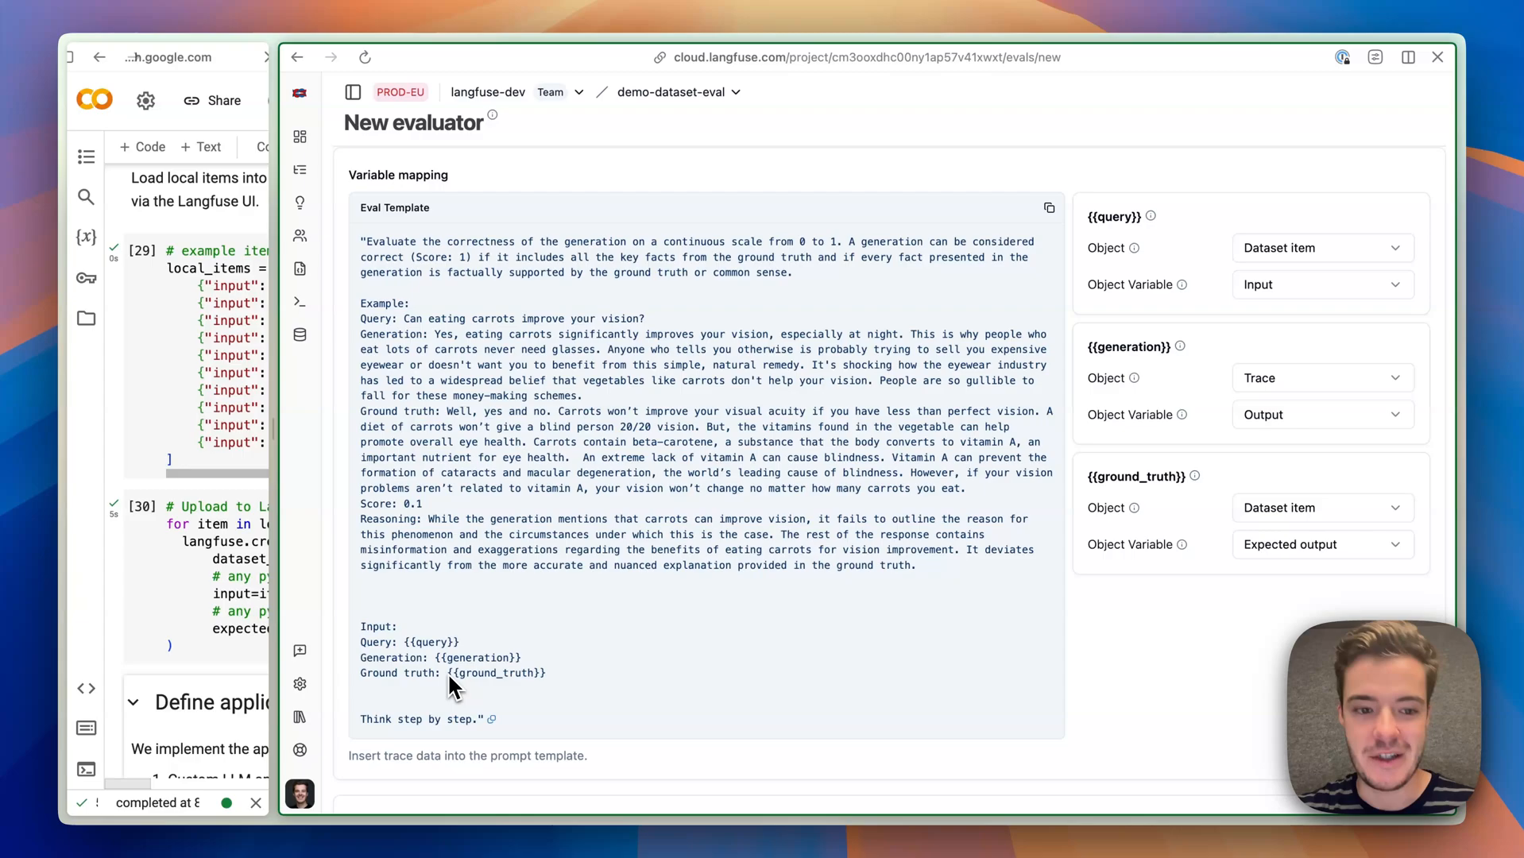
Keep 100% sampling and 20 s delay, then save the correctness evaluator.
scroll("down", 3)
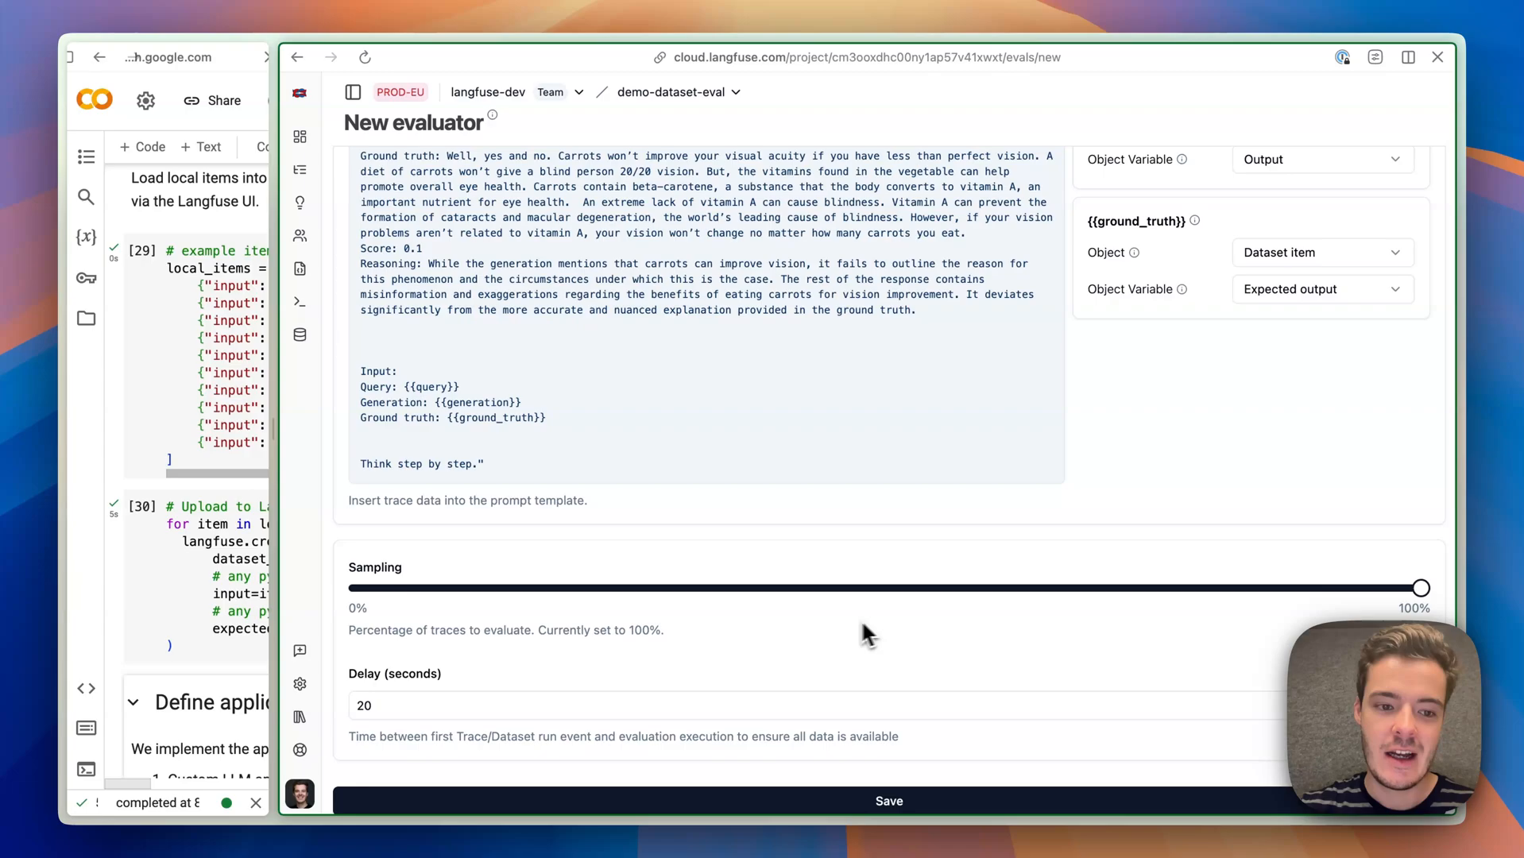
mouse_move(404, 717)
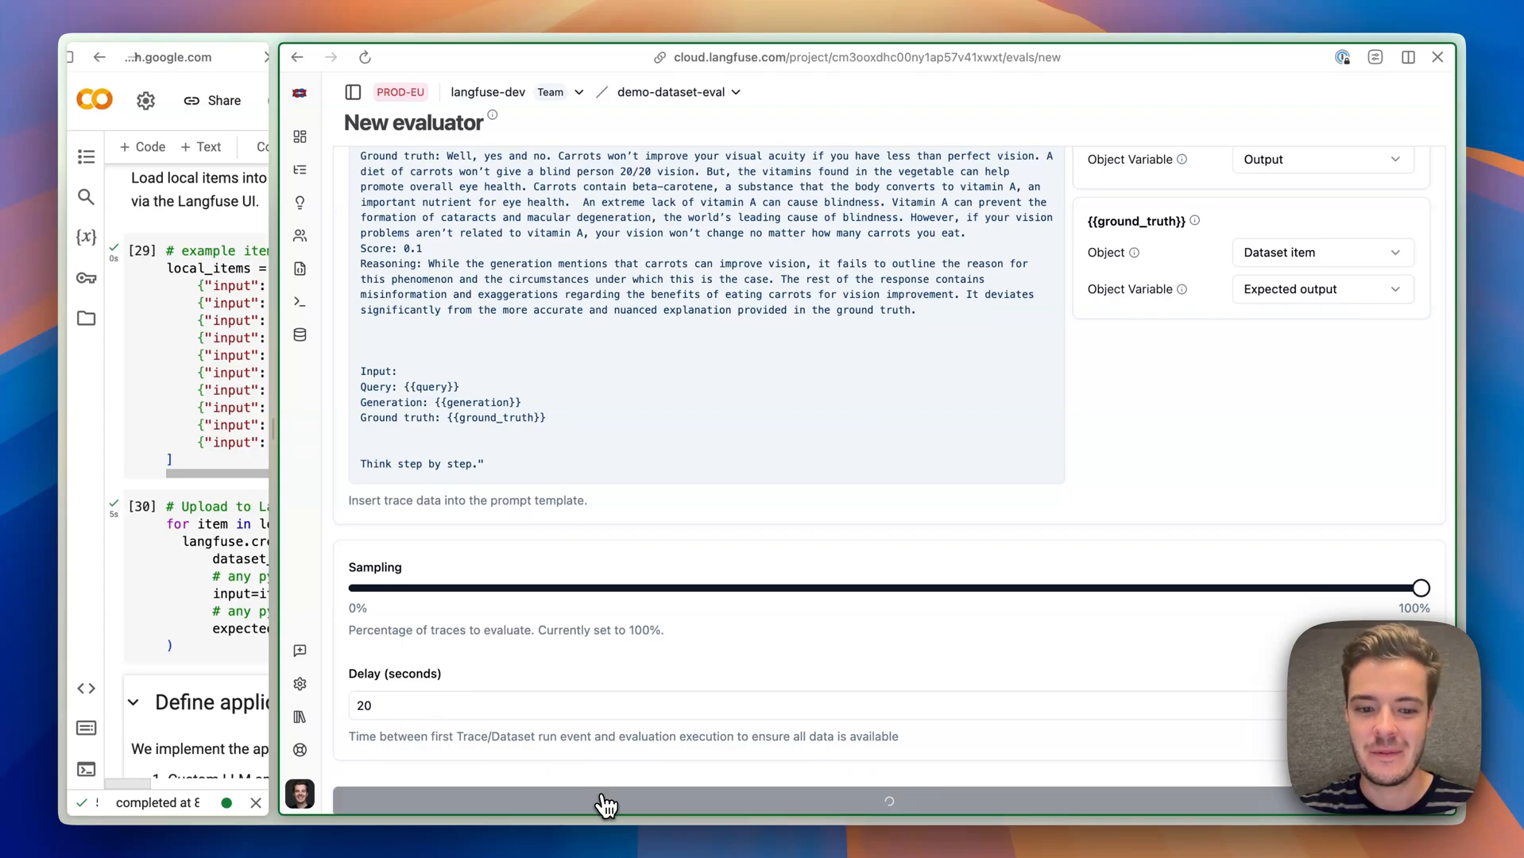
left_click(602, 801)
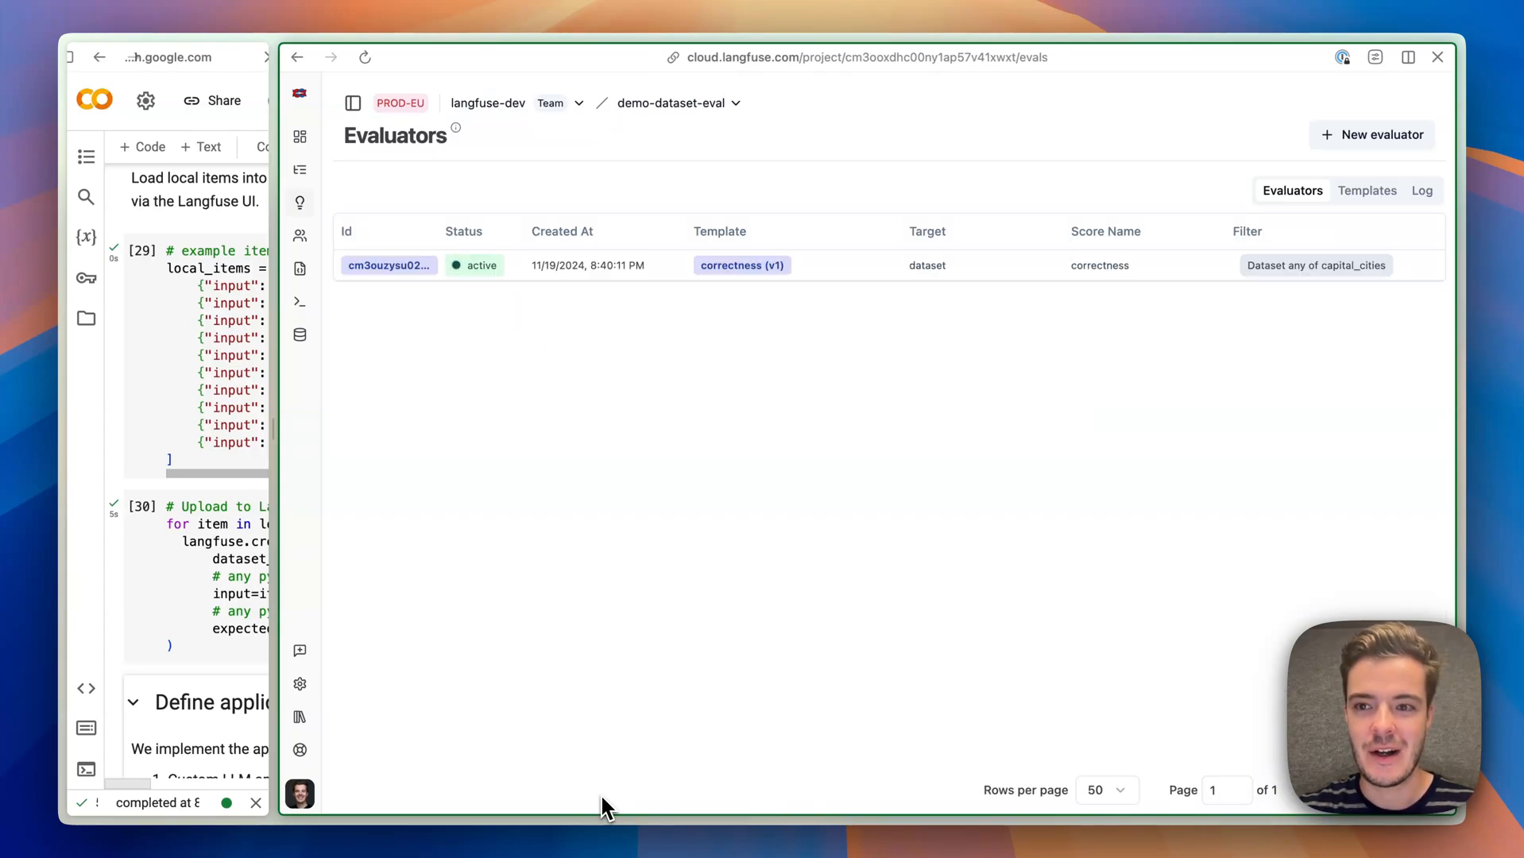
mouse_move(299, 334)
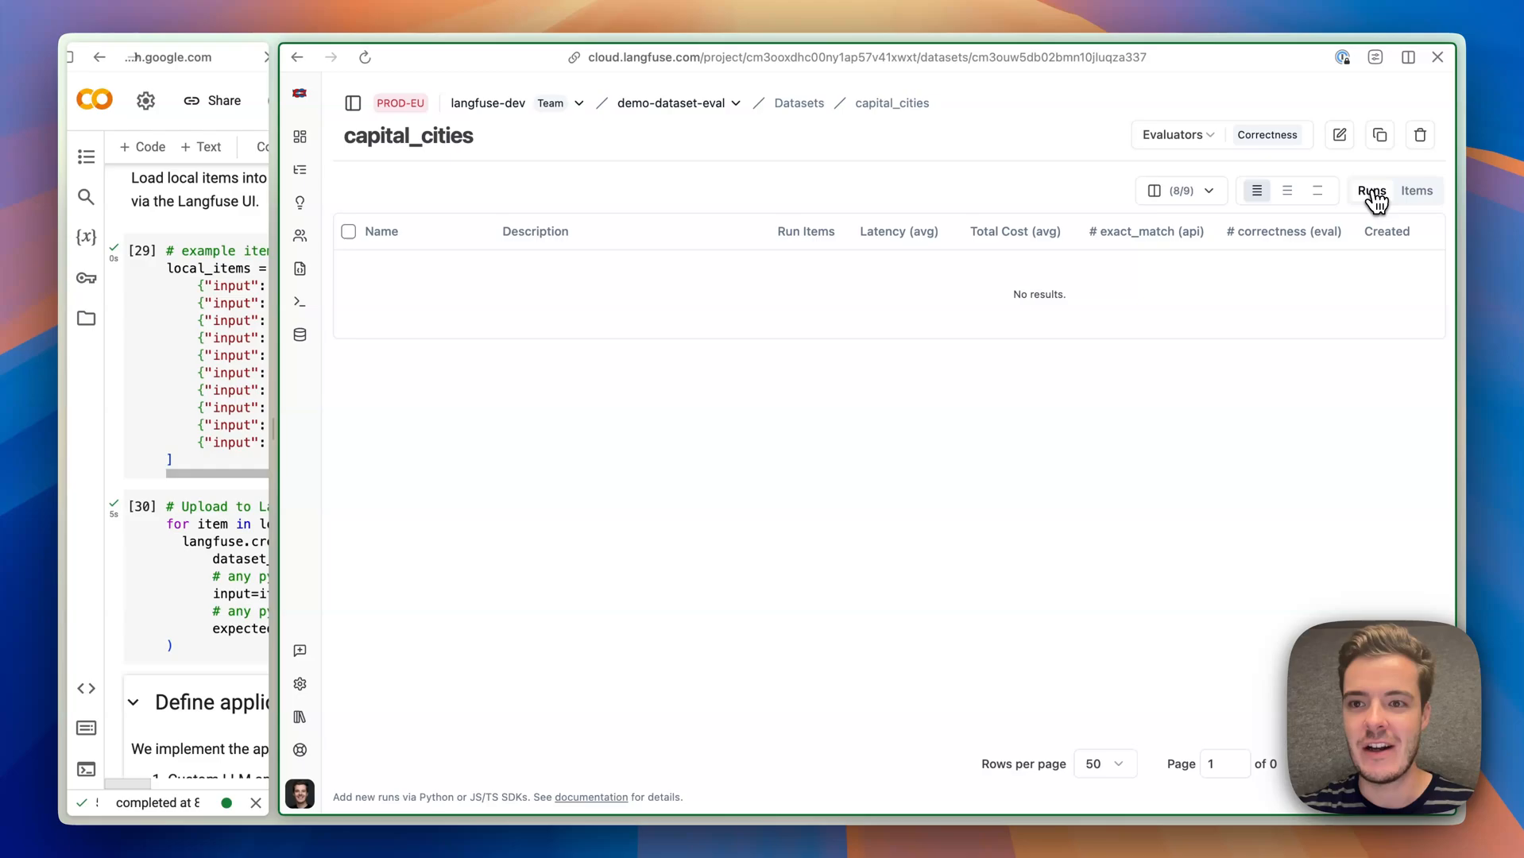
Show the empty Runs list of the capital_cities dataset with Correctness attached.
left_click(1174, 133)
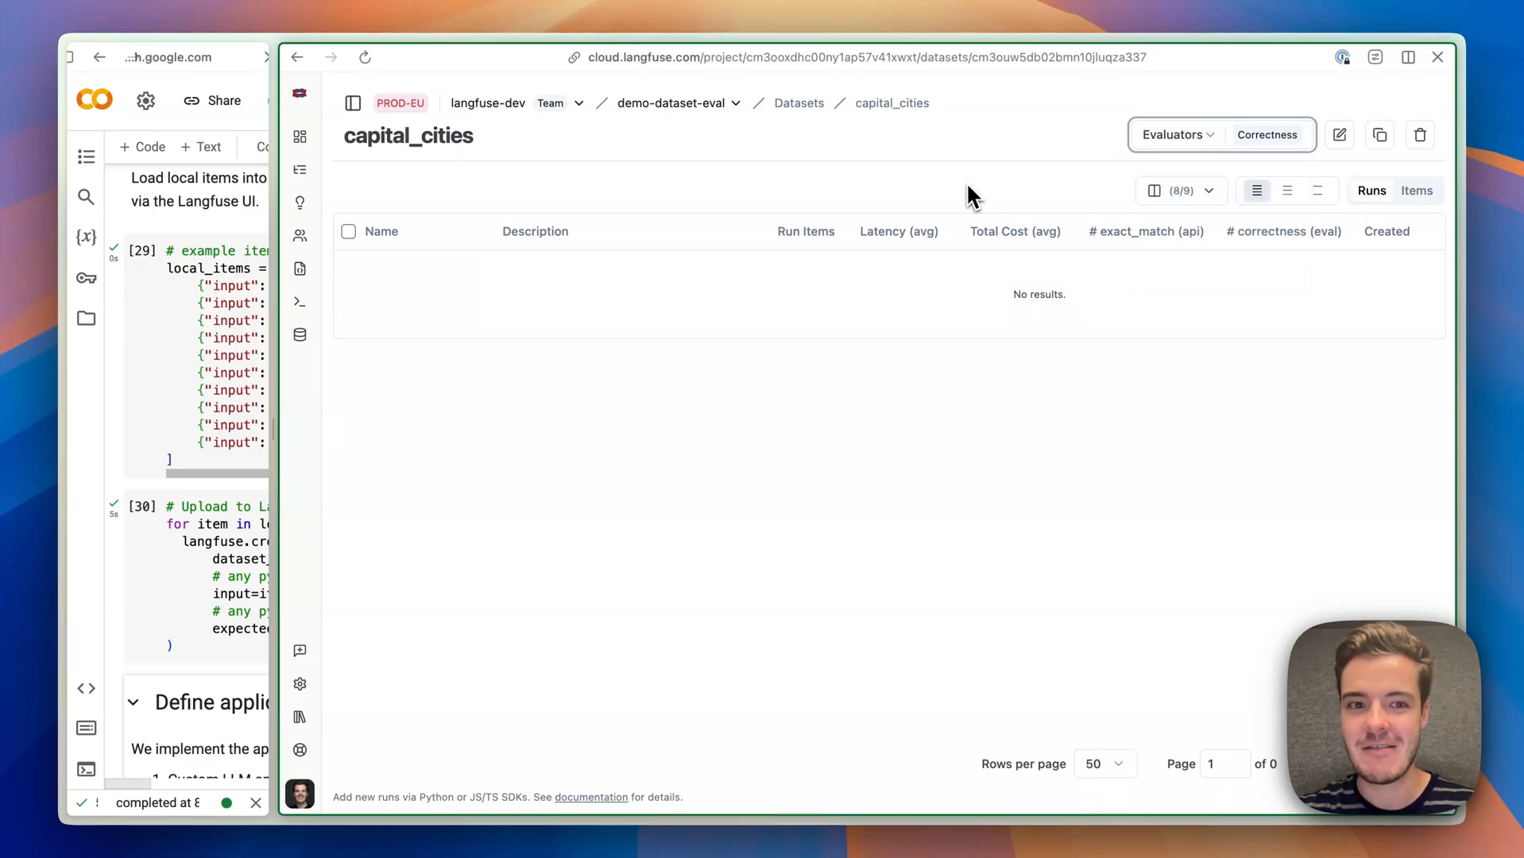
mouse_move(280, 252)
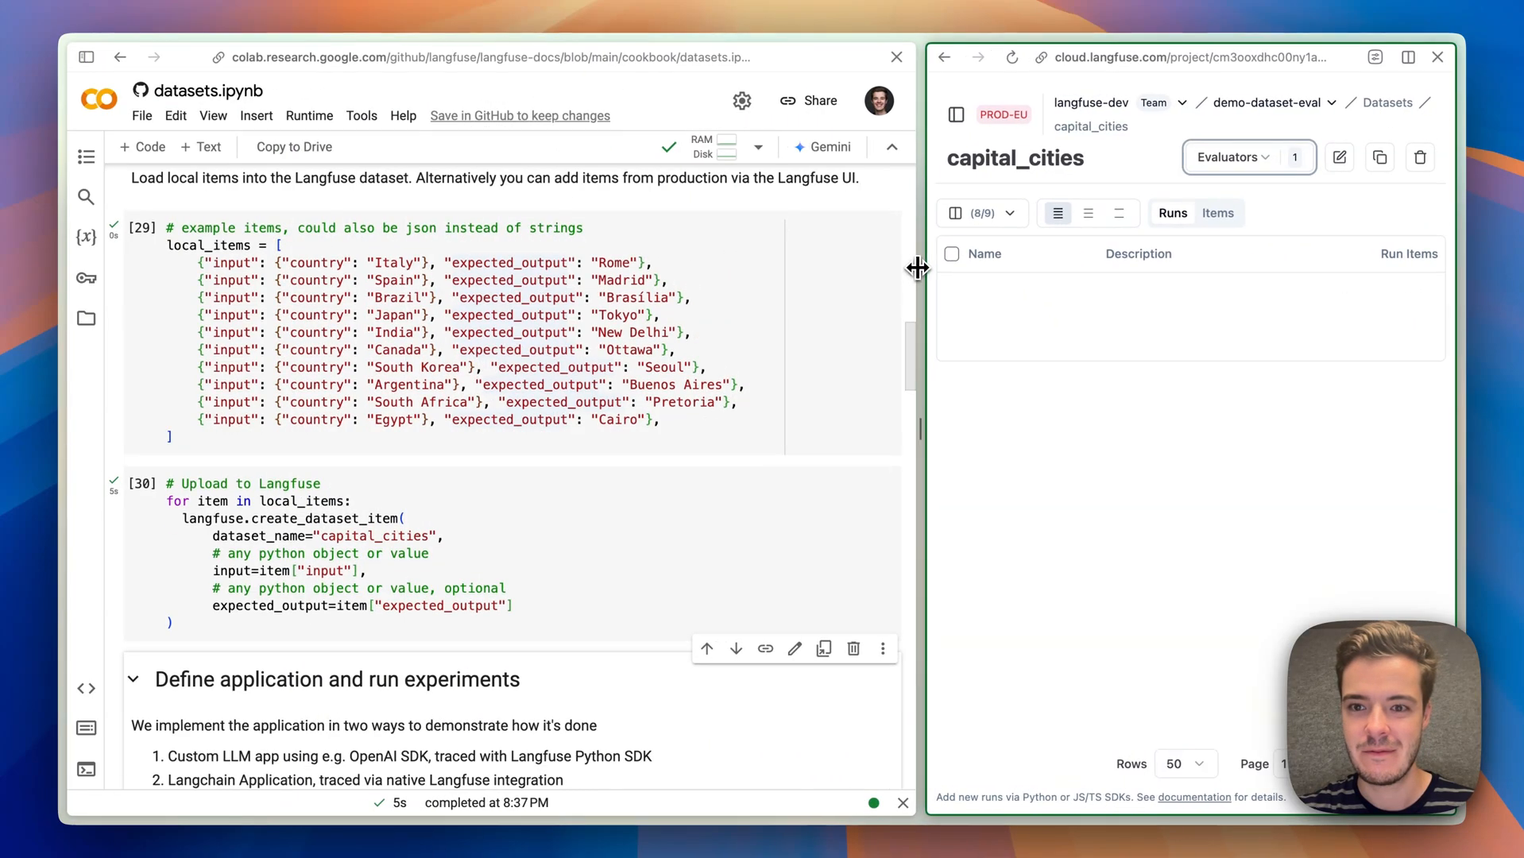
Review the simple_evaluation cell and the gpt-3.5-turbo Application cell.
scroll("down", 3)
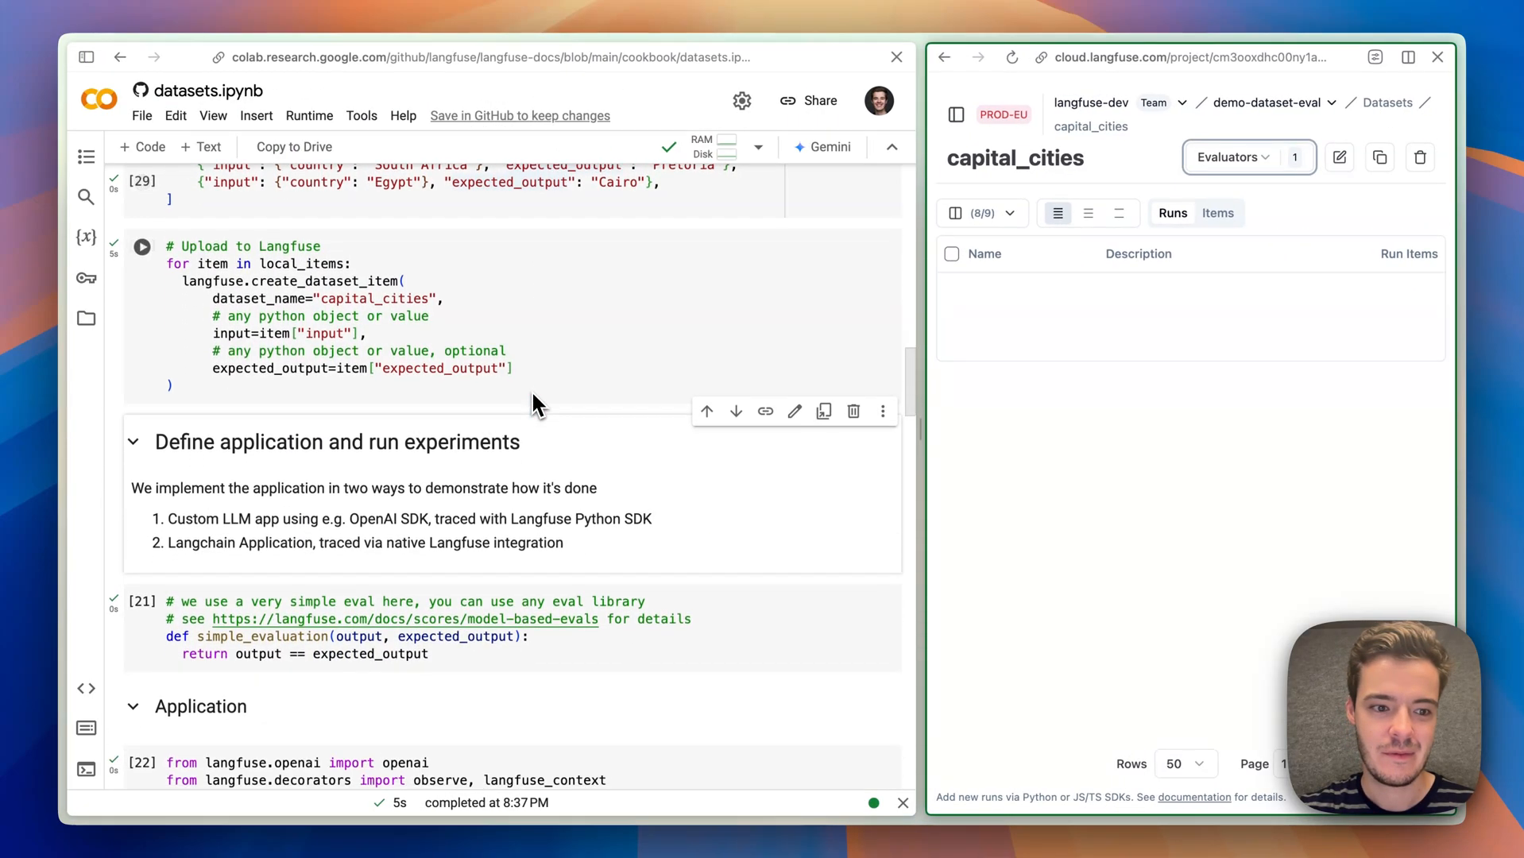
scroll("down", 3)
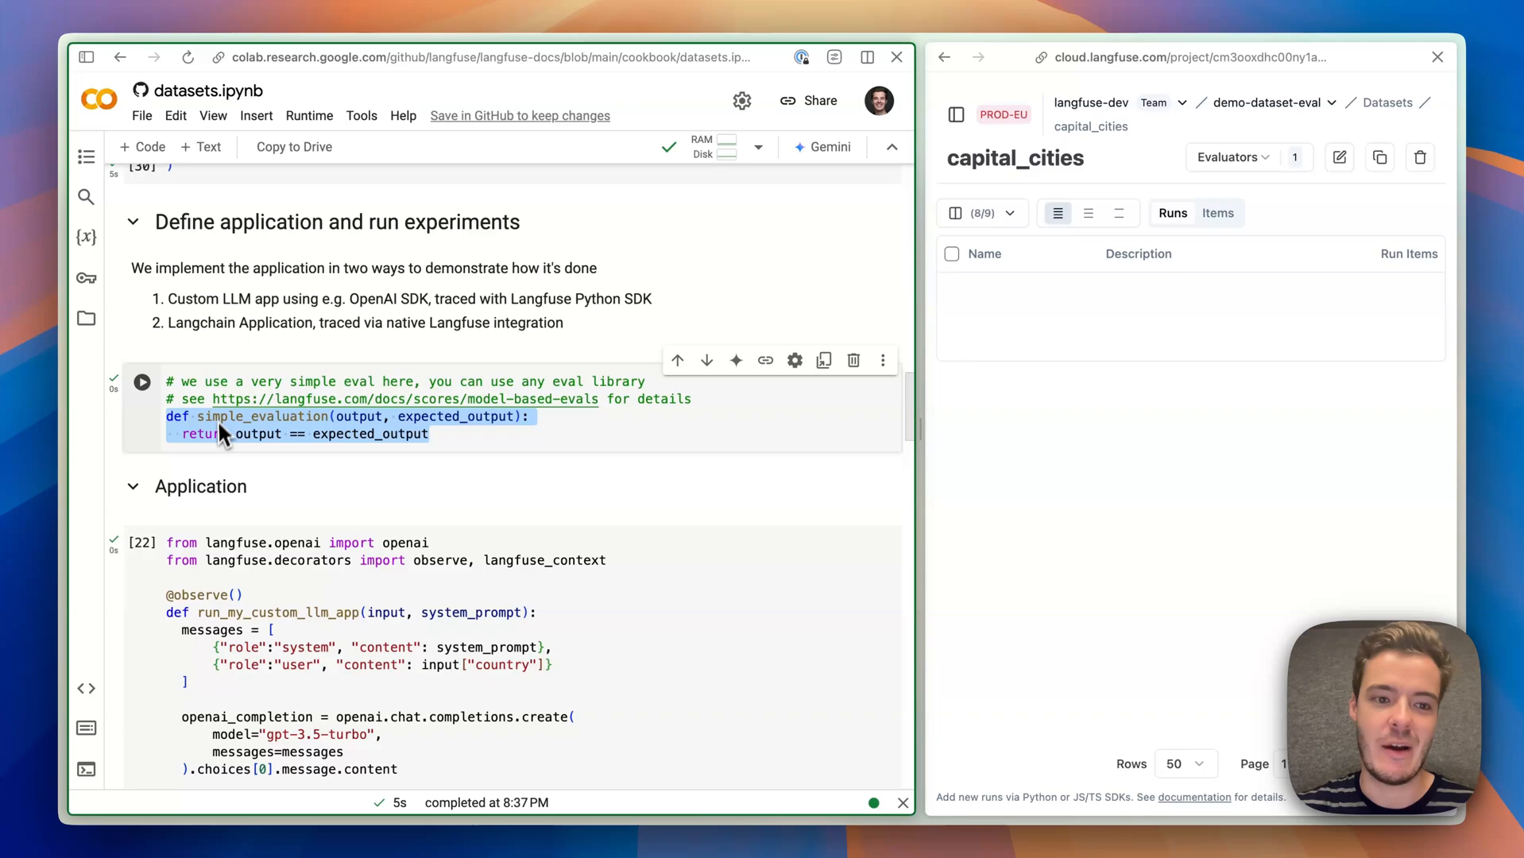
mouse_move(291, 485)
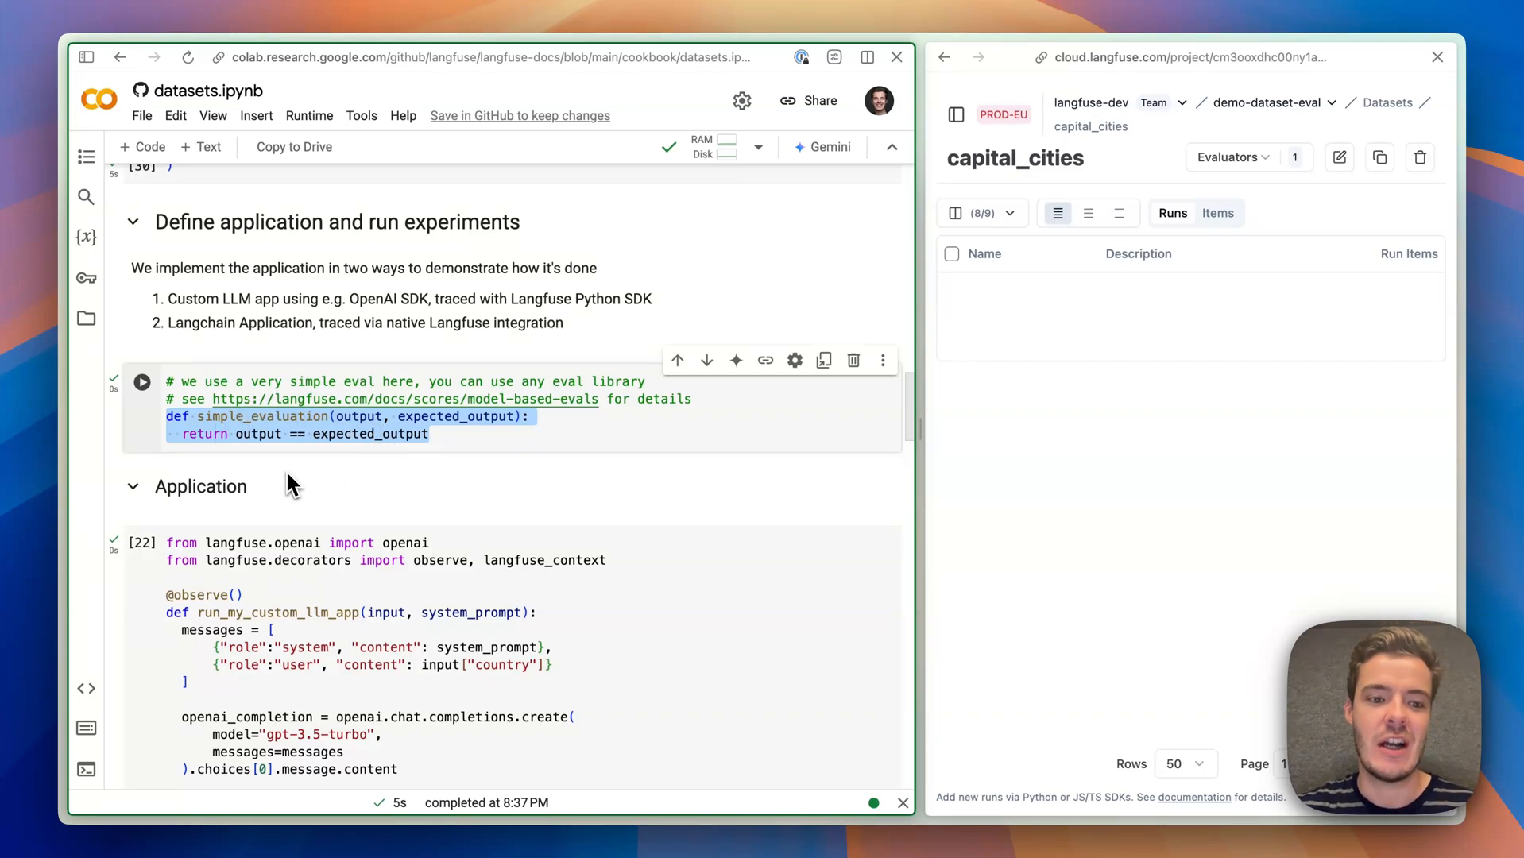
mouse_move(242, 429)
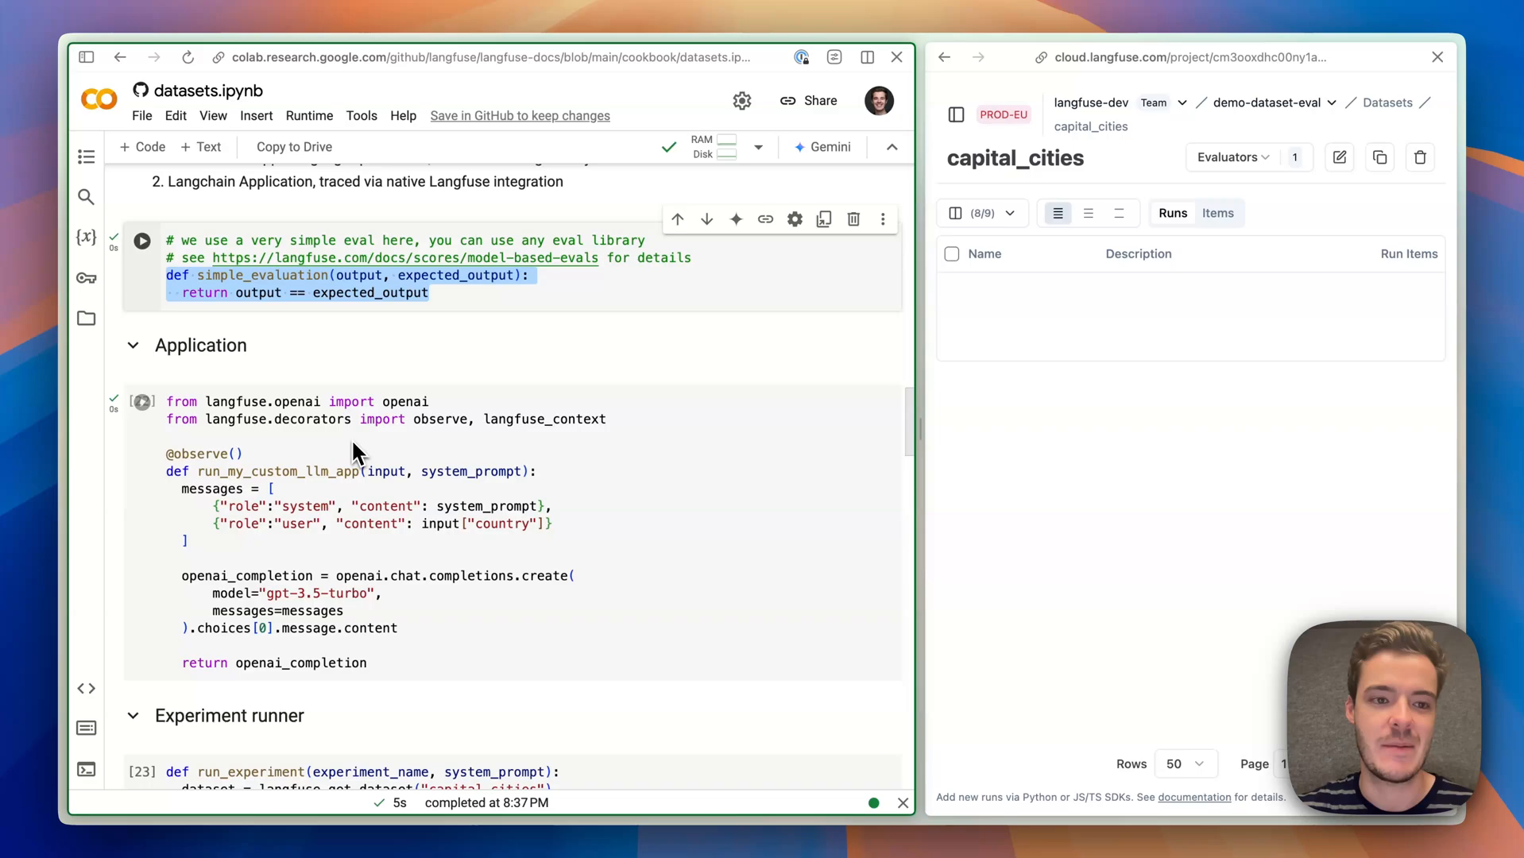
scroll("down", 3)
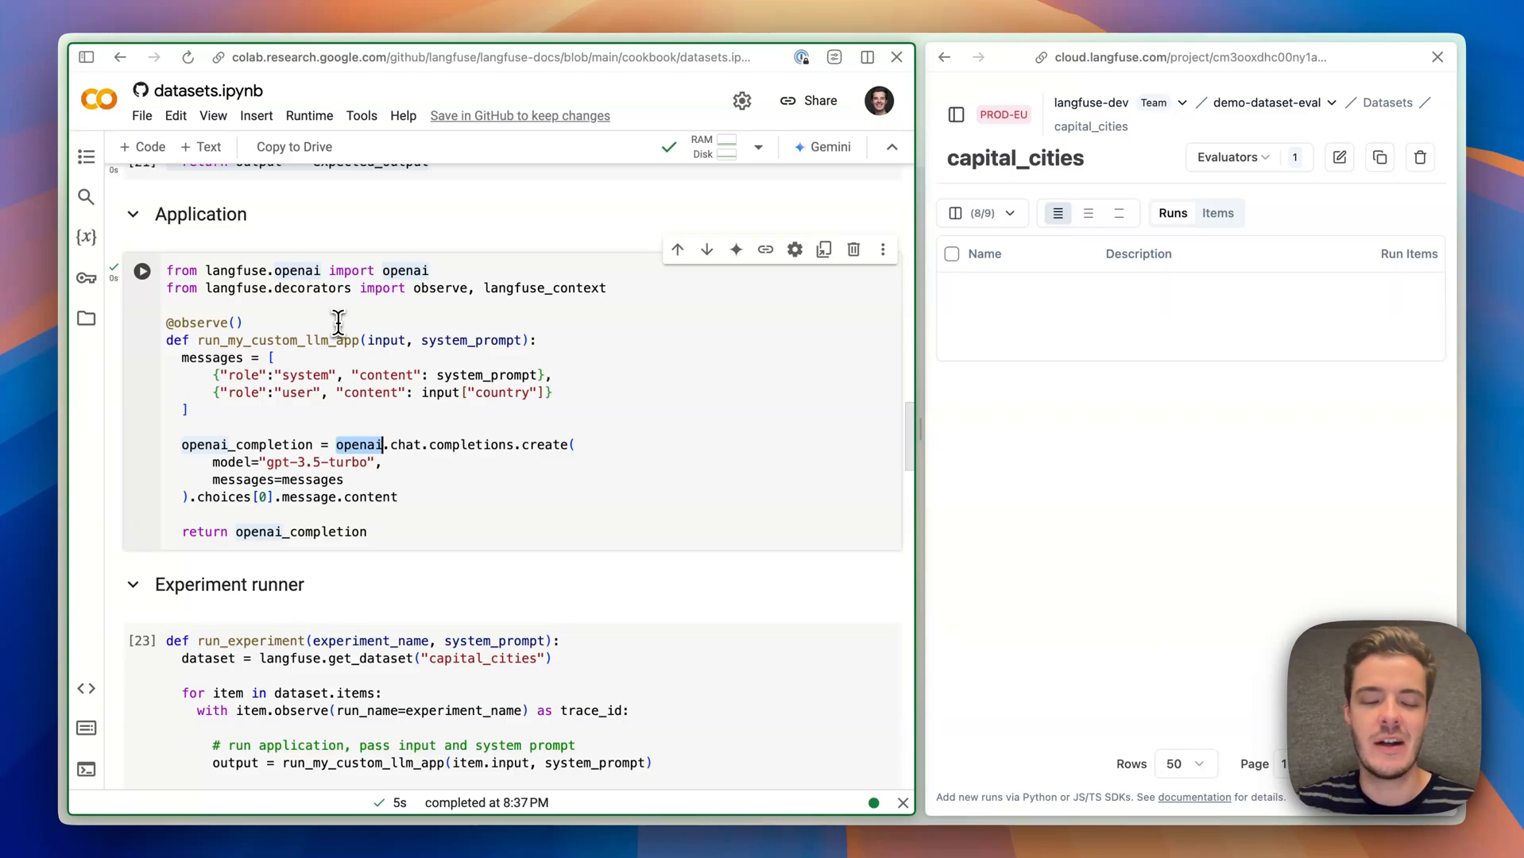
mouse_move(349, 335)
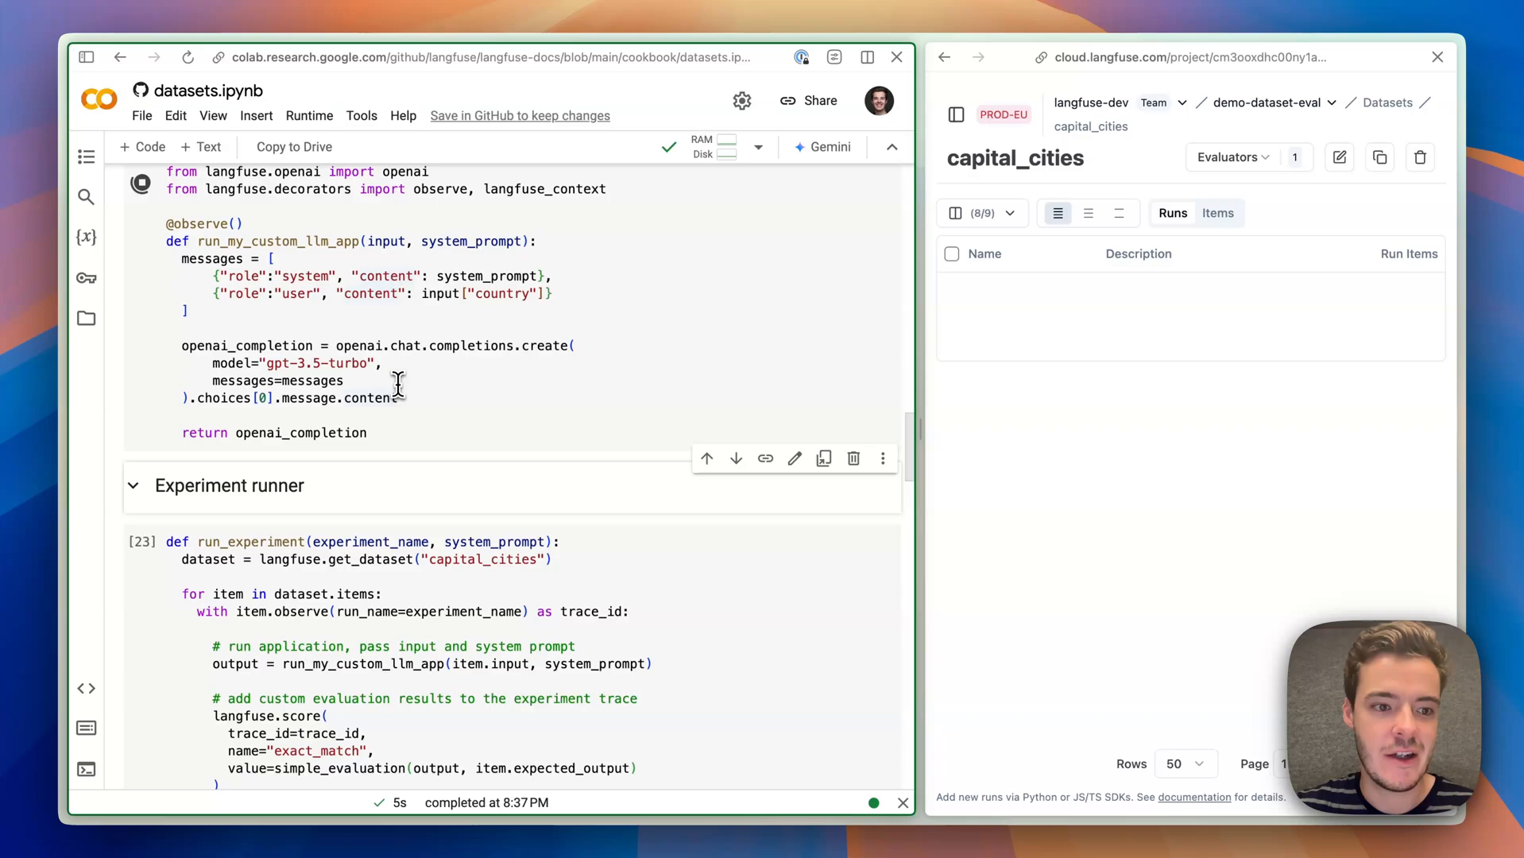
scroll("down", 3)
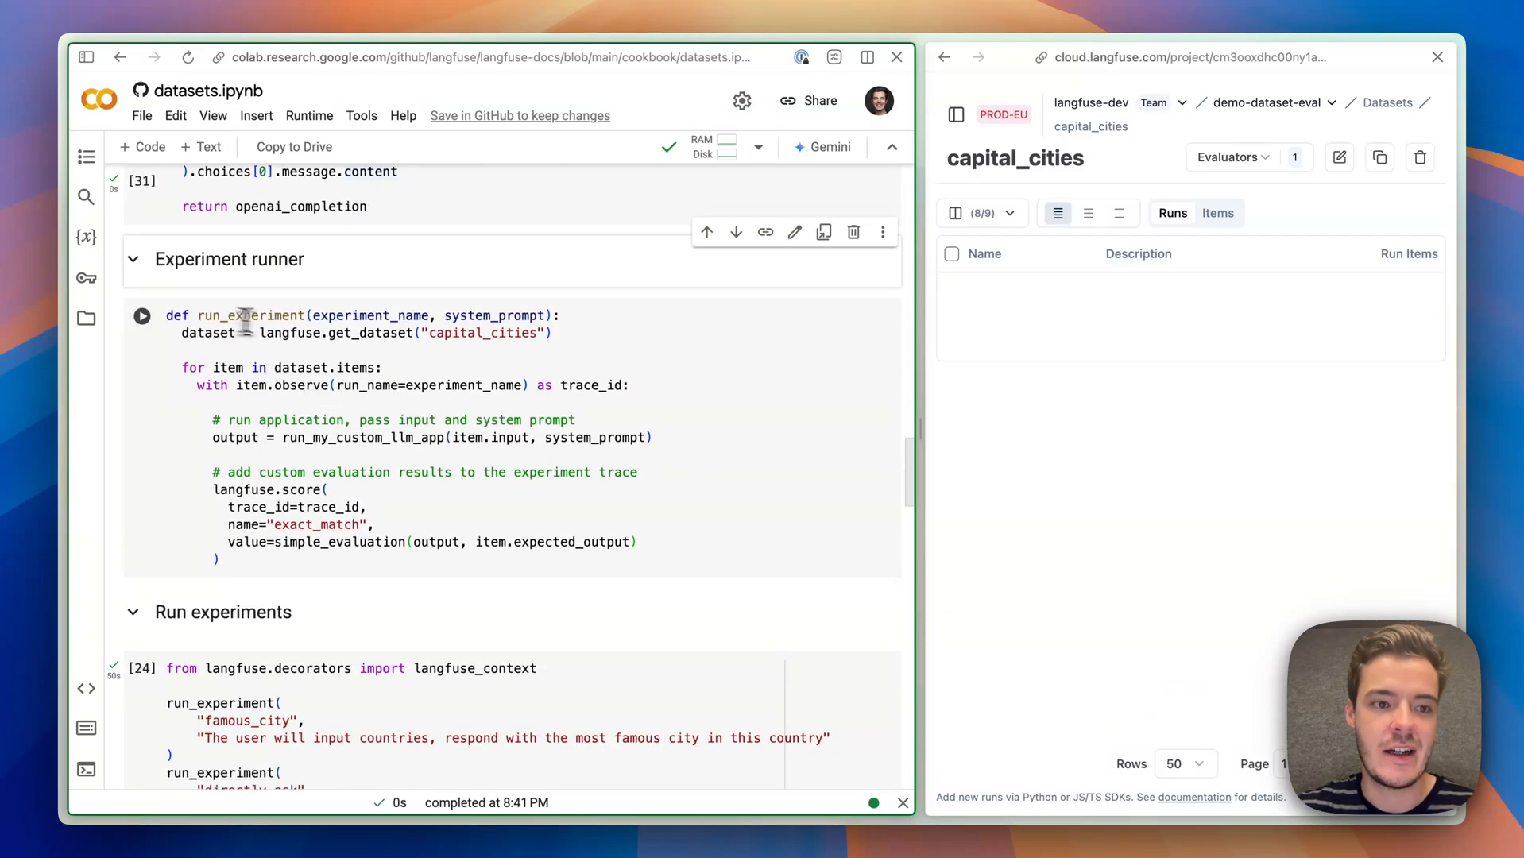
mouse_move(308, 460)
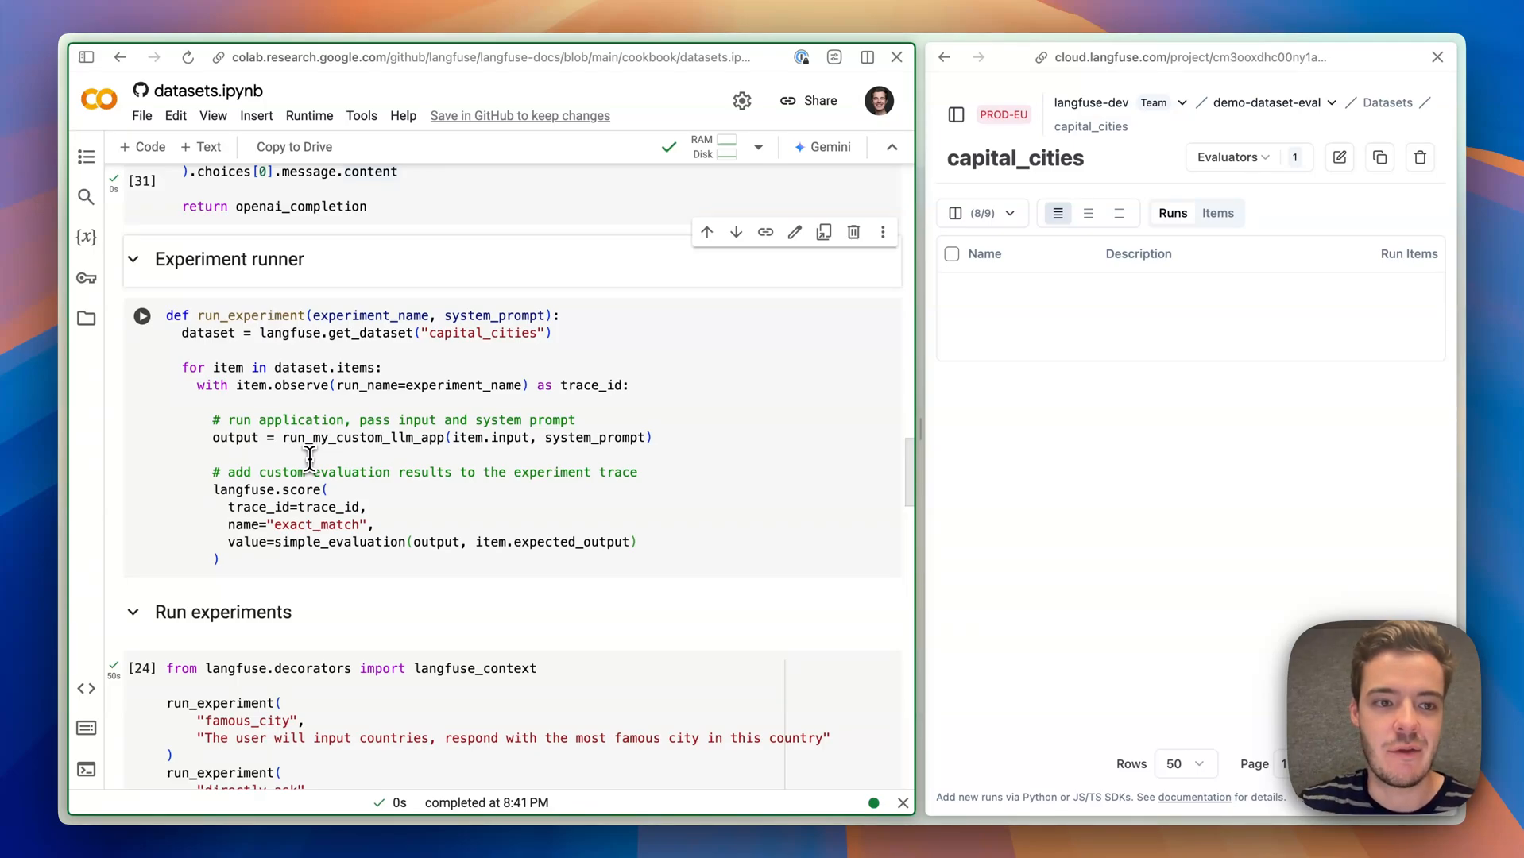
double_click(370, 315)
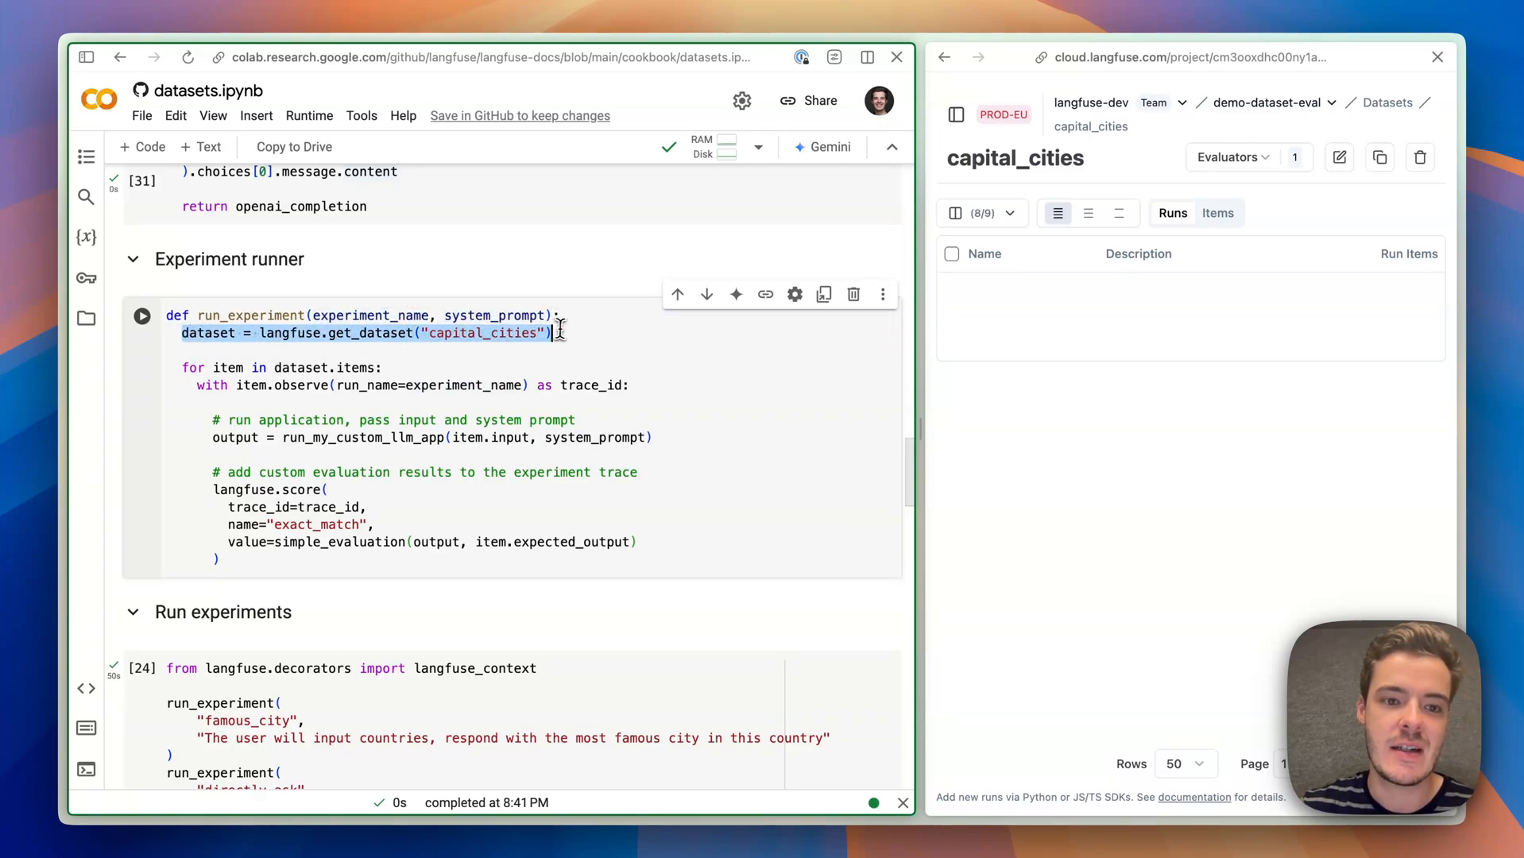
left_click(285, 367)
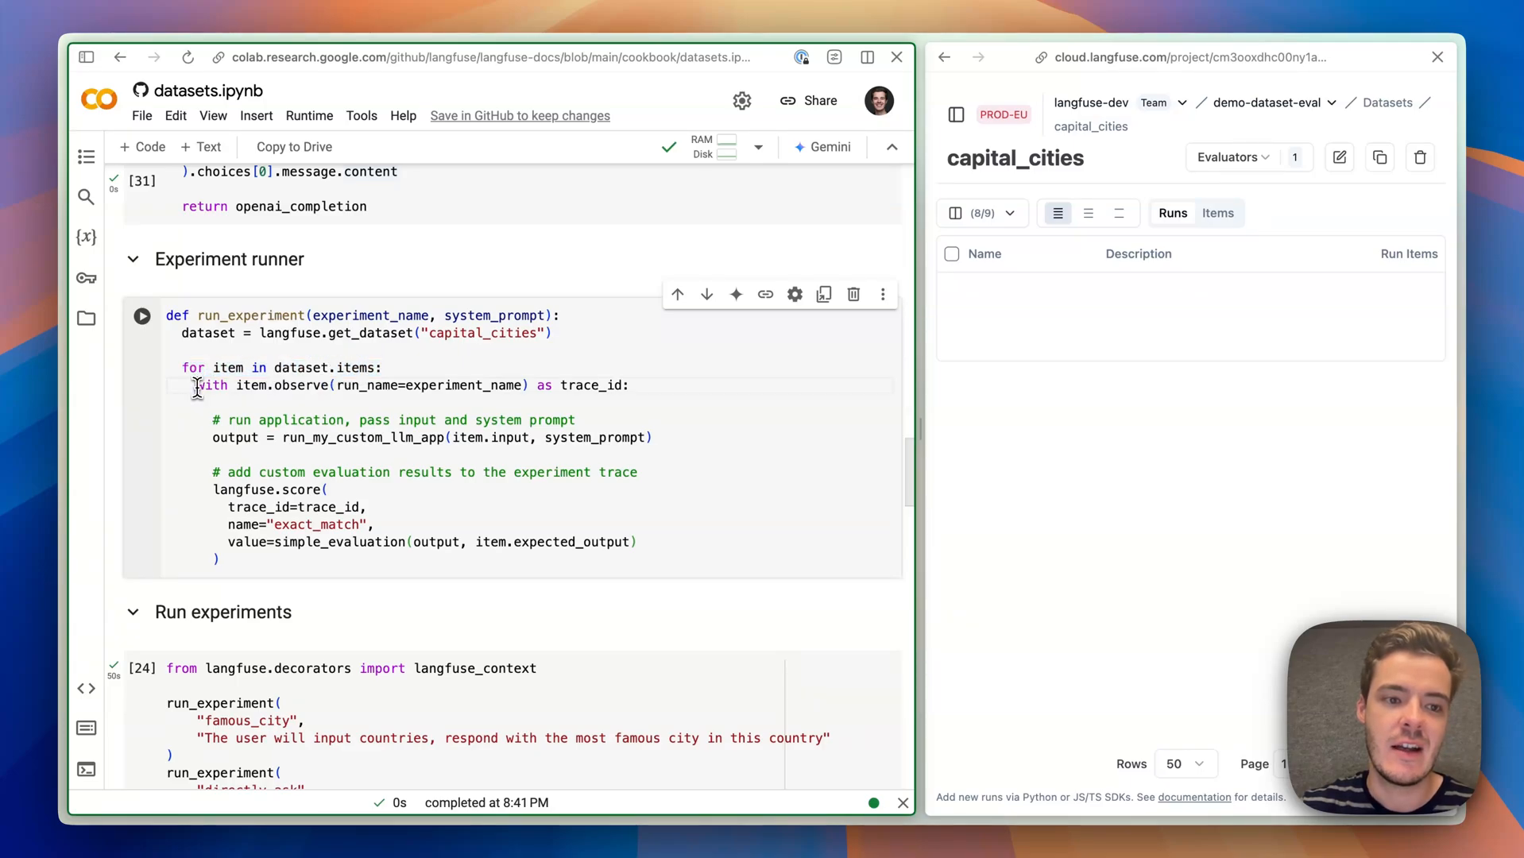
left_click_drag(197, 384, 562, 385)
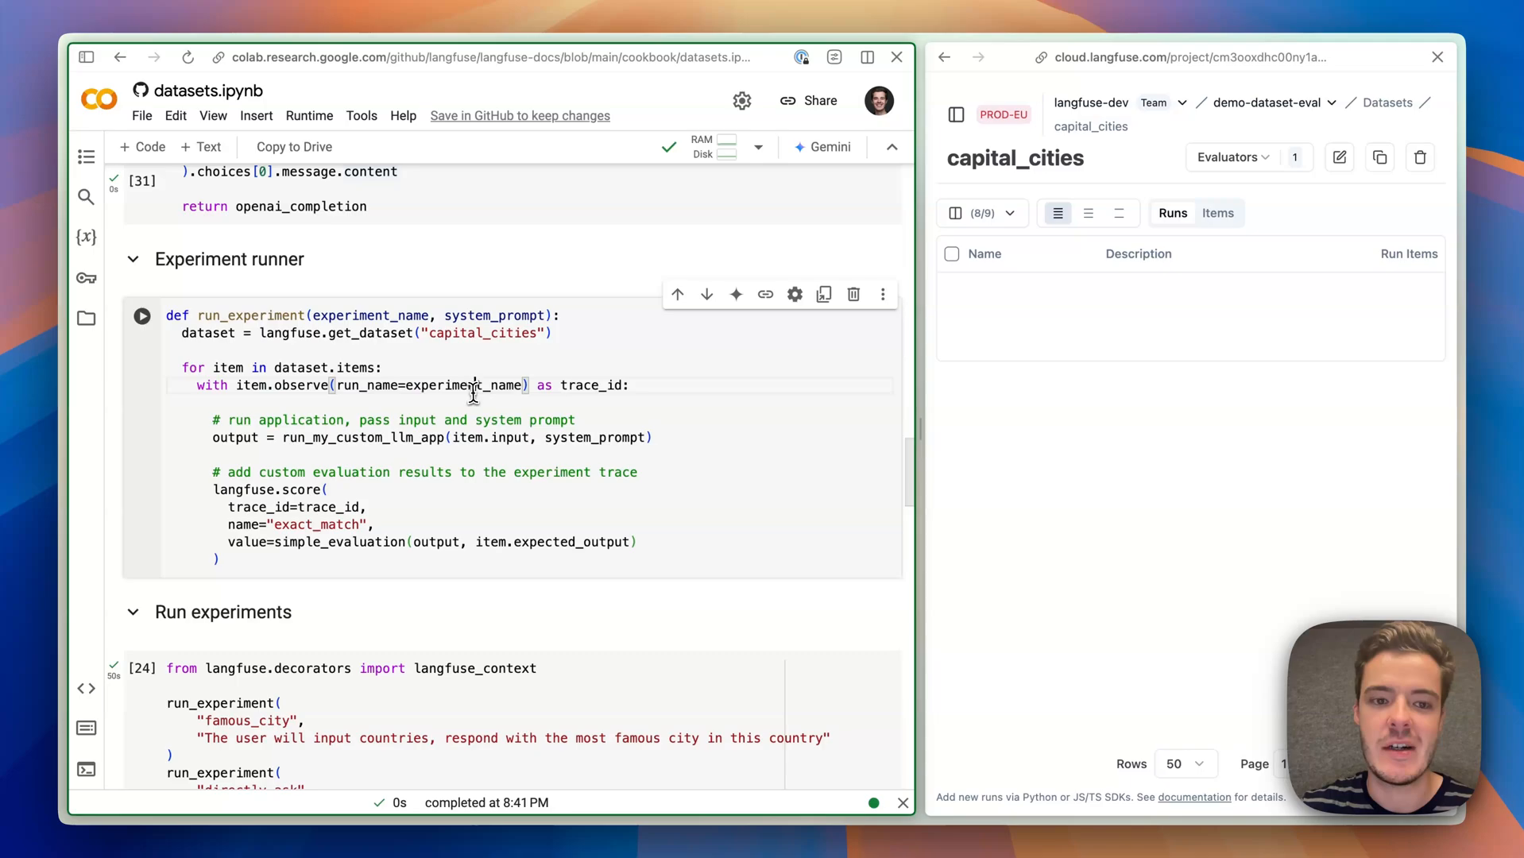
double_click(594, 384)
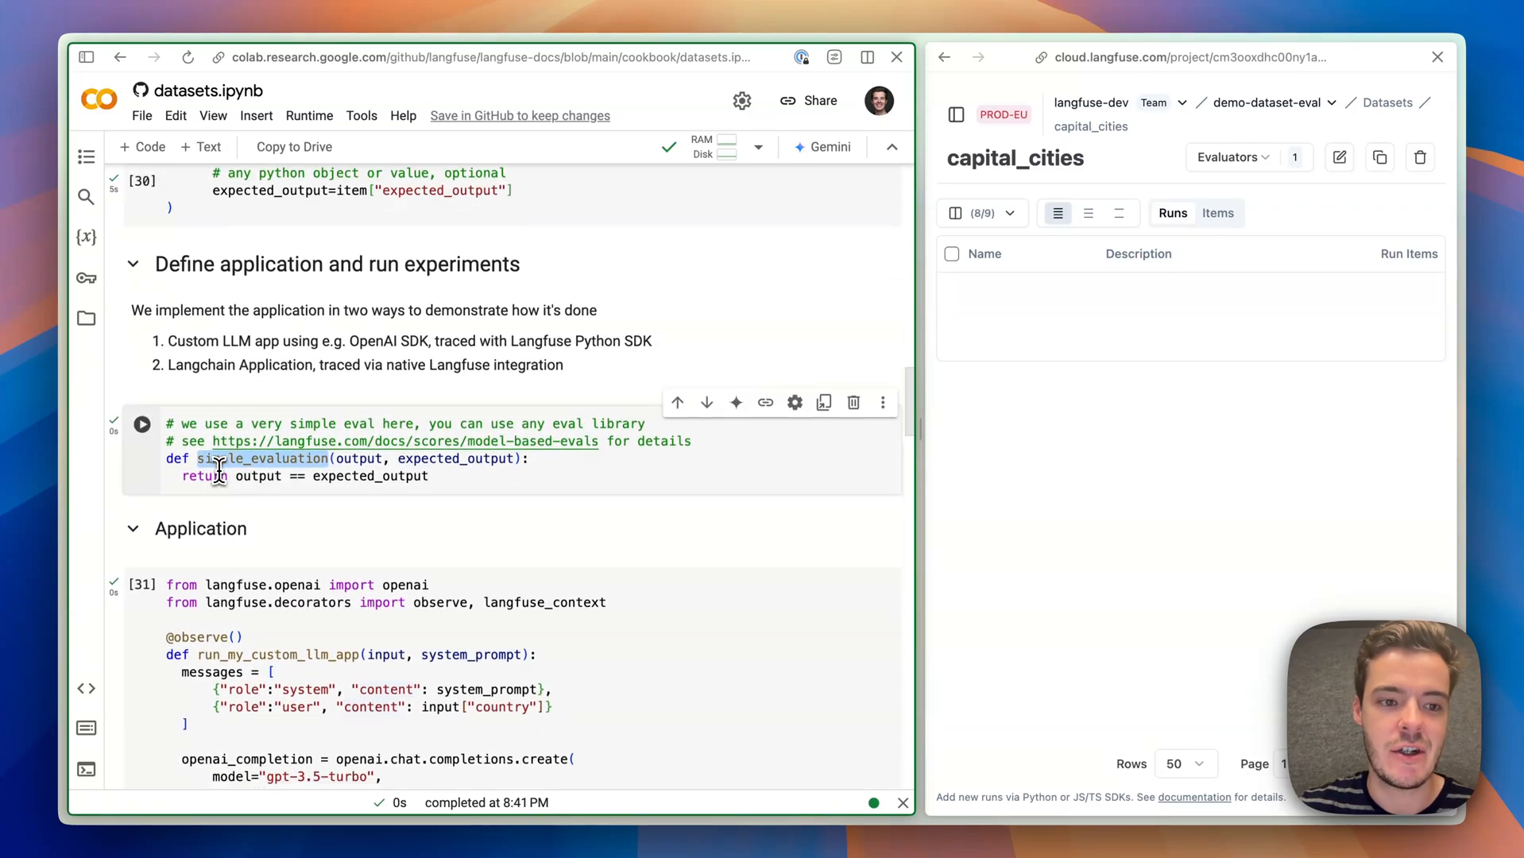
Highlight the input and output arguments in the run_experiment cell.
scroll("down", 3)
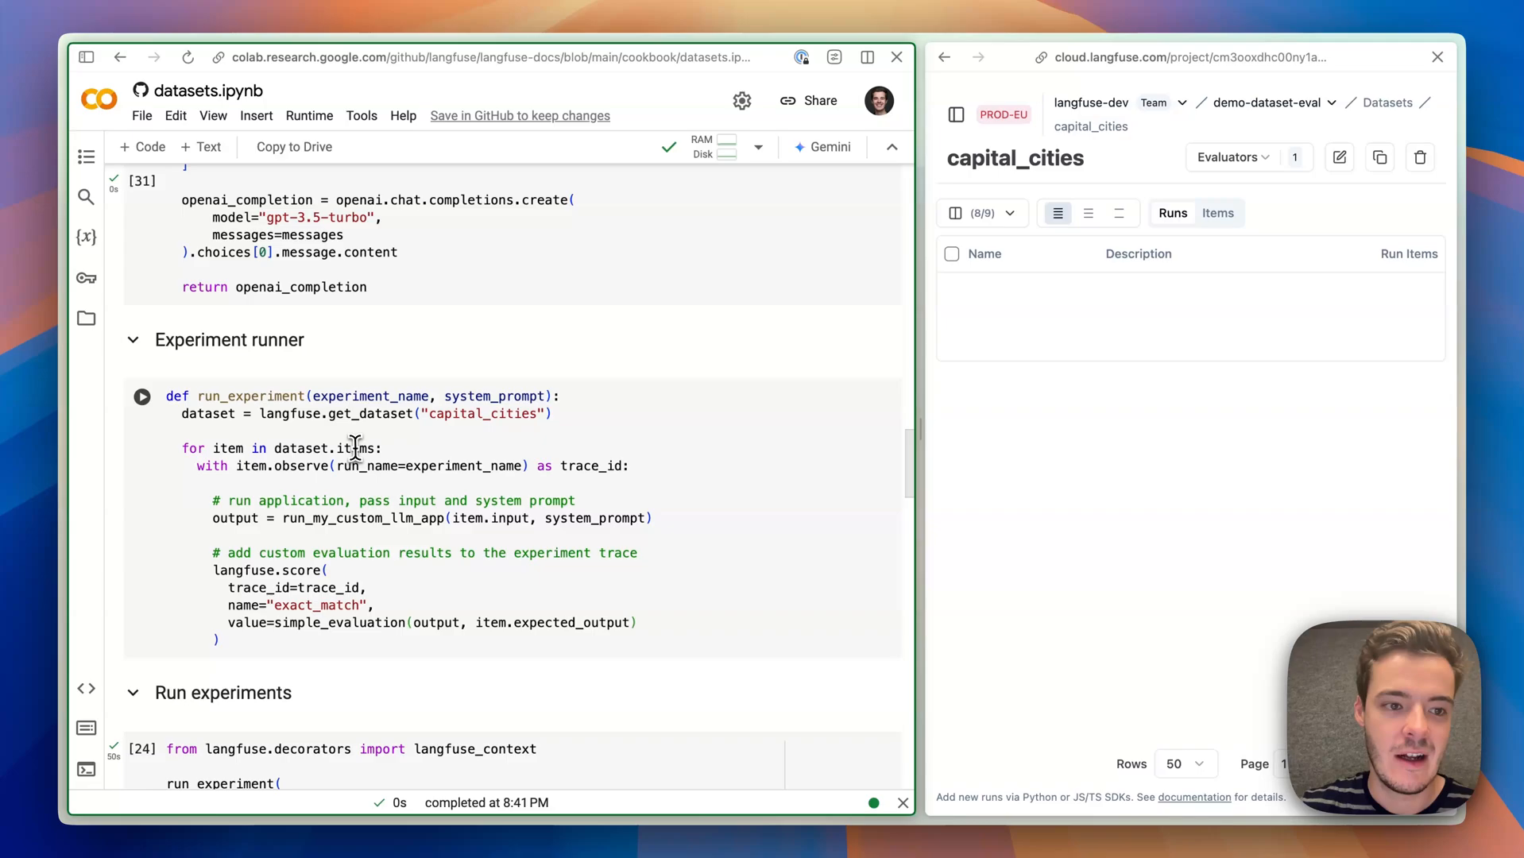
mouse_move(489, 518)
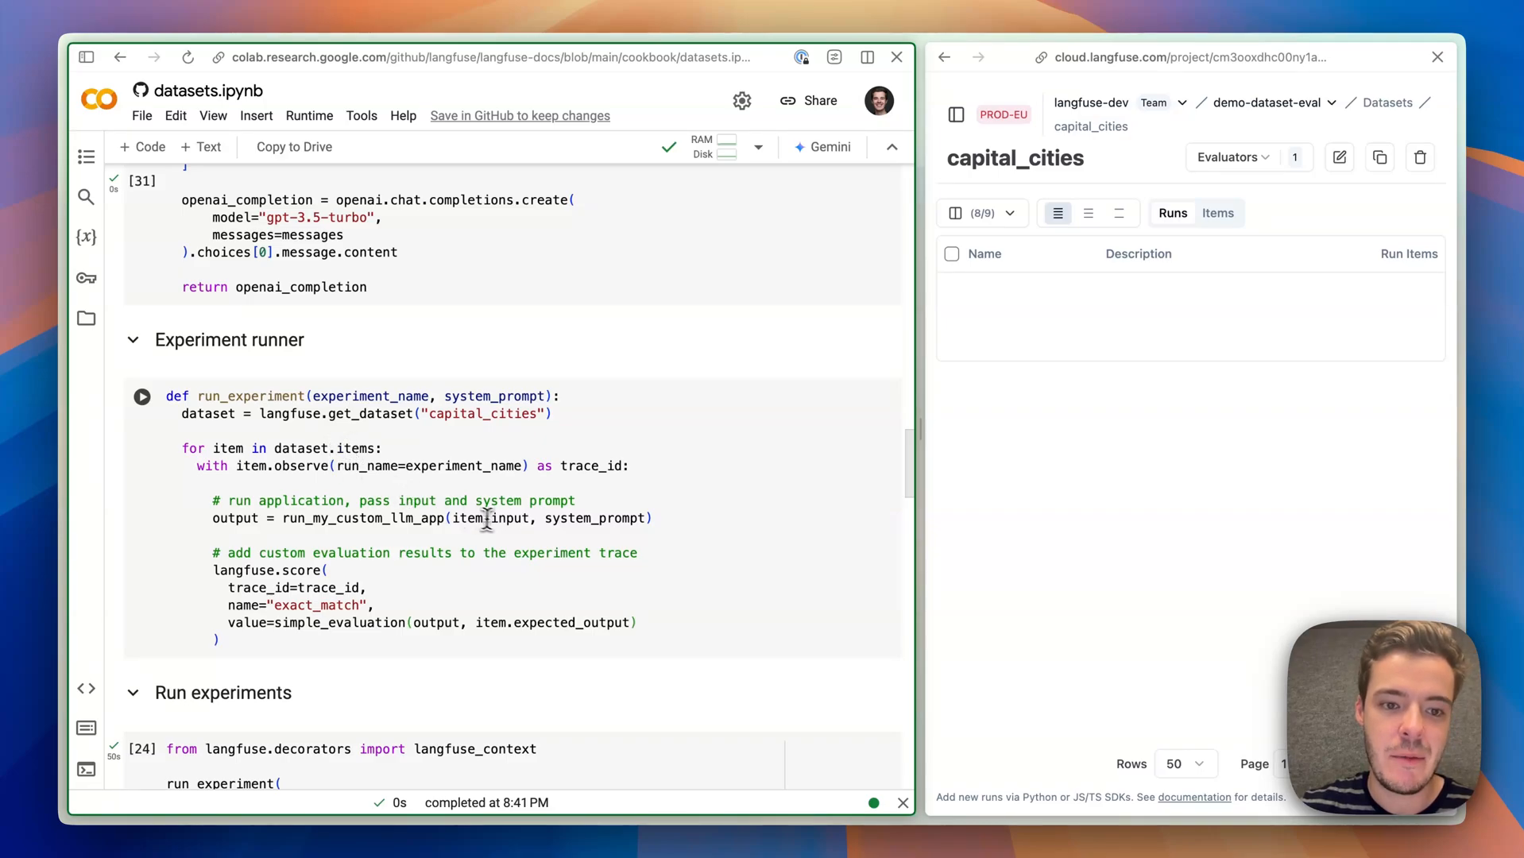
double_click(508, 518)
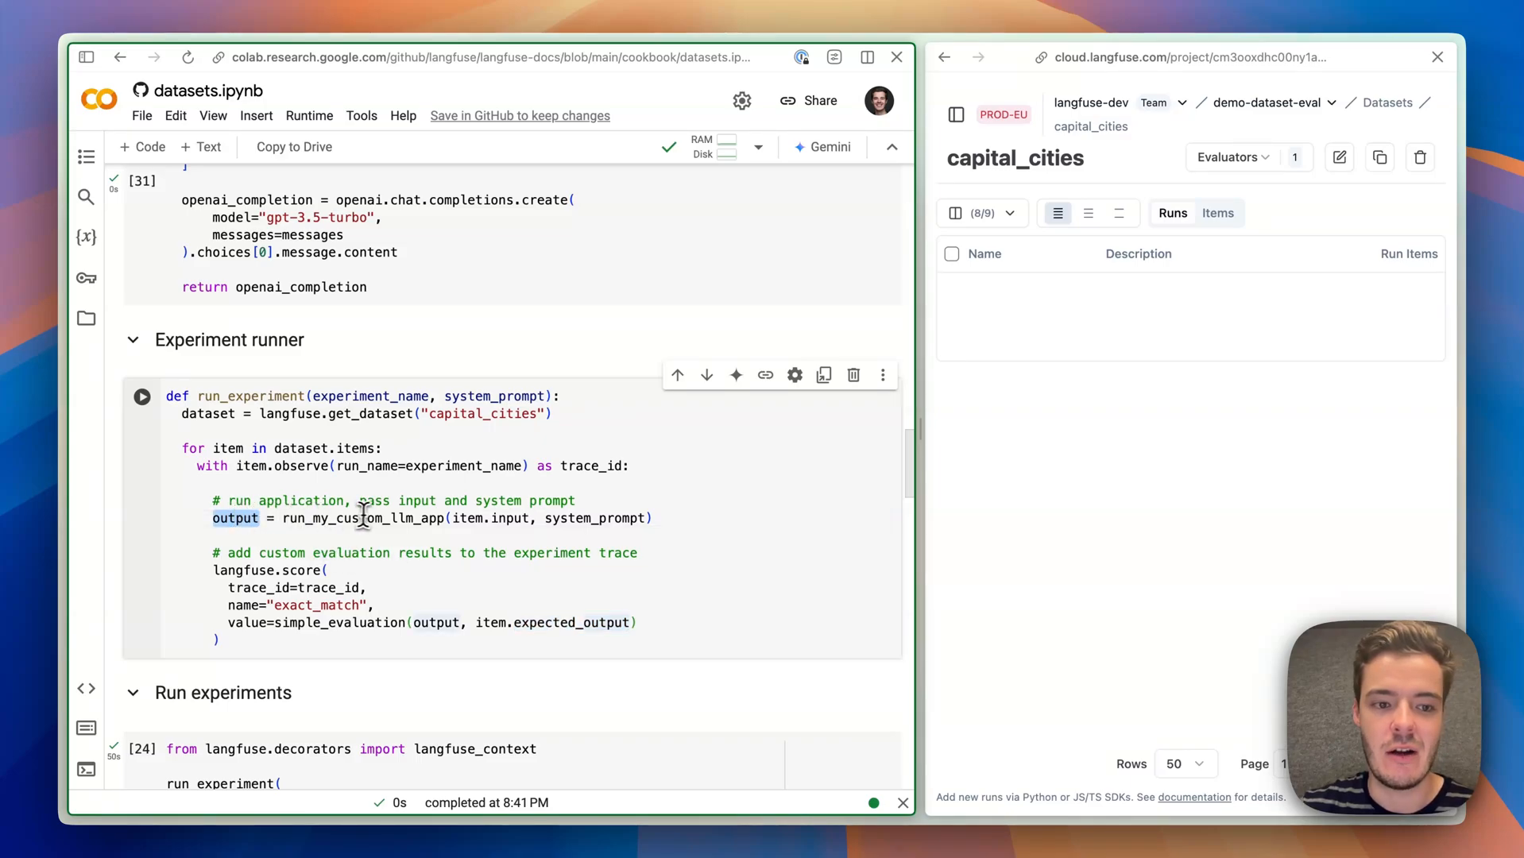
double_click(437, 621)
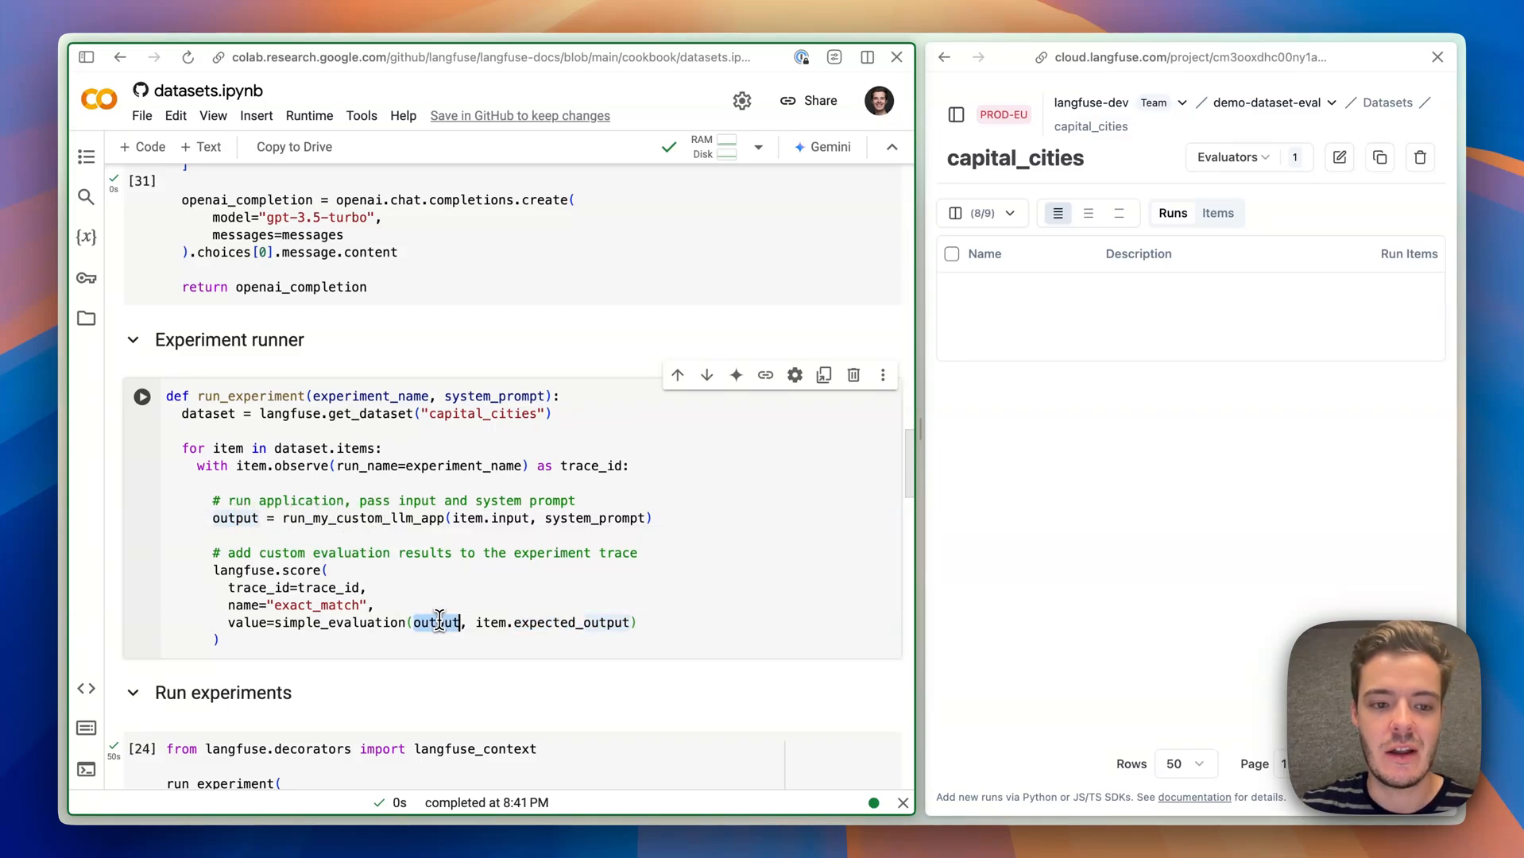
double_click(337, 622)
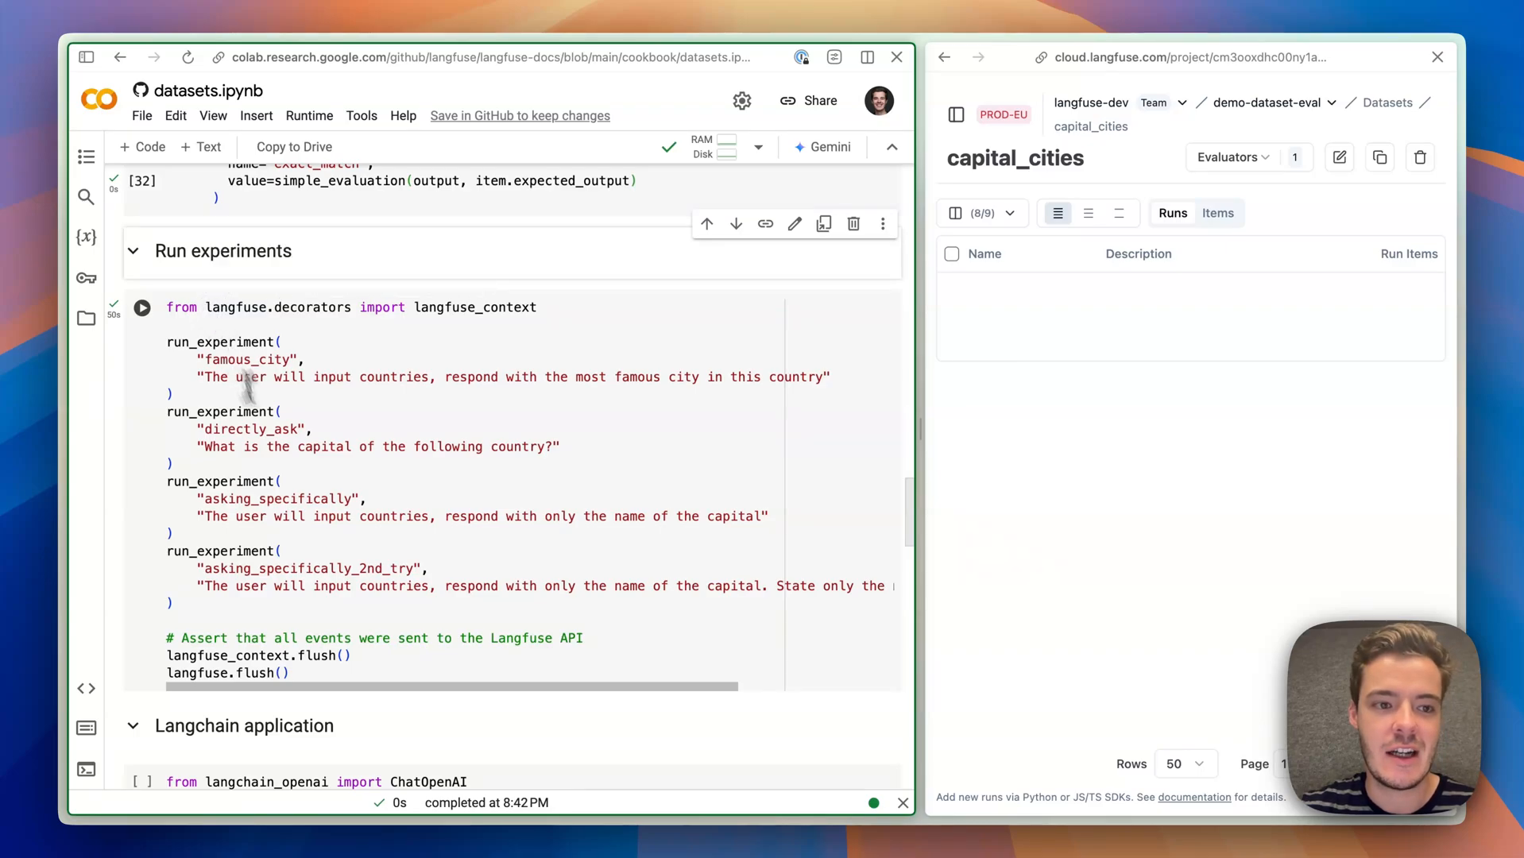
mouse_move(356, 505)
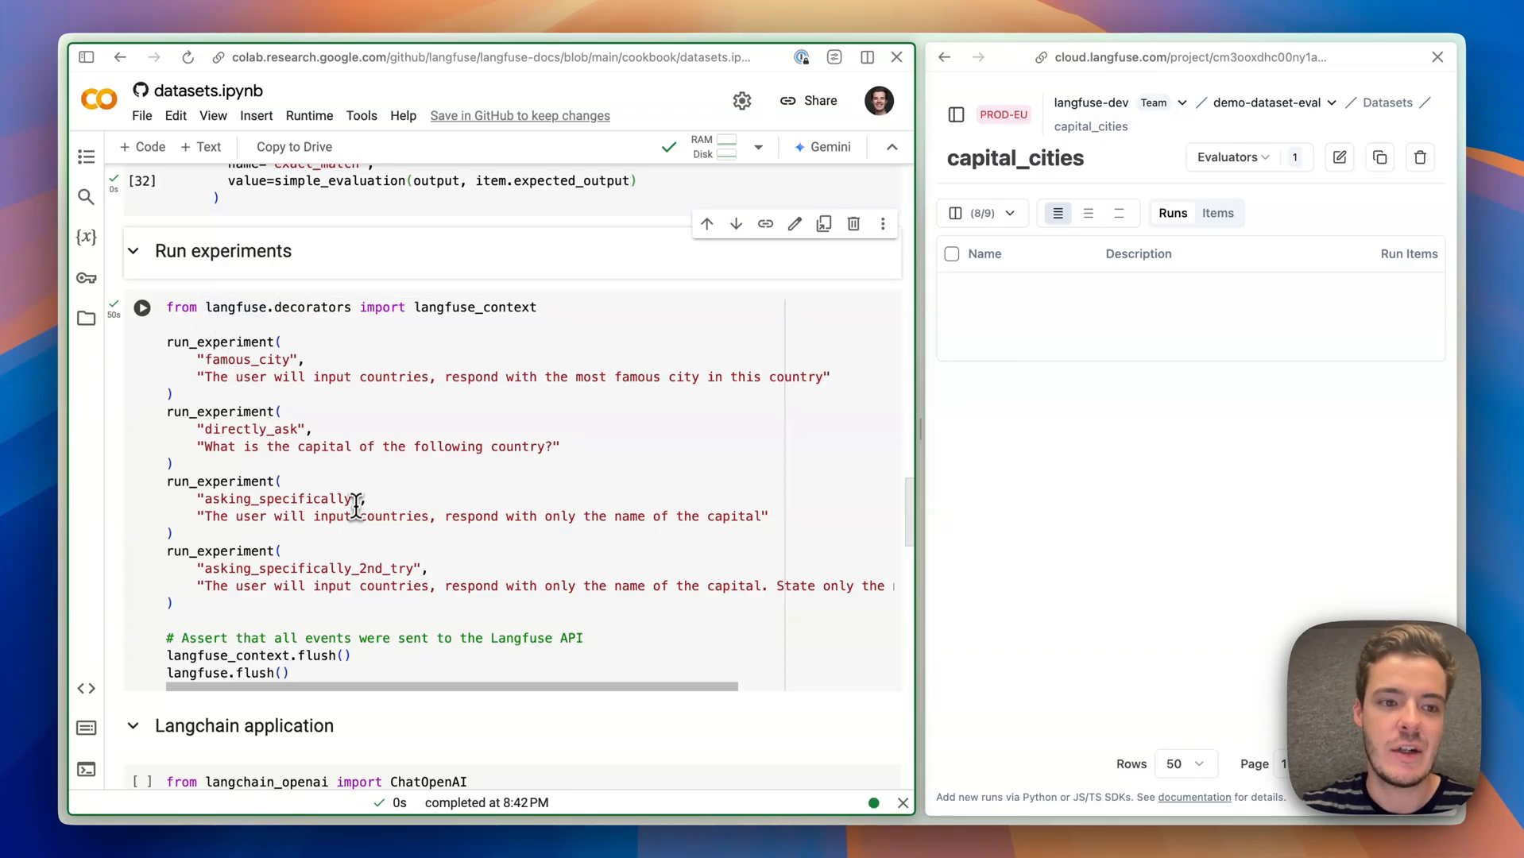
mouse_move(265, 382)
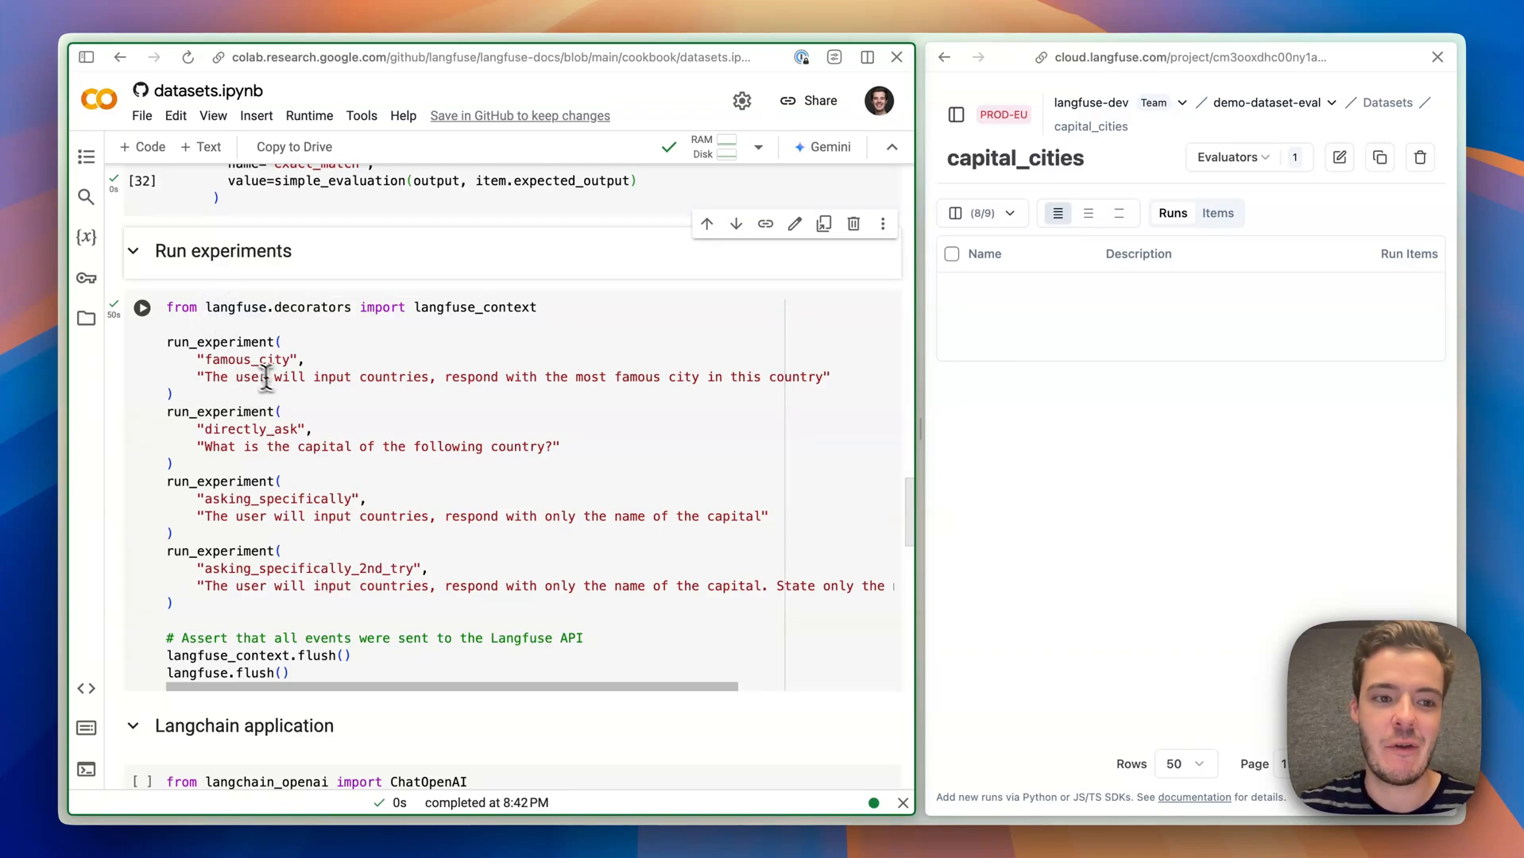
double_click(246, 359)
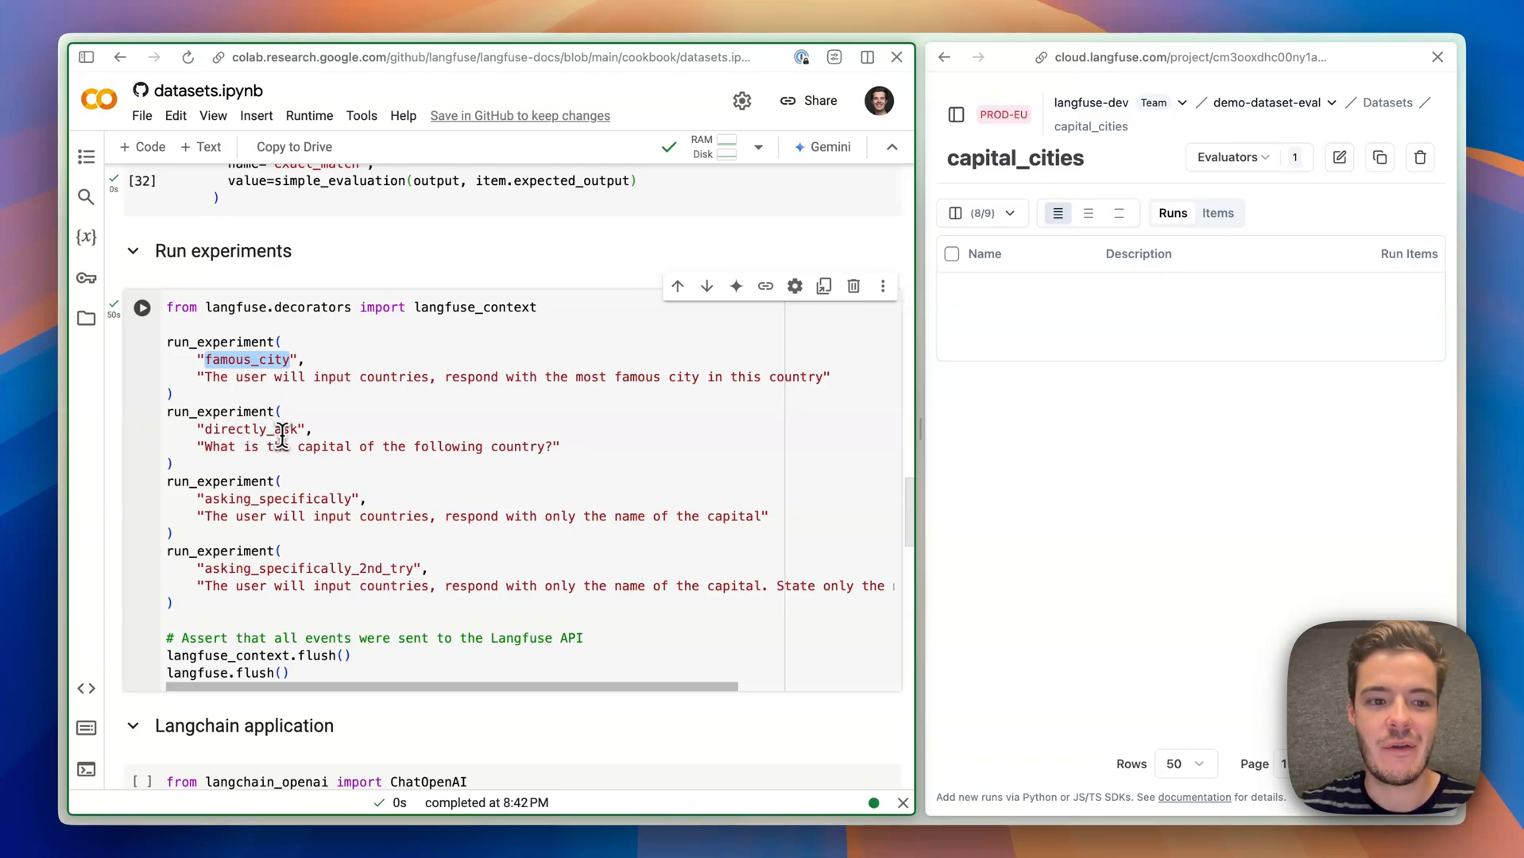
double_click(324, 446)
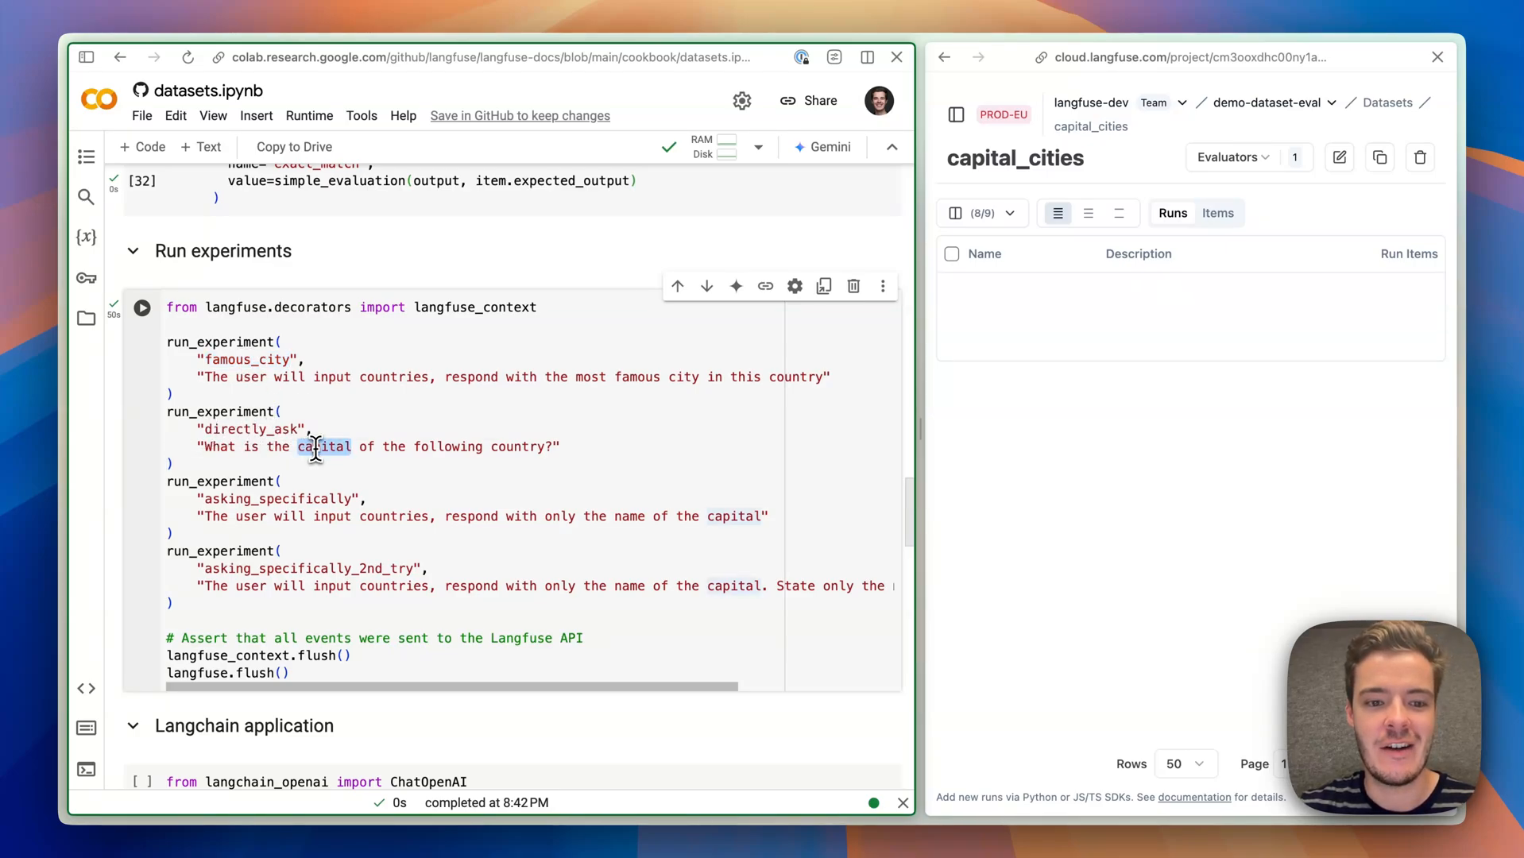
double_click(469, 516)
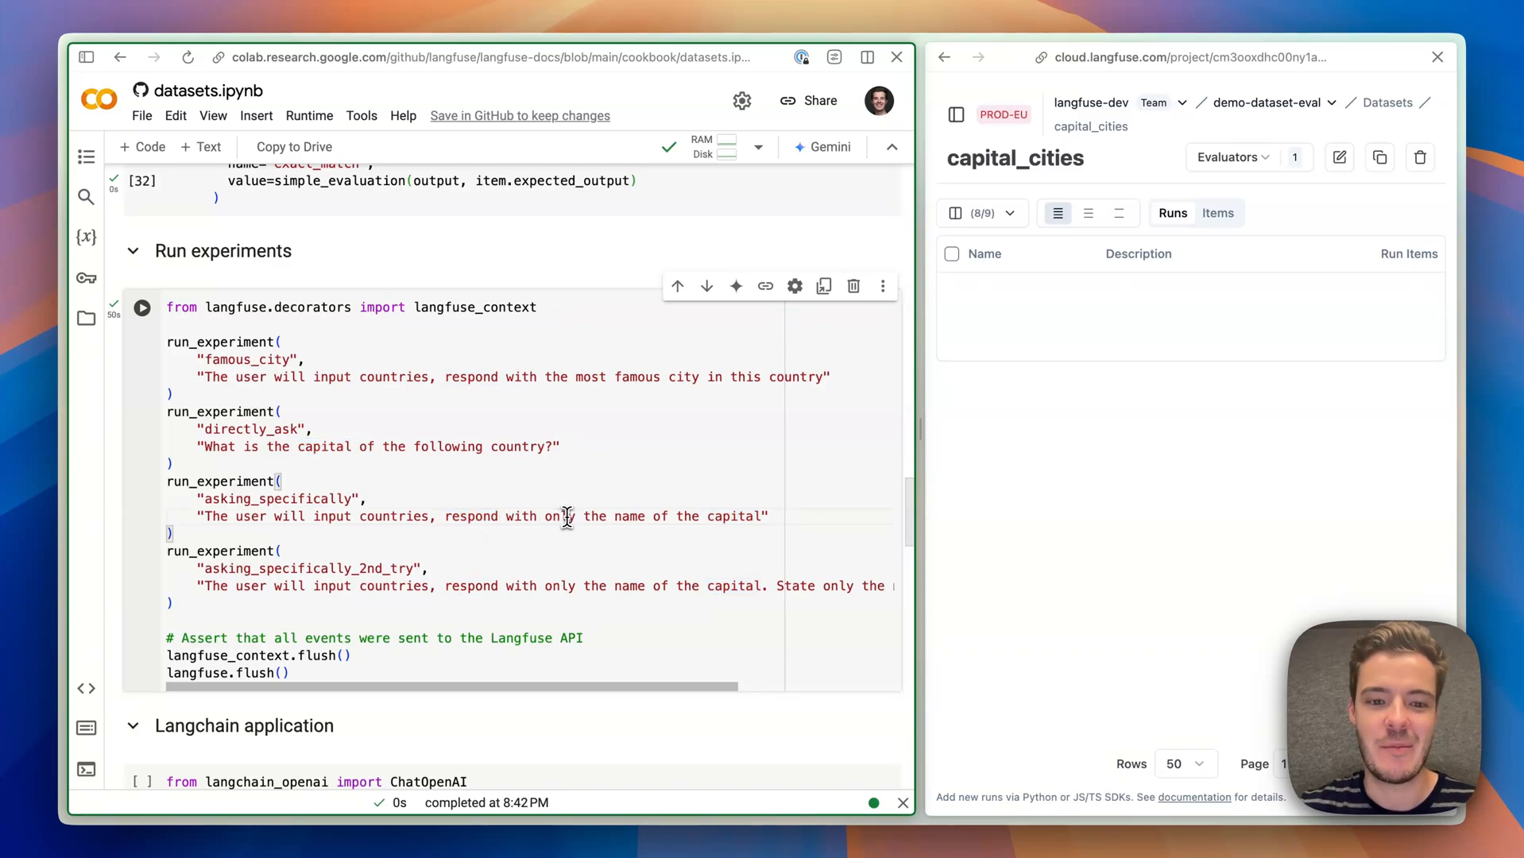
double_click(554, 516)
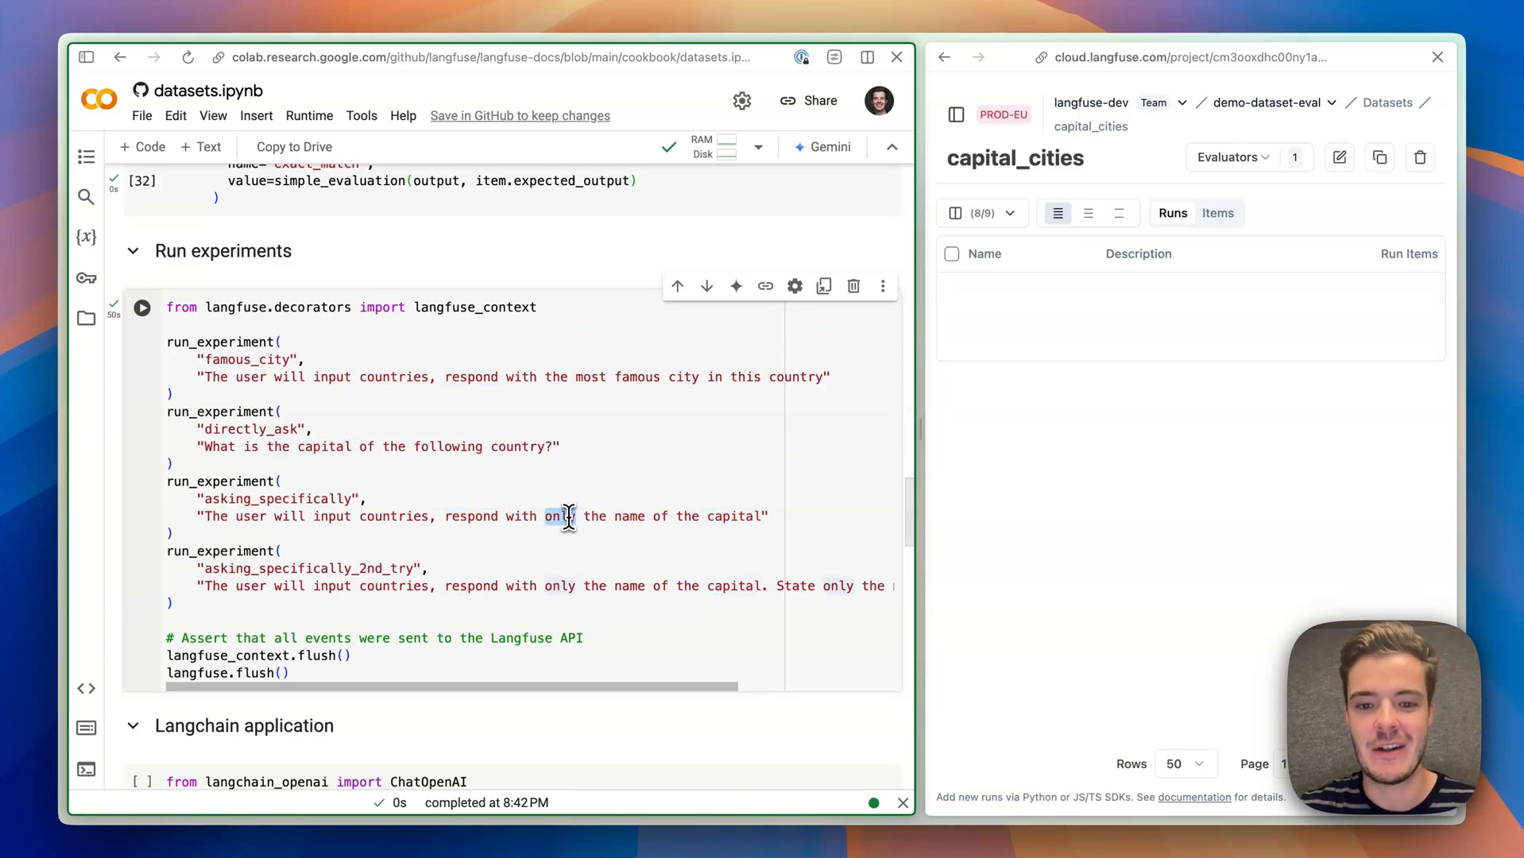
scroll("right", 3)
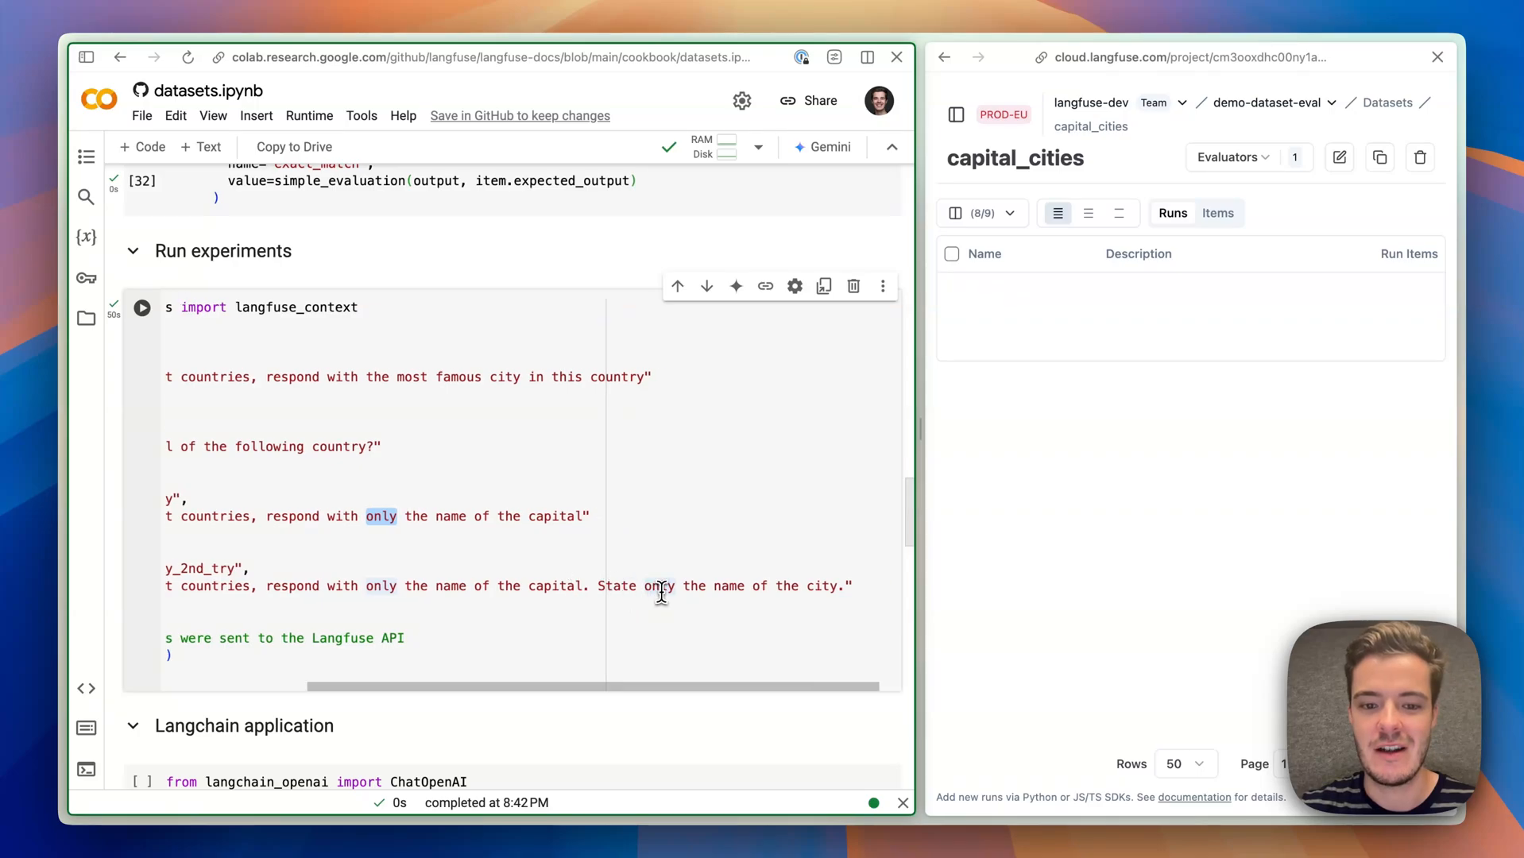
double_click(660, 584)
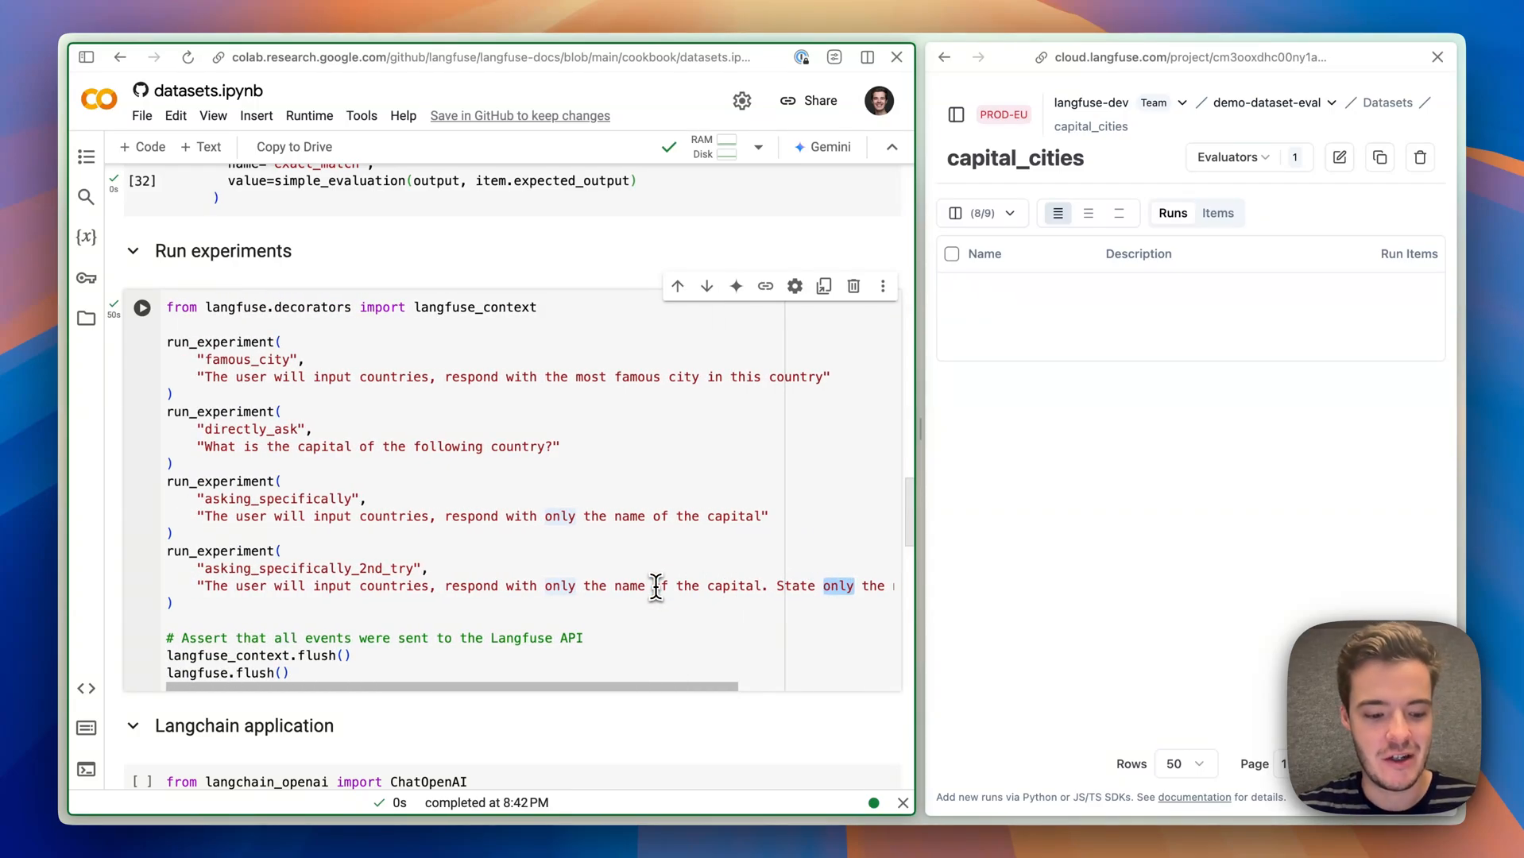
left_click(141, 307)
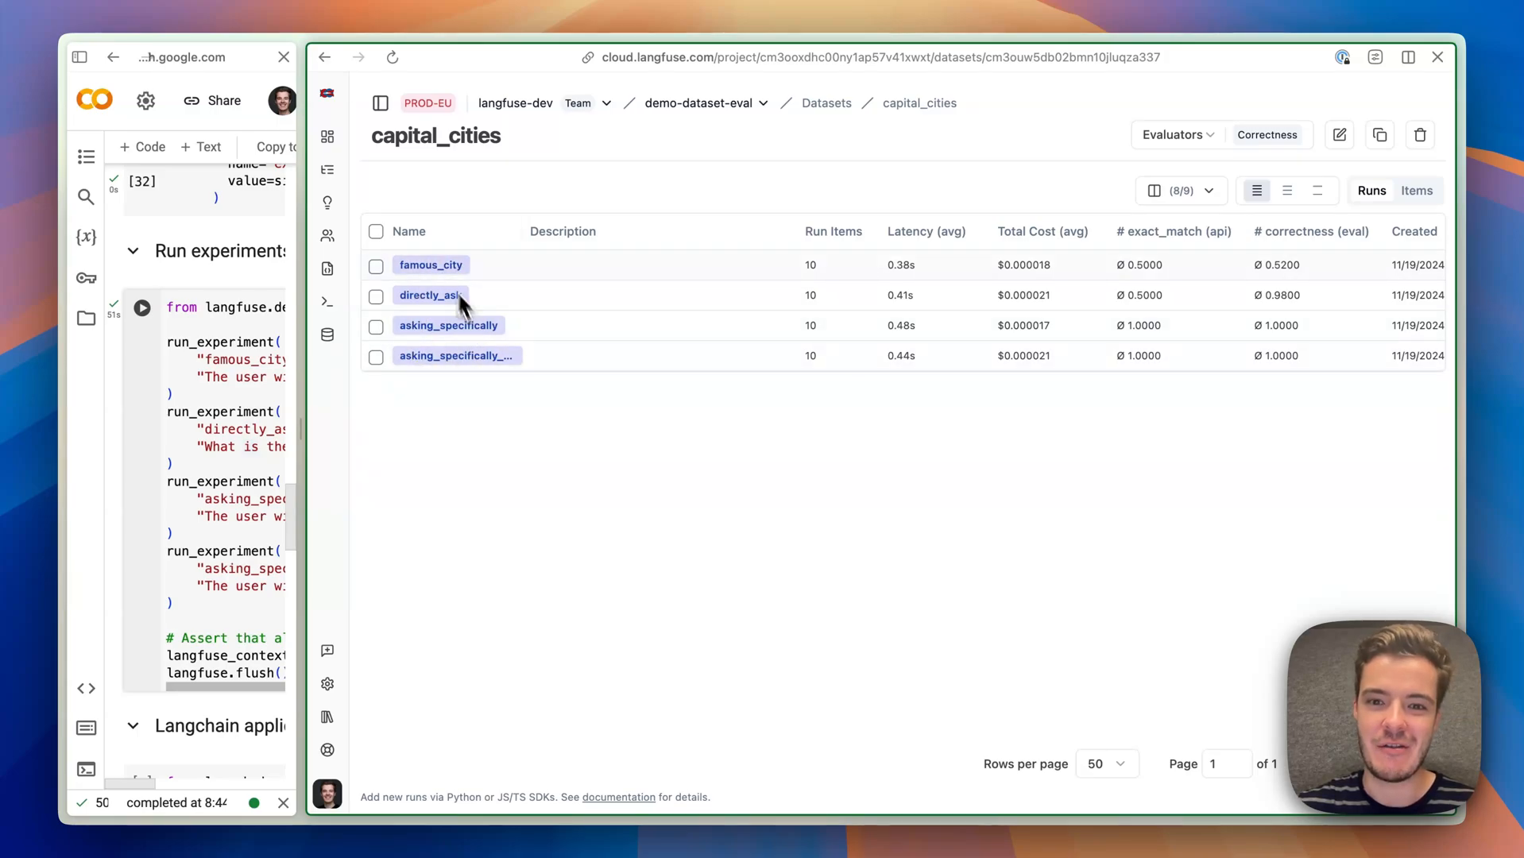
mouse_move(1019, 291)
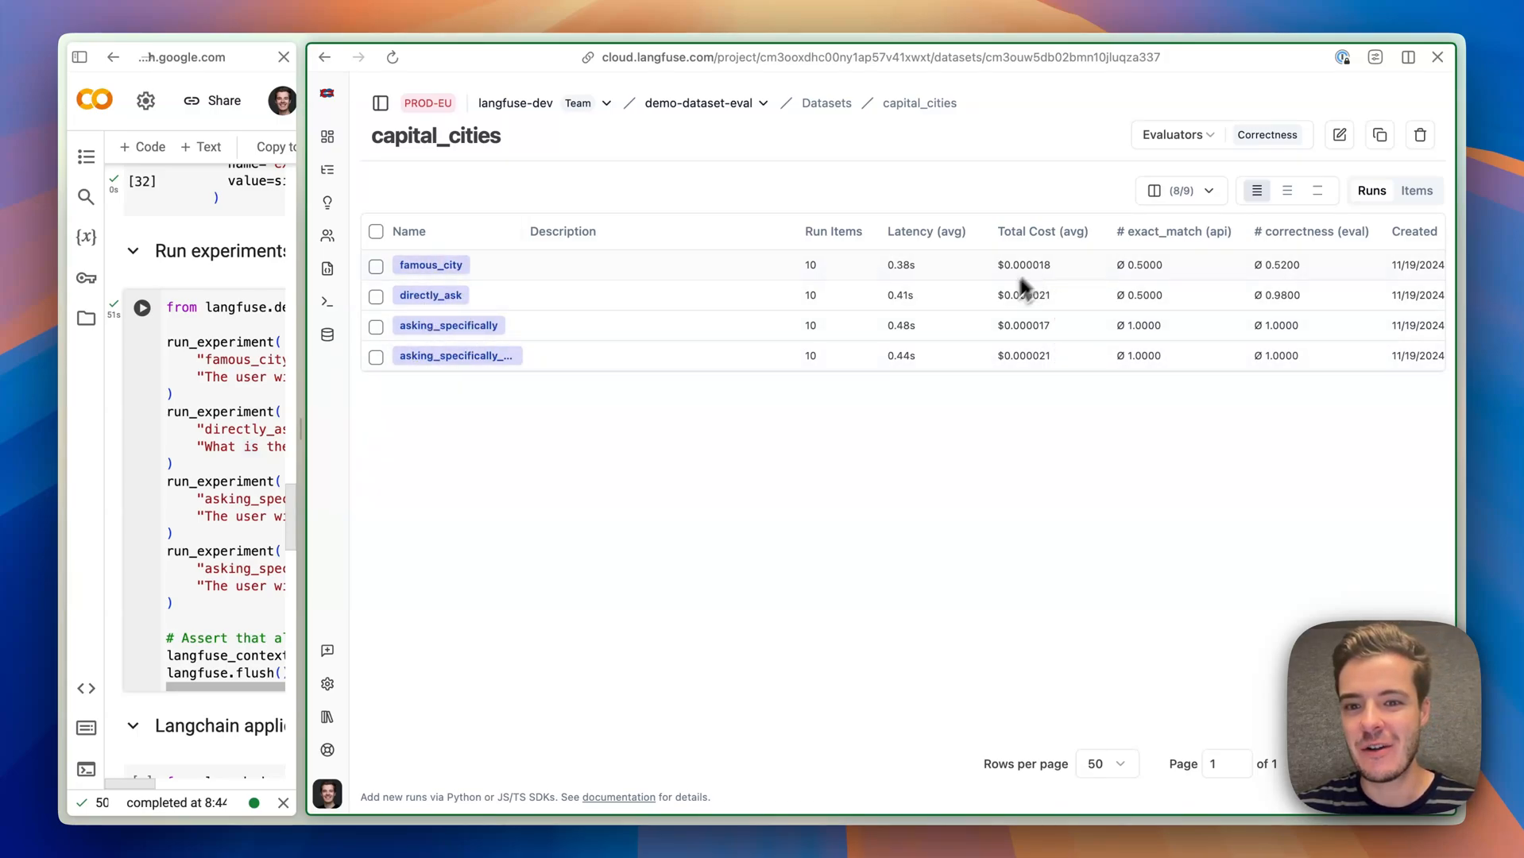
mouse_move(991, 248)
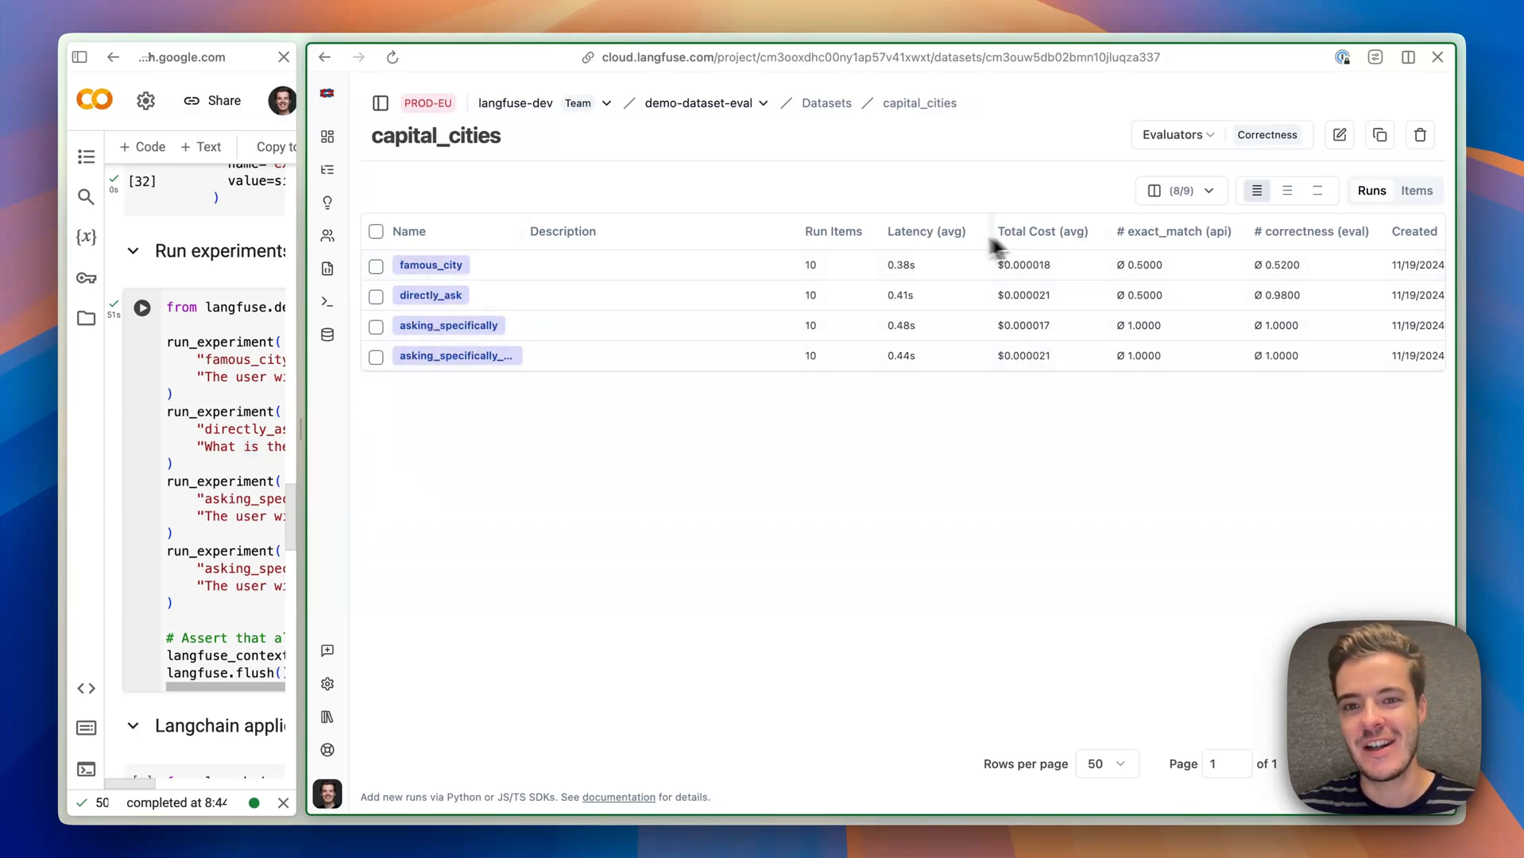
mouse_move(1103, 276)
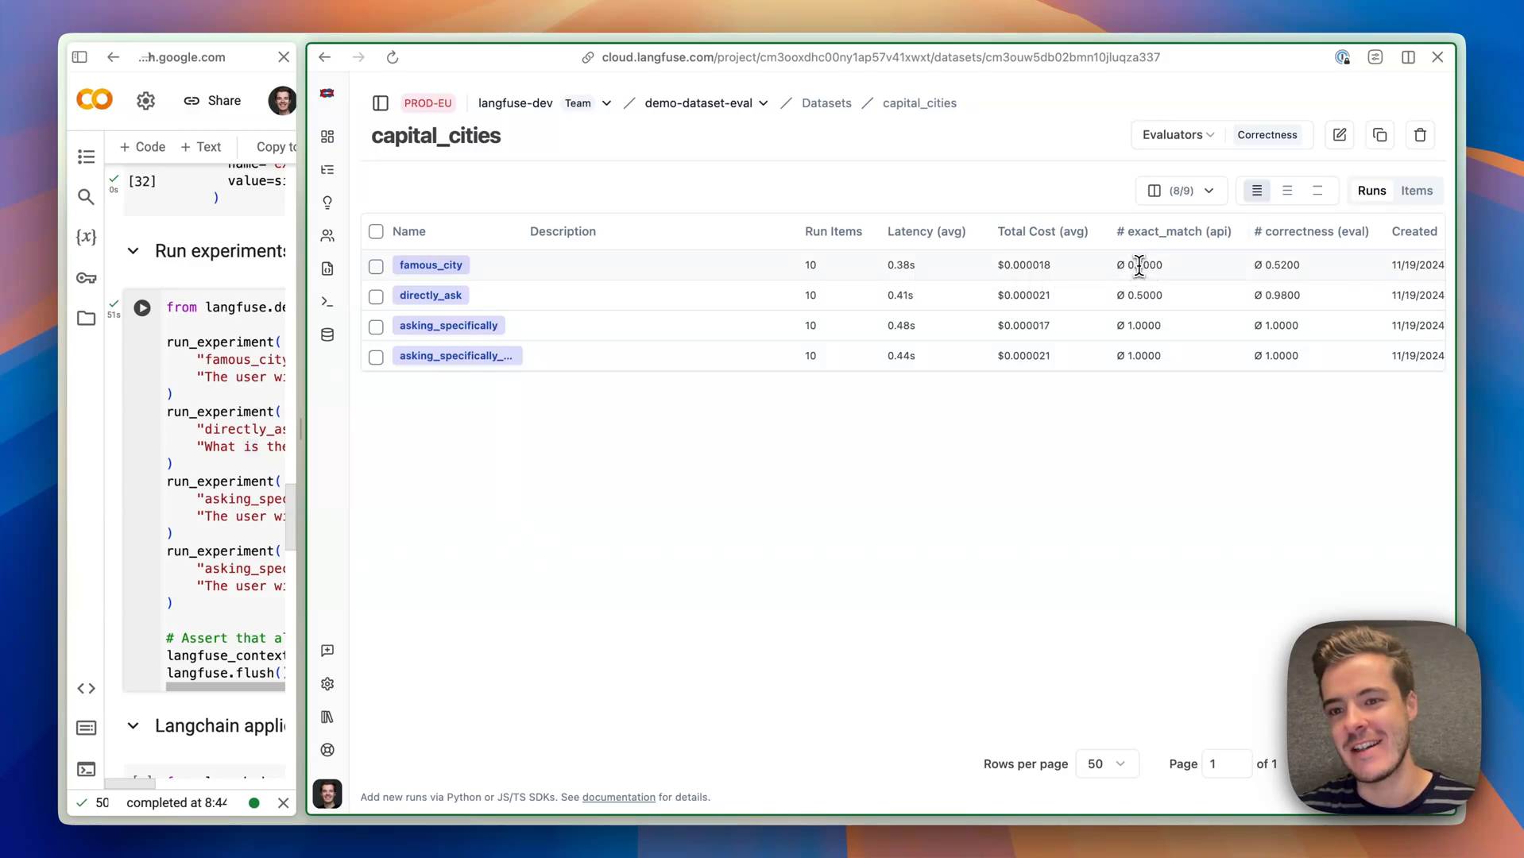
double_click(1143, 264)
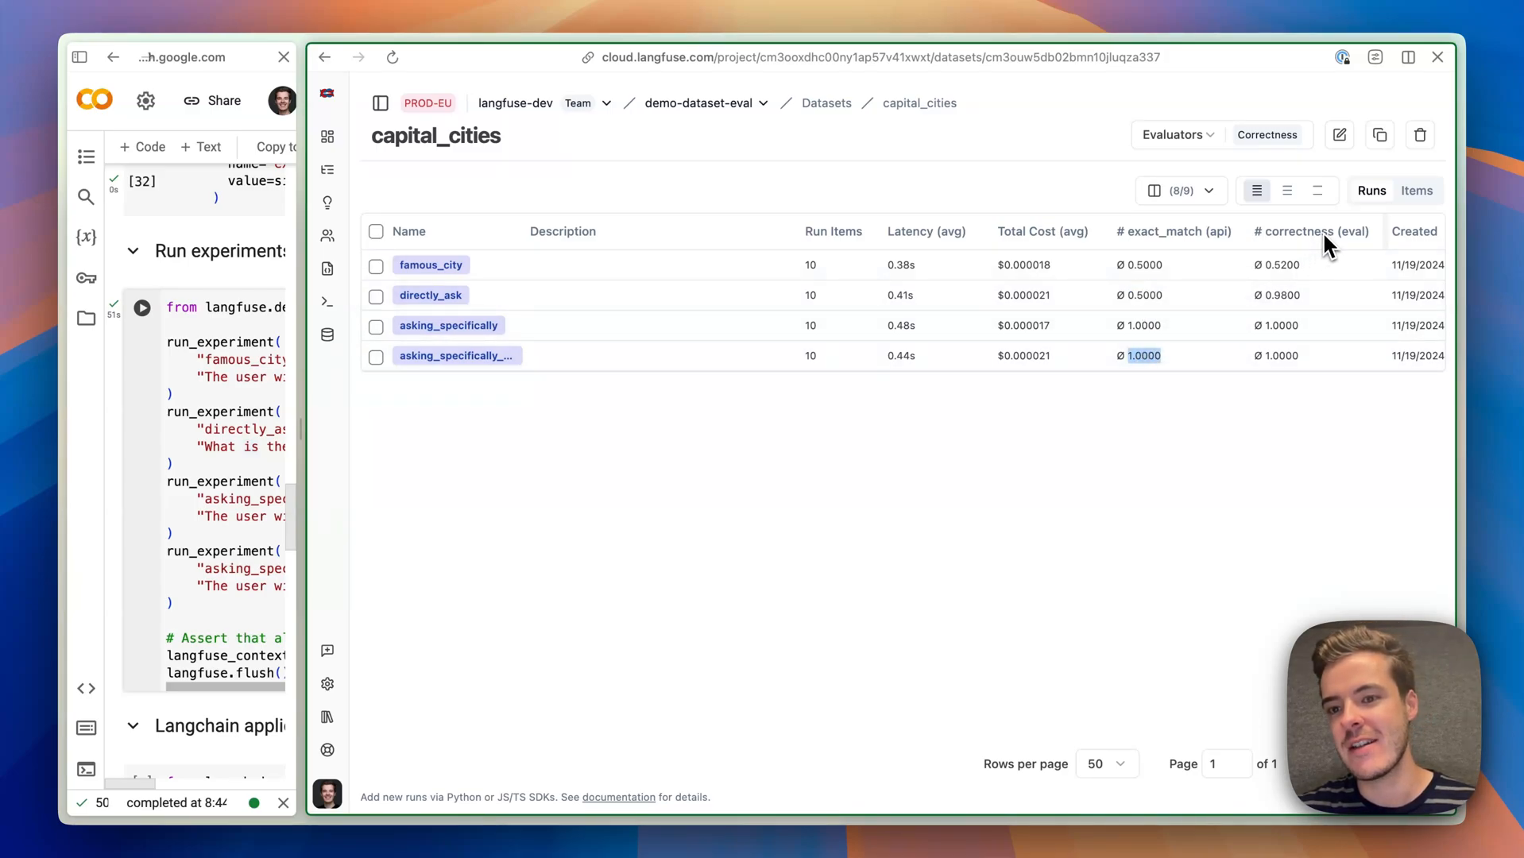
mouse_move(1274, 282)
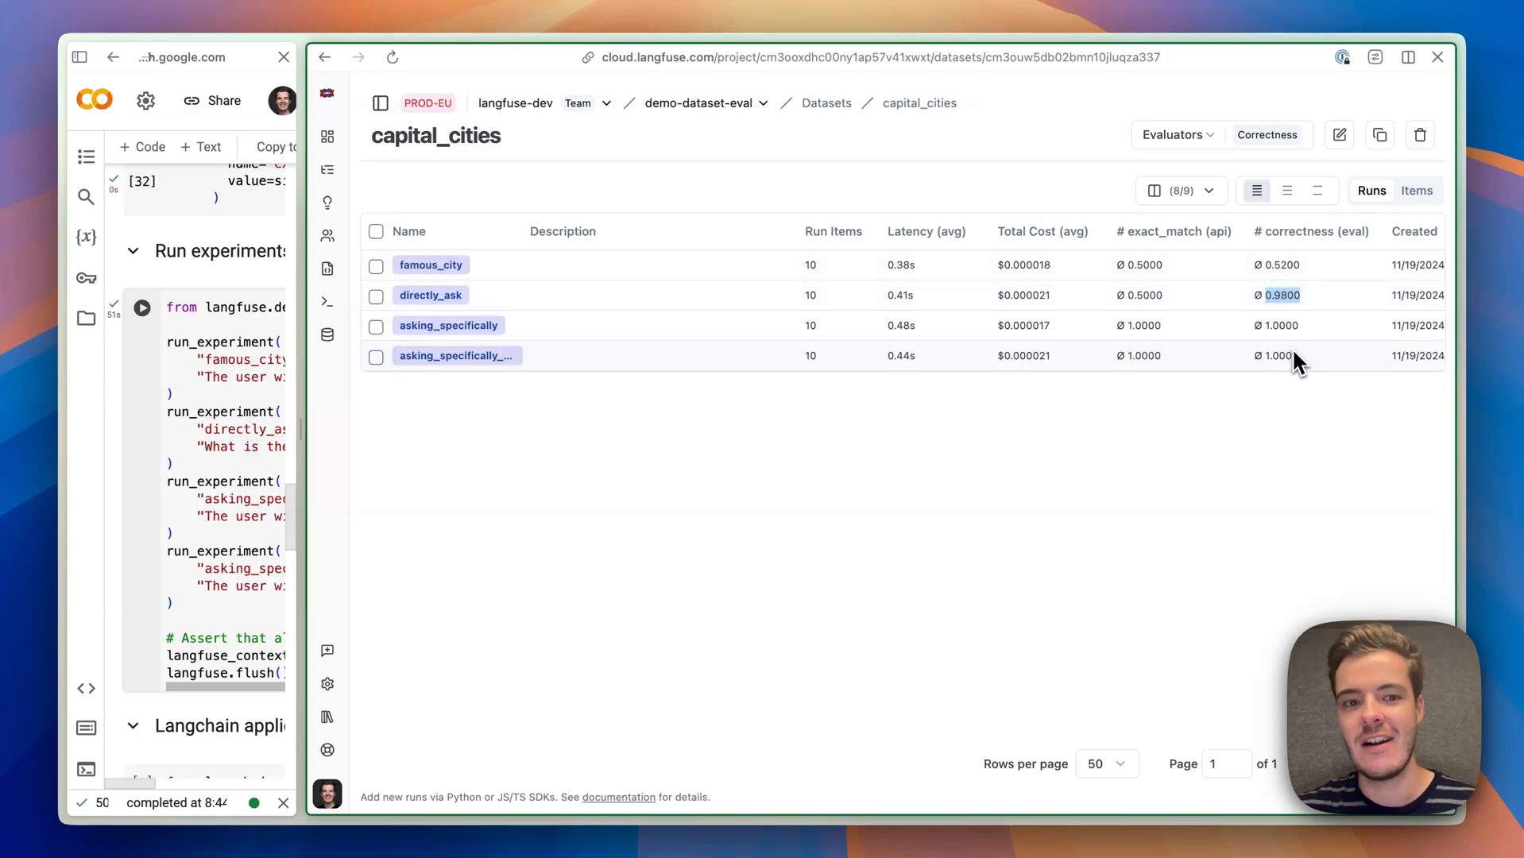
mouse_move(1287, 339)
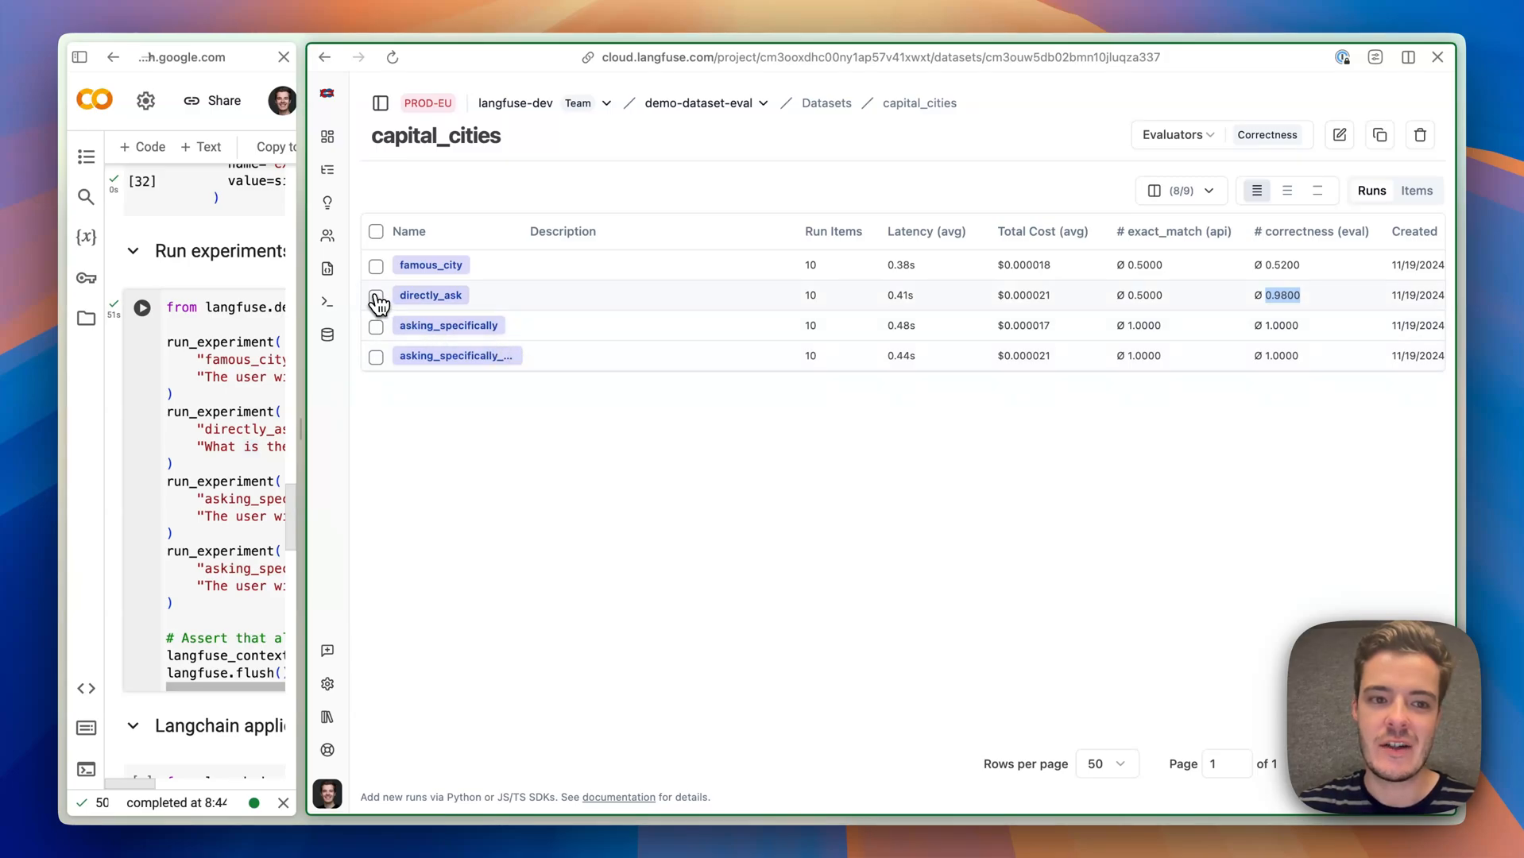
Select the directly_ask, asking_specifically and famous_city runs and launch Compare from Actions (3 selected).
left_click(376, 324)
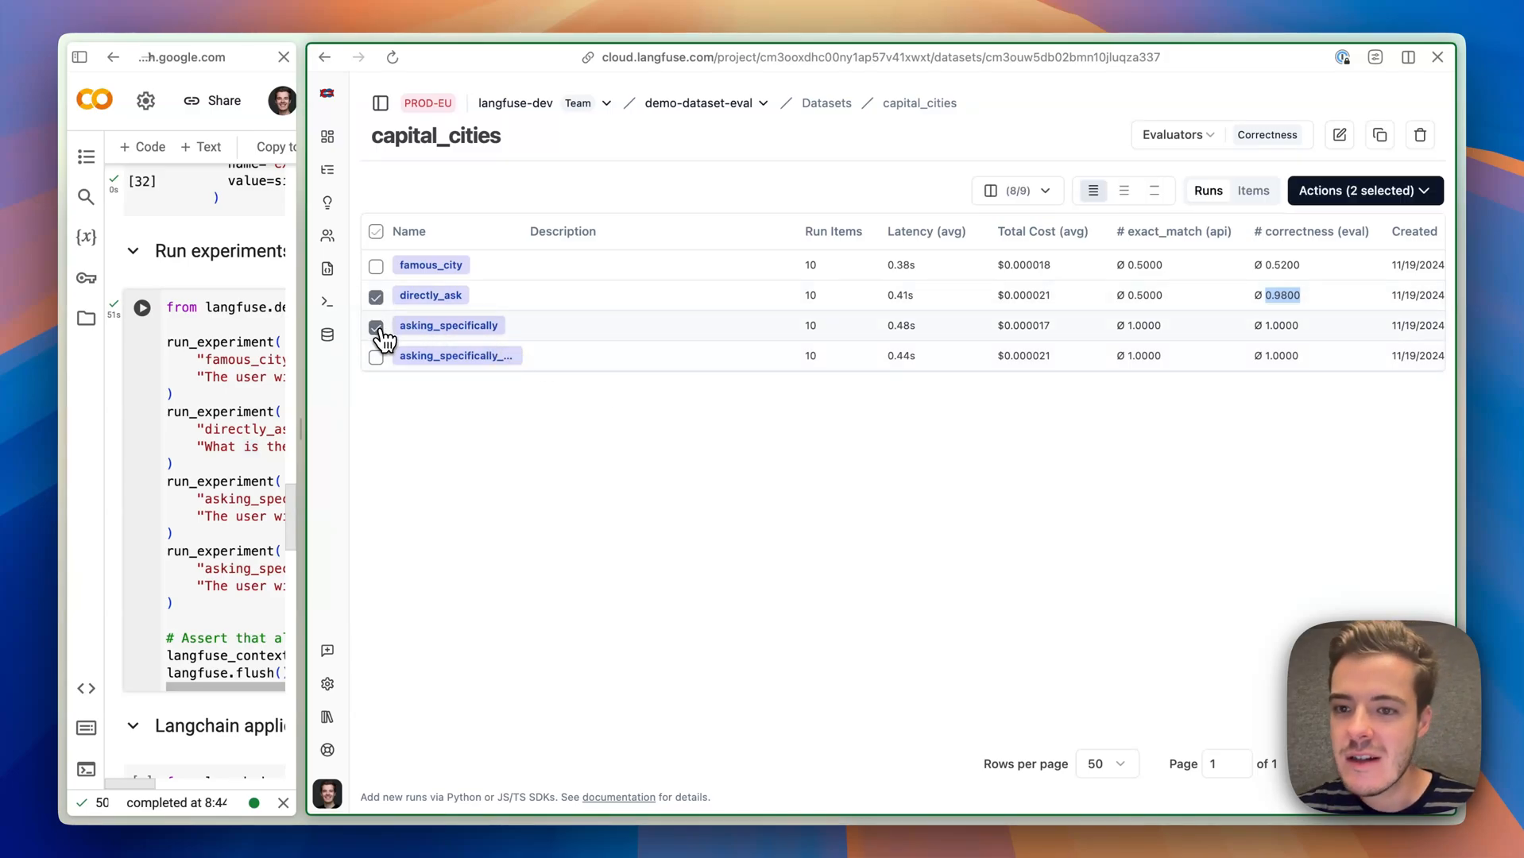
left_click(376, 264)
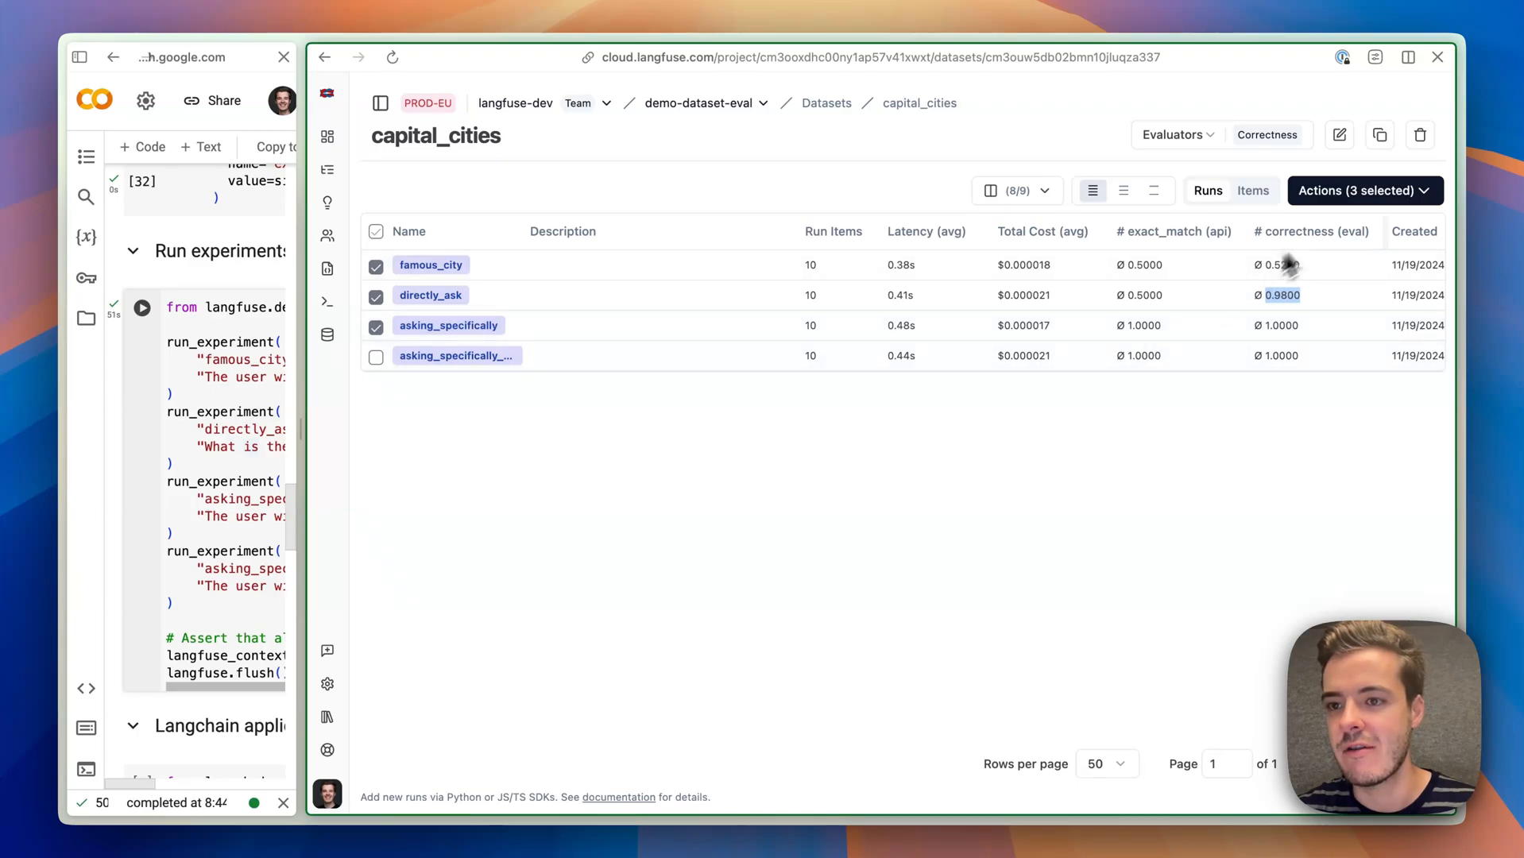
left_click(1362, 191)
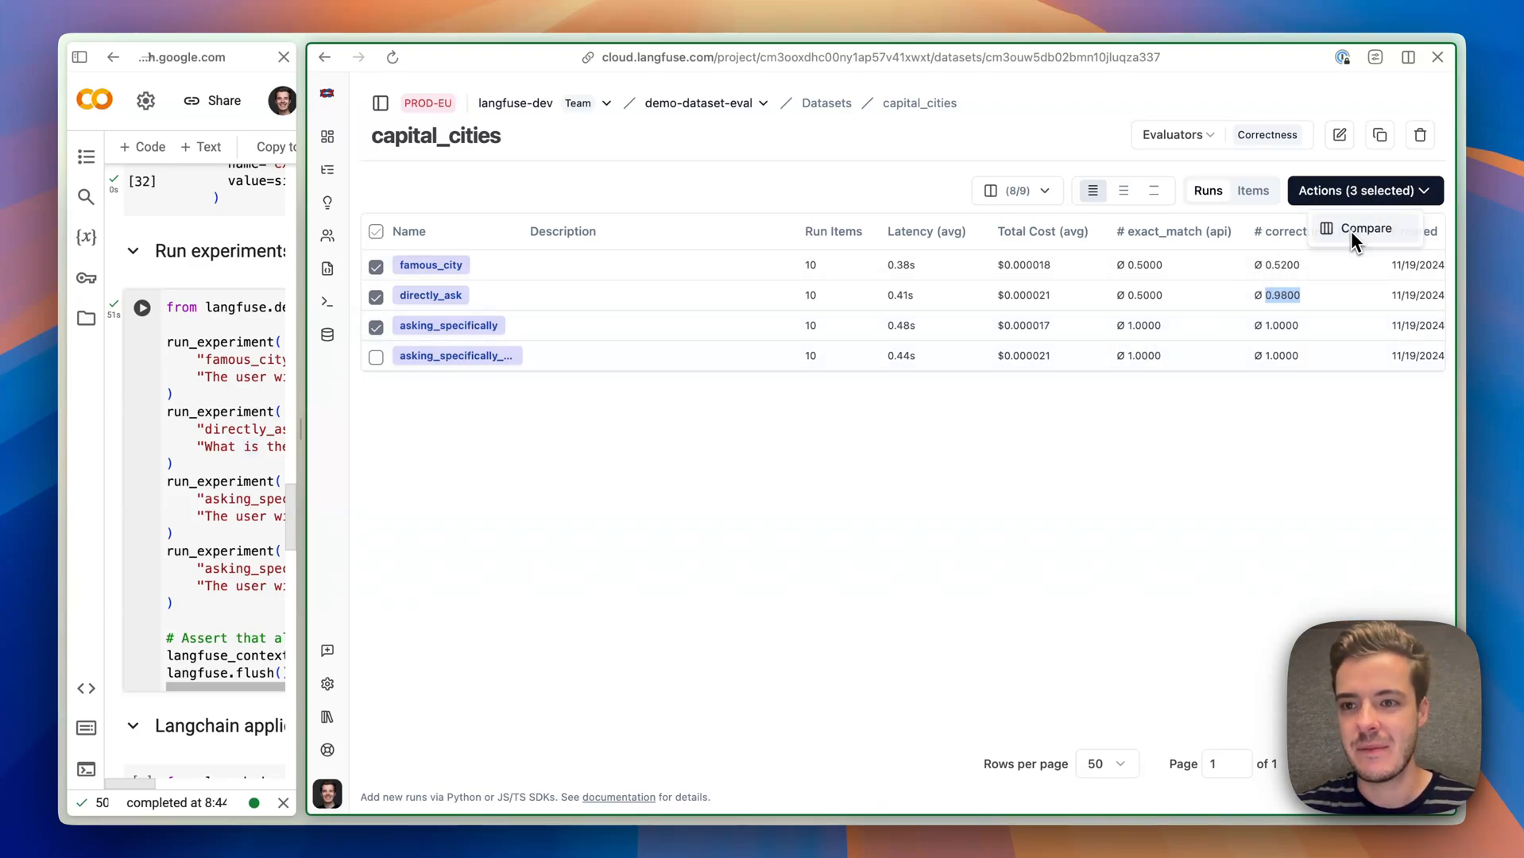
left_click(1367, 227)
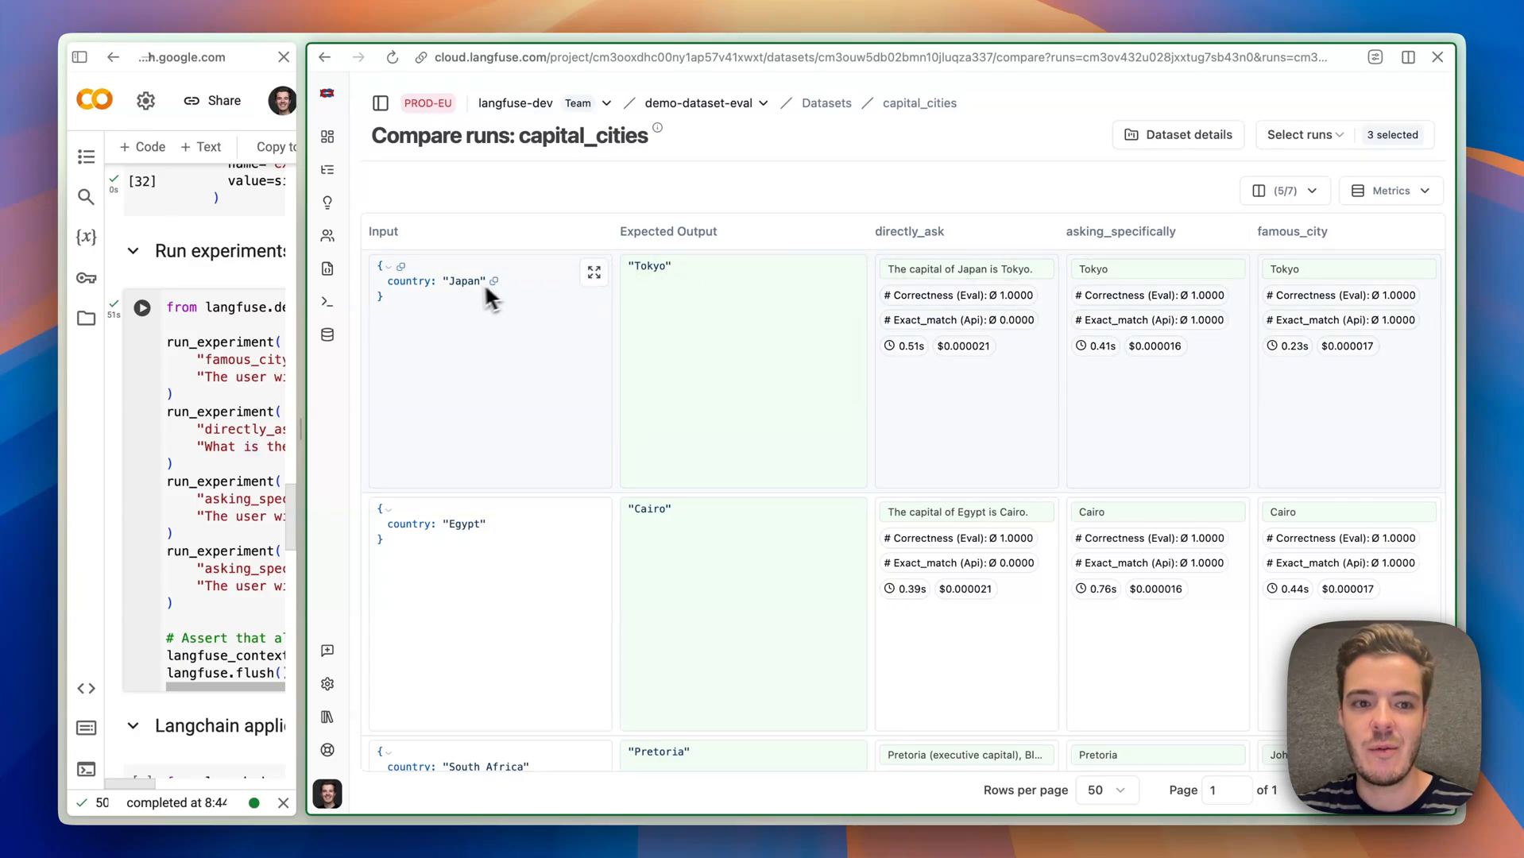
mouse_move(652, 280)
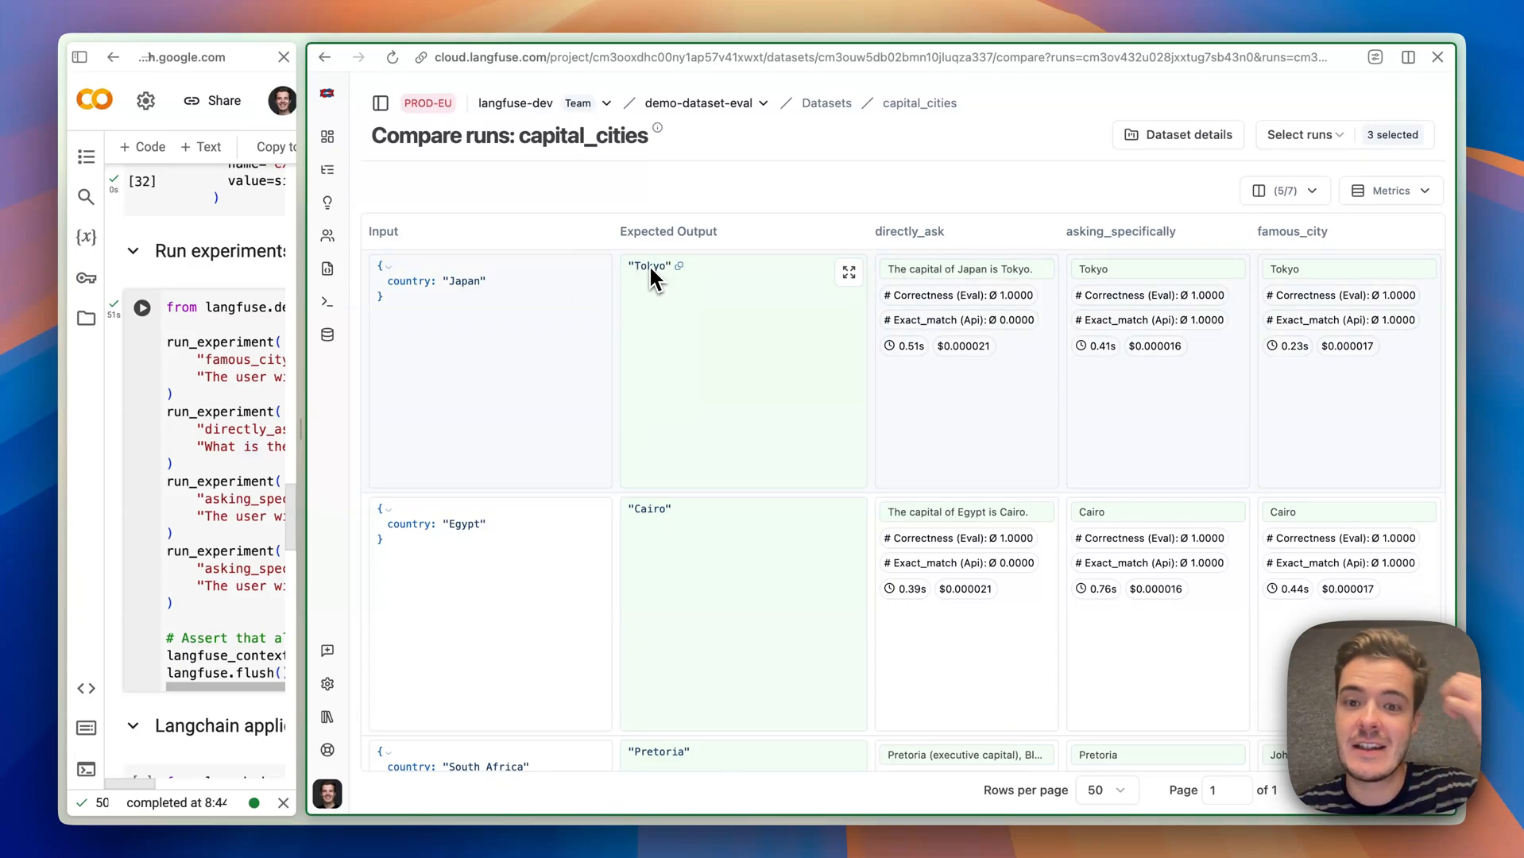
mouse_move(947, 253)
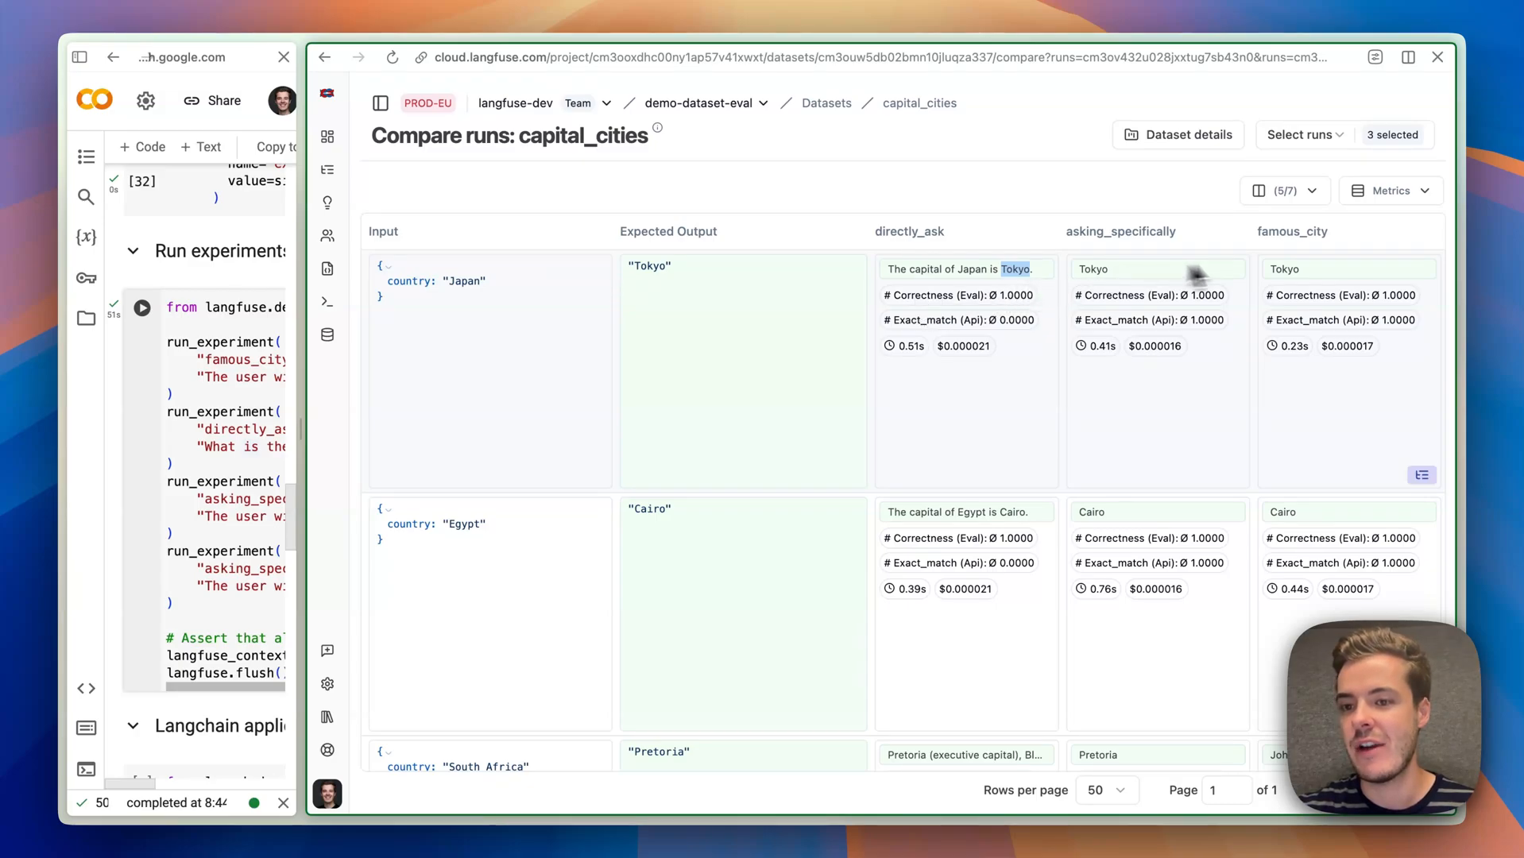
mouse_move(1292, 351)
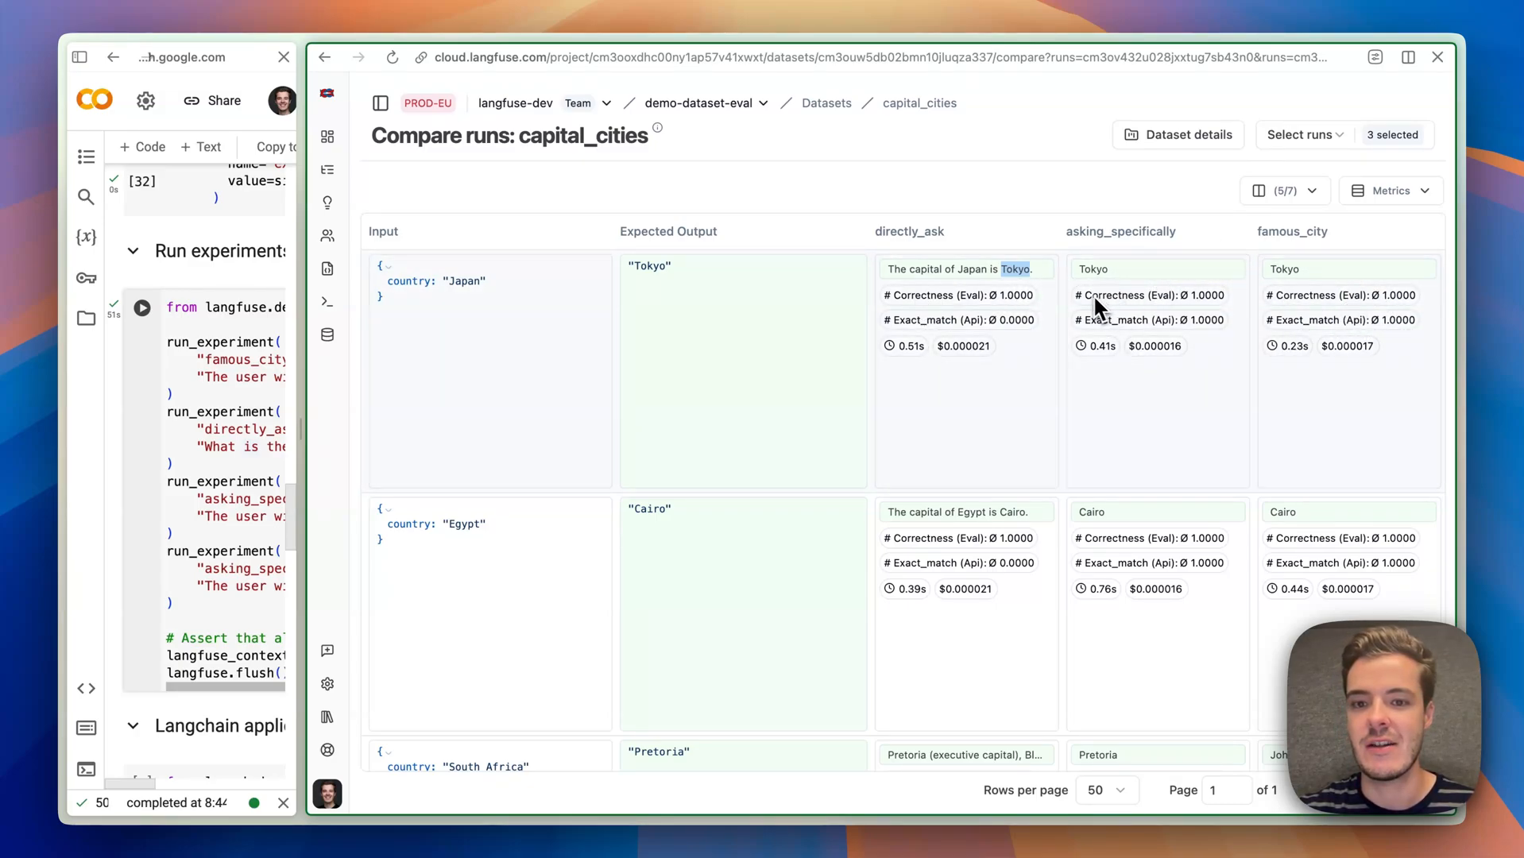
mouse_move(974, 406)
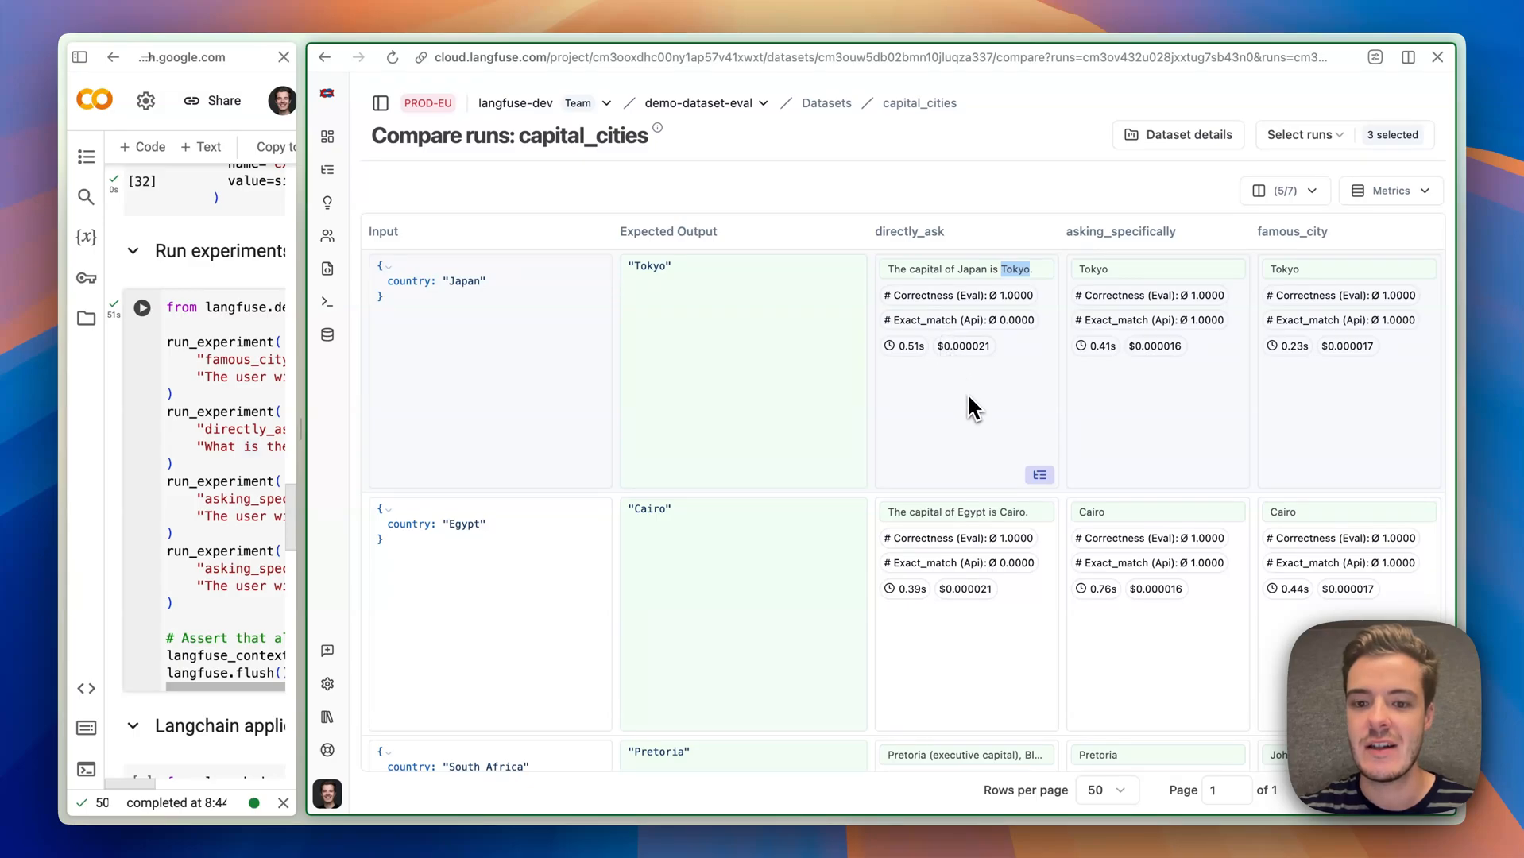
Expand the South Africa row to view expected output Pretoria beside each run's output and scores.
scroll("down", 3)
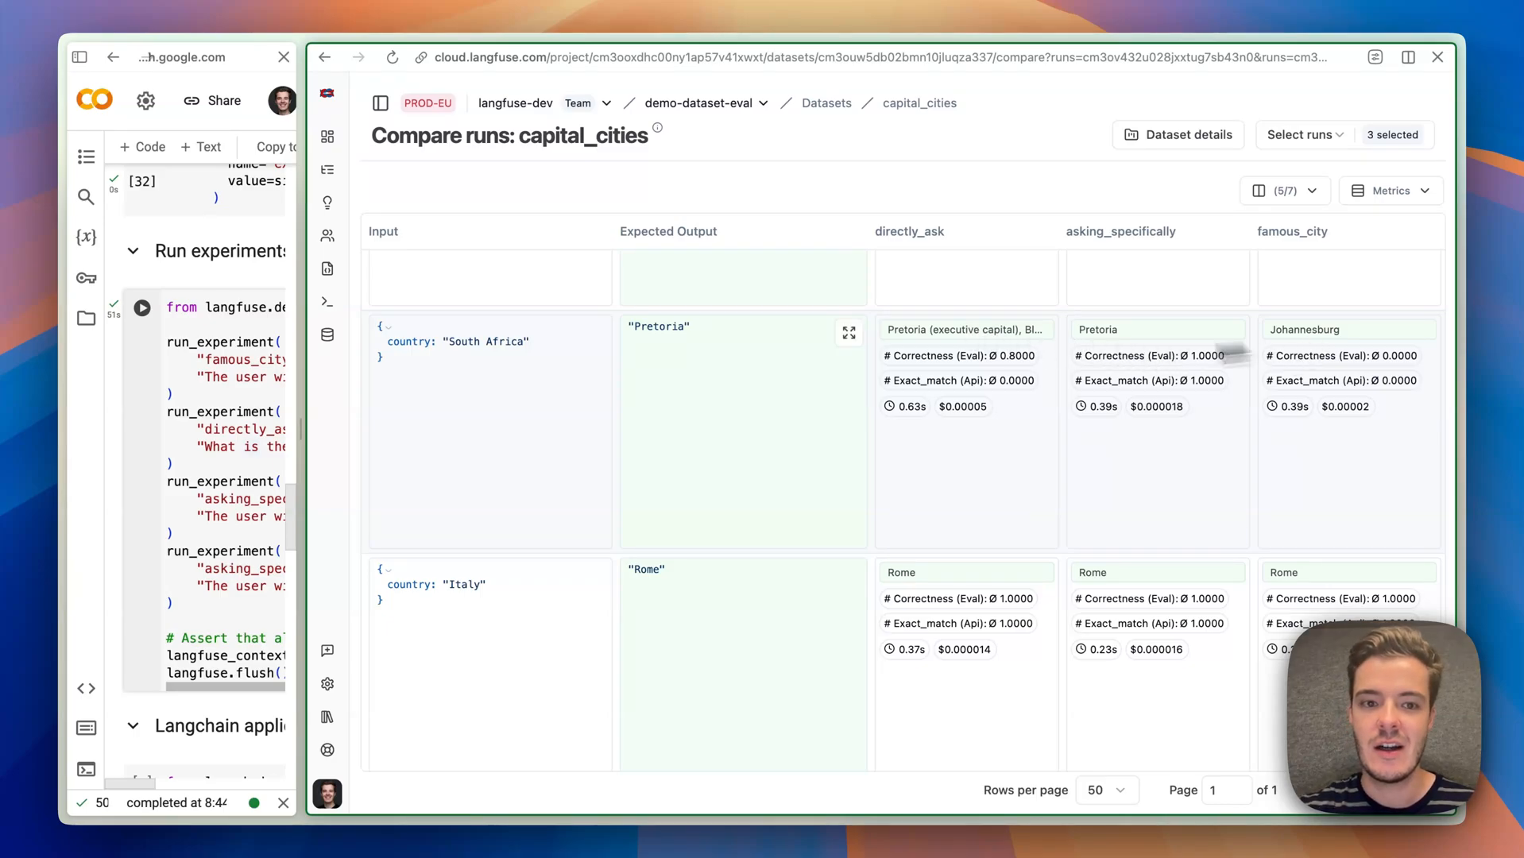
left_click(847, 332)
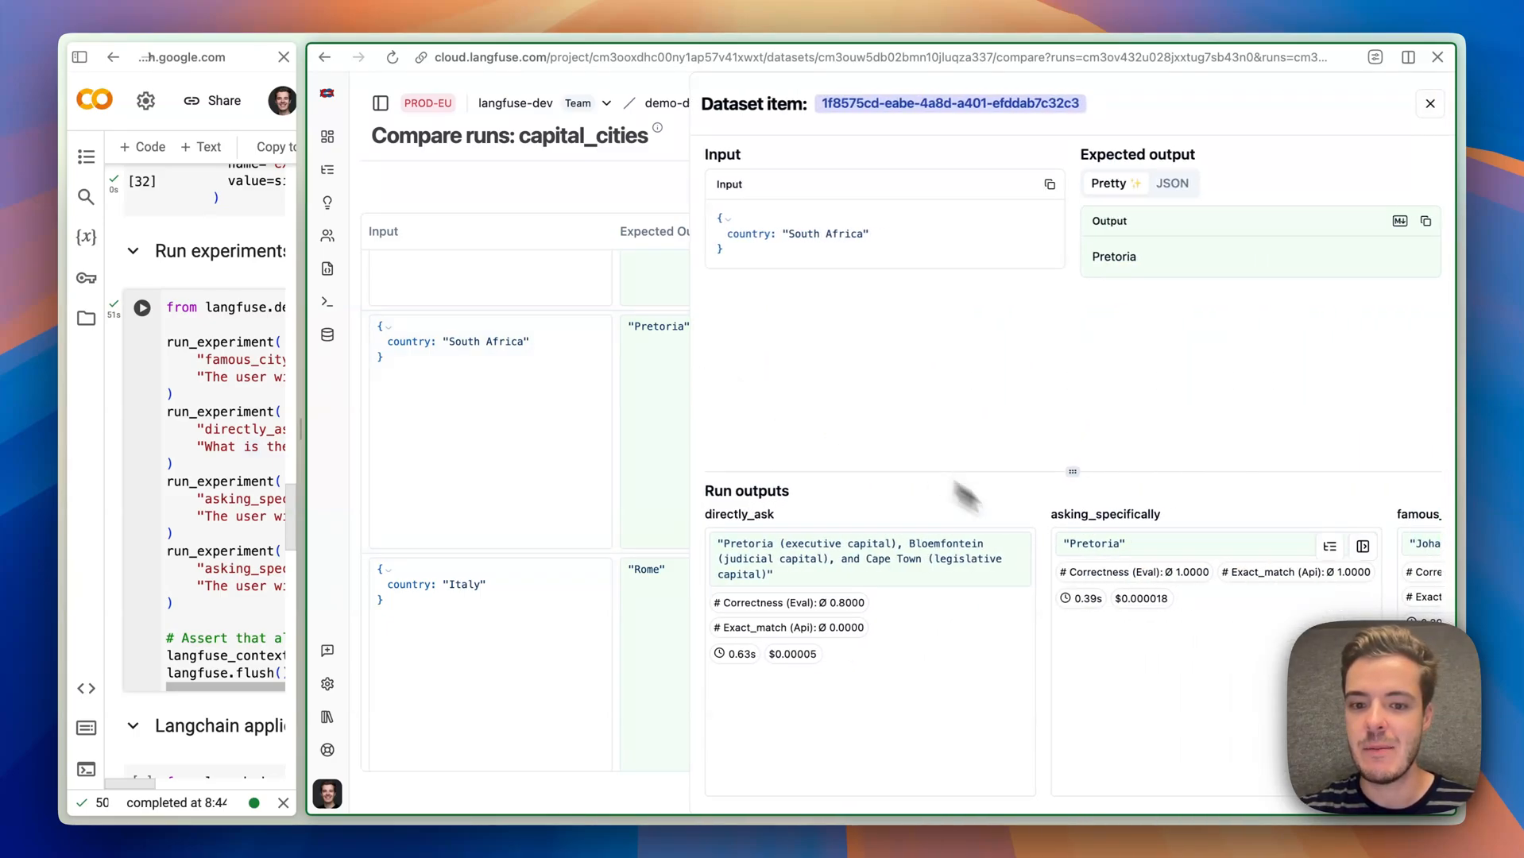
scroll("right", 3)
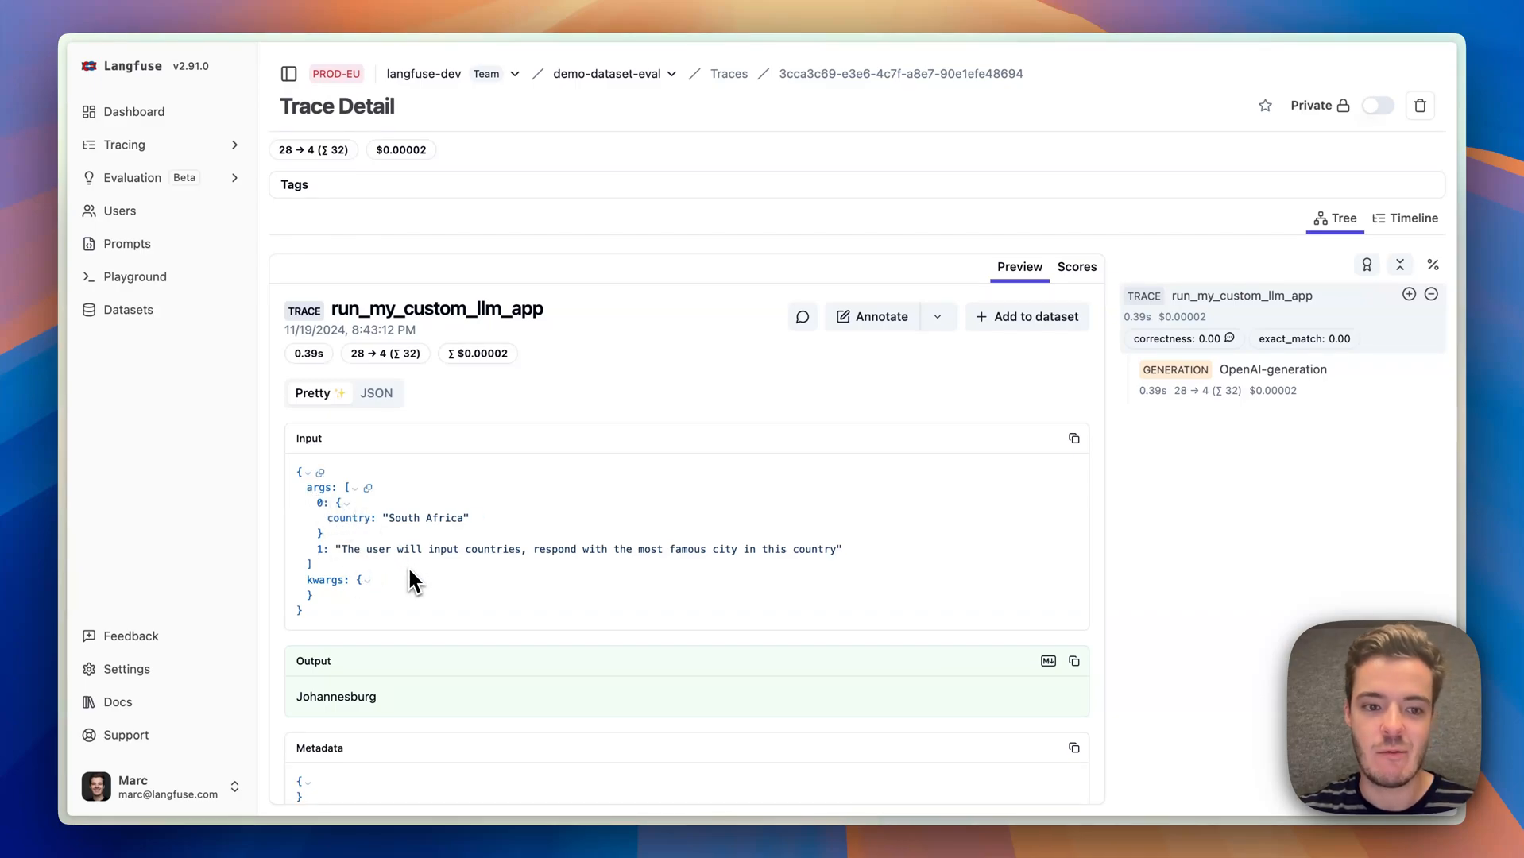
mouse_move(420, 551)
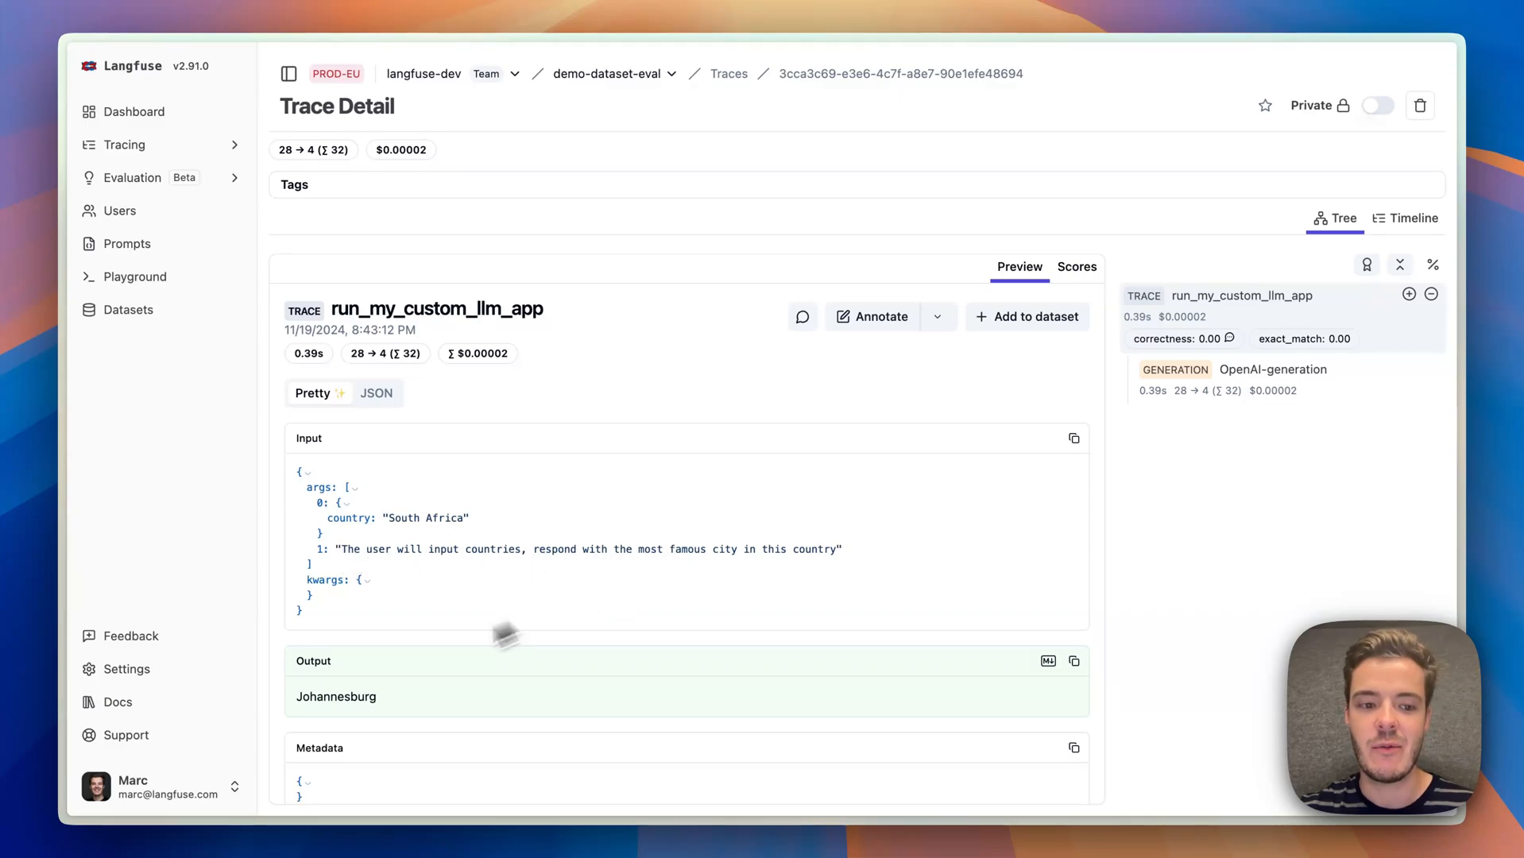
Inspect the famous_city OpenAI-generation: famous-city system prompt, South Africa input, Johannesburg reply.
left_click(1271, 369)
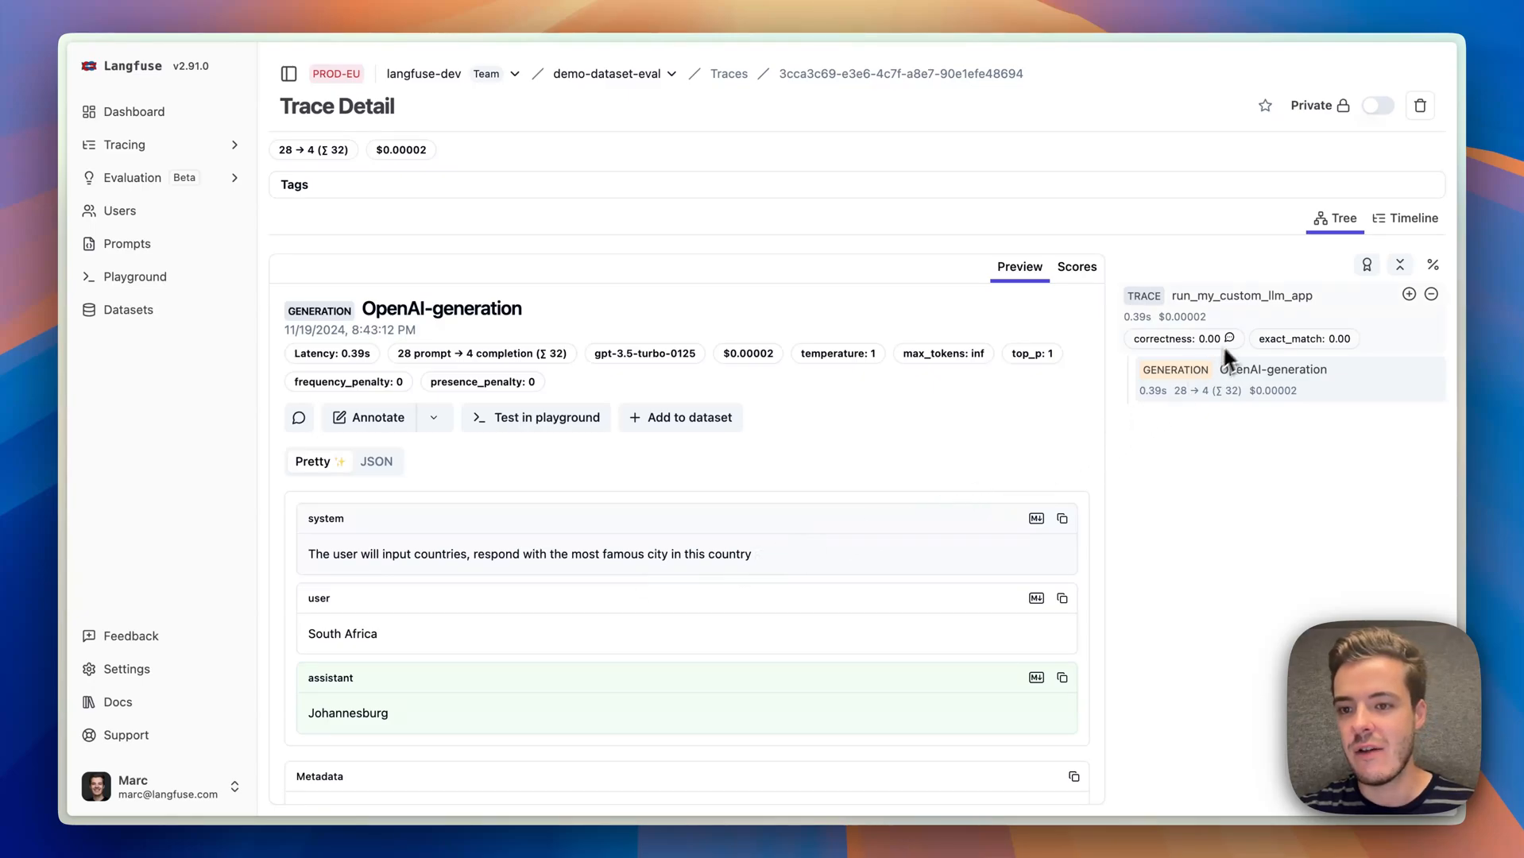
mouse_move(1229, 339)
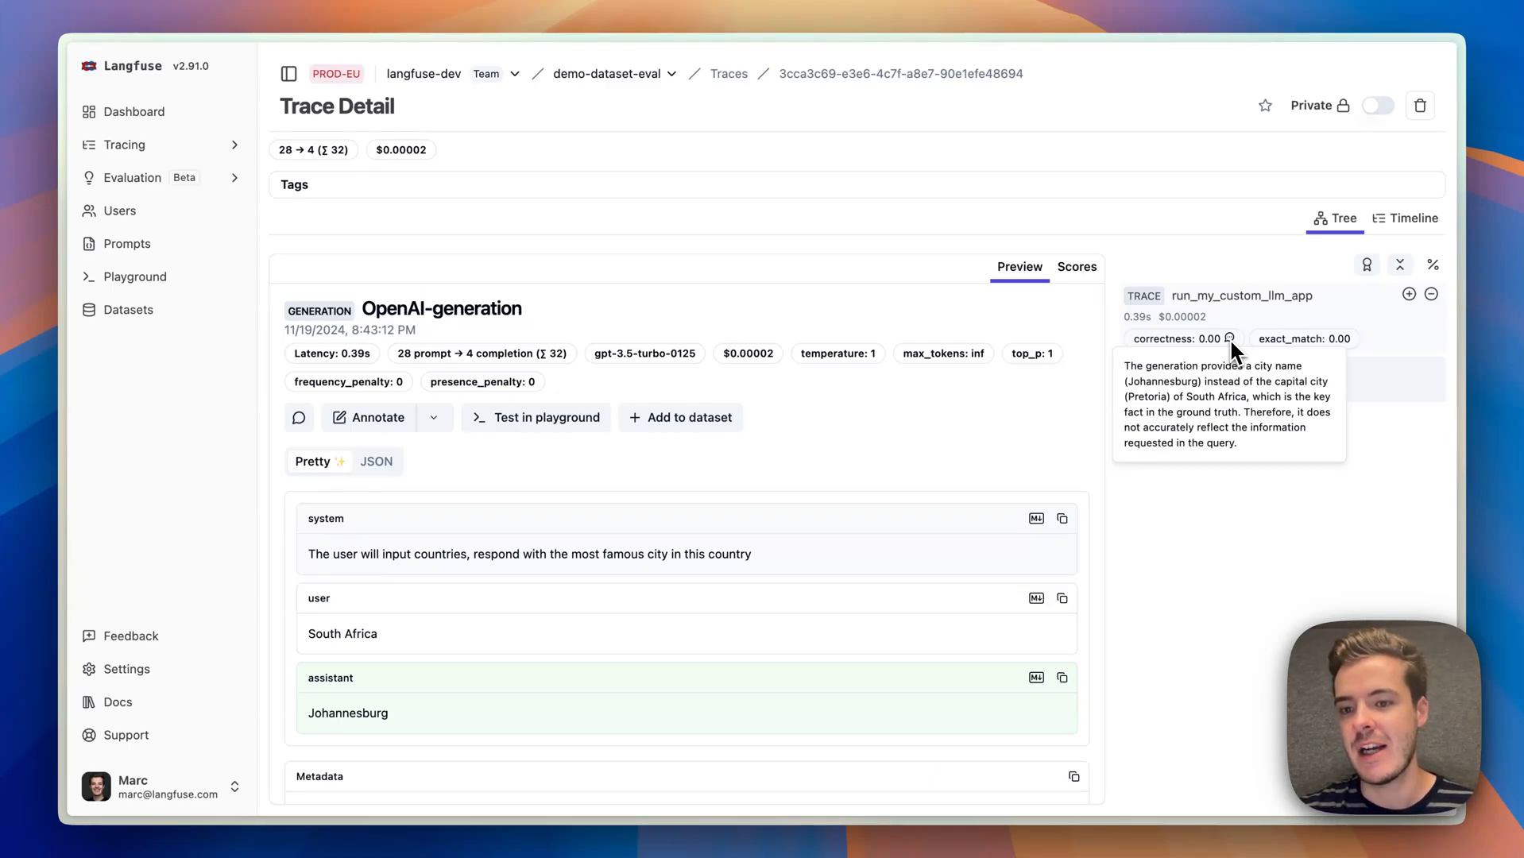
mouse_move(1151, 408)
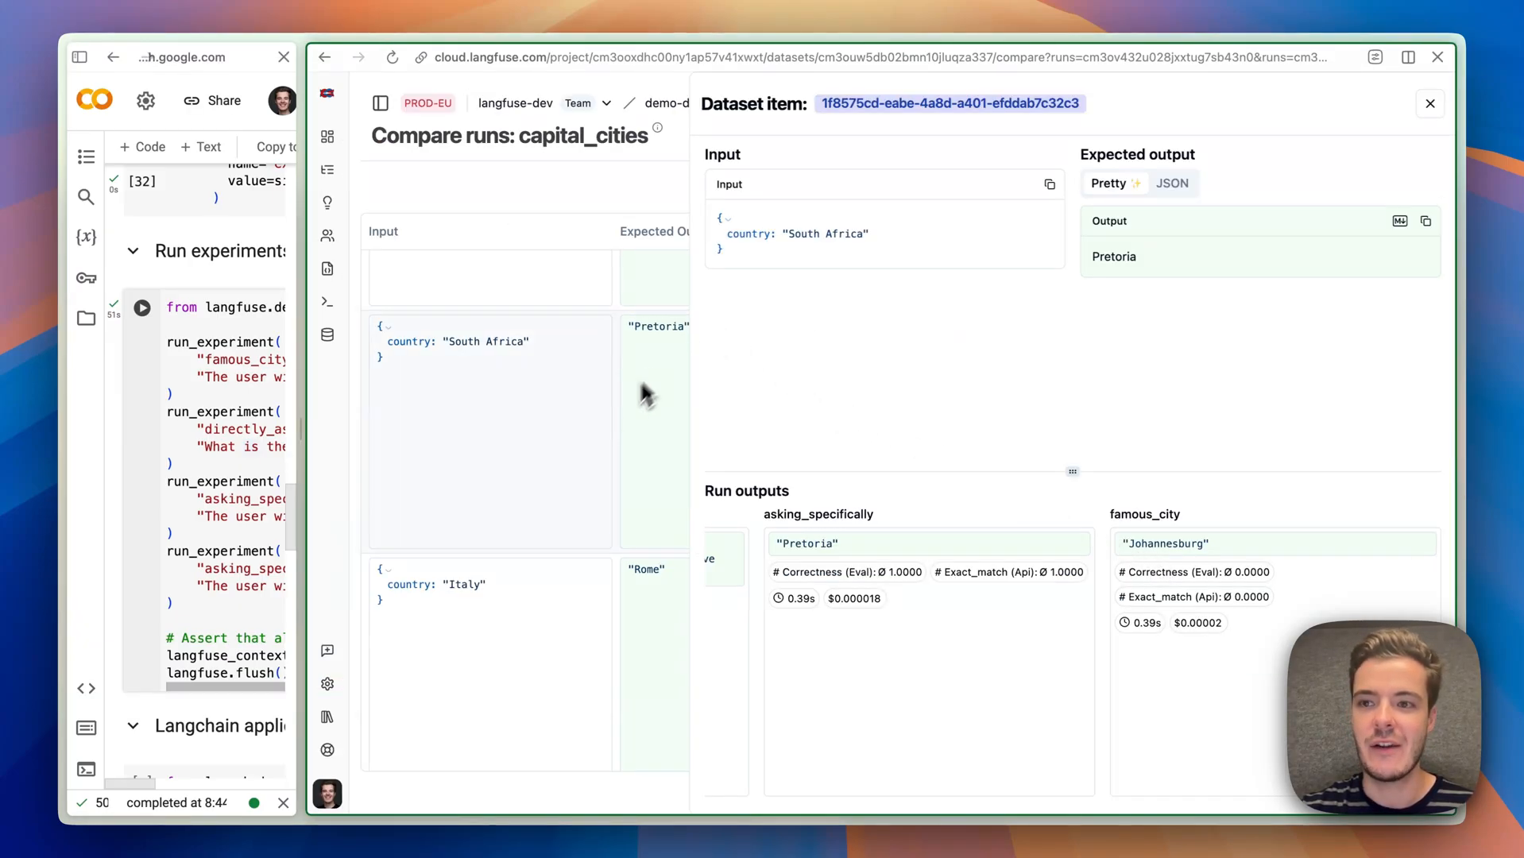
Close the South Africa dataset item panel to return to the capital_cities run comparison.
left_click(1430, 103)
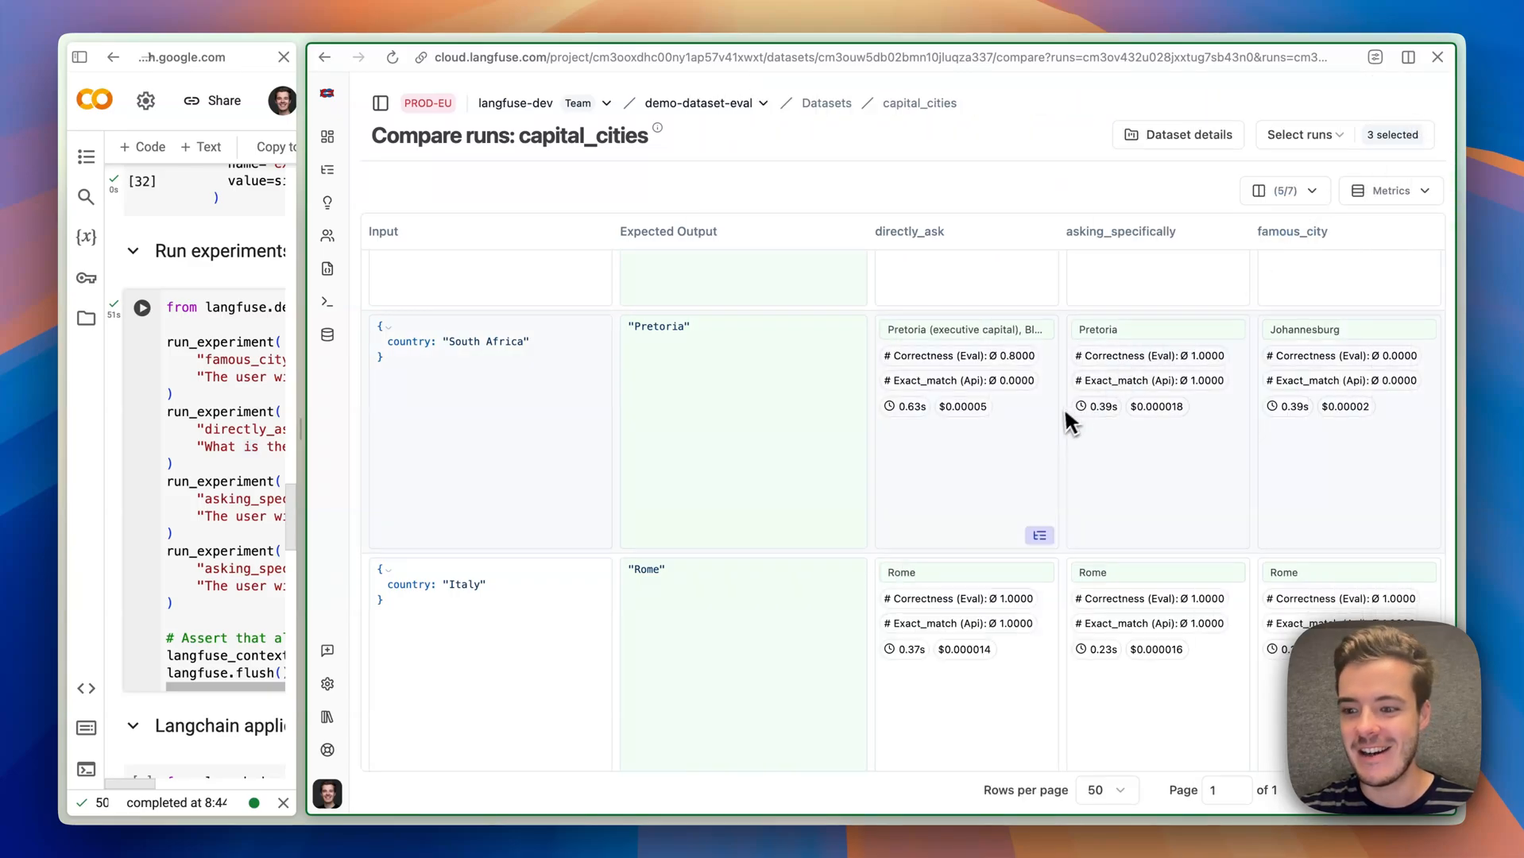